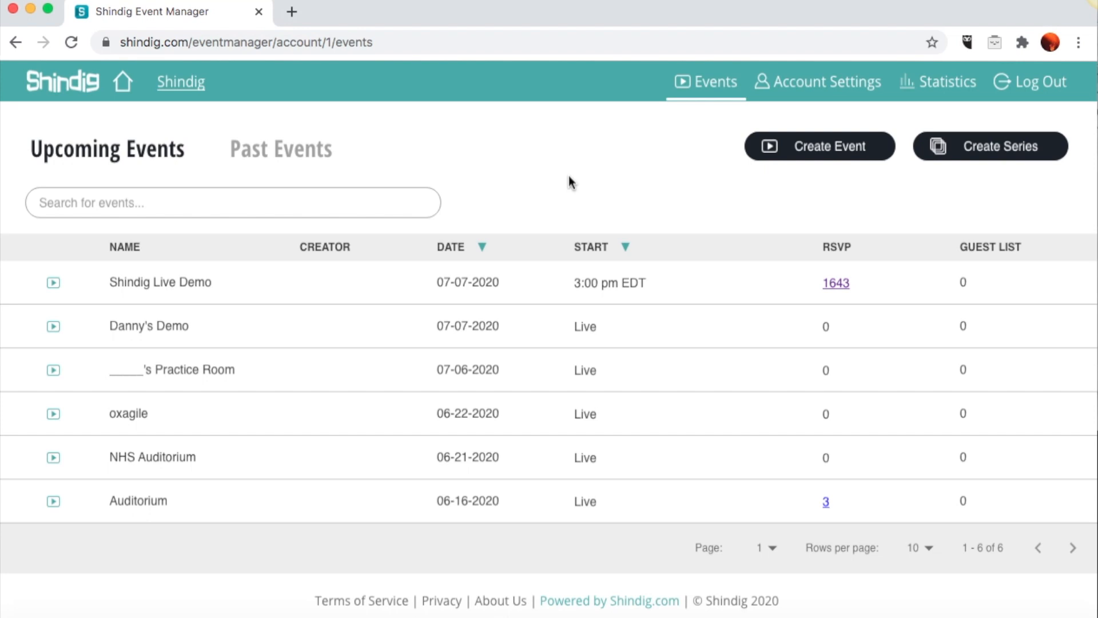
mouse_move(816, 150)
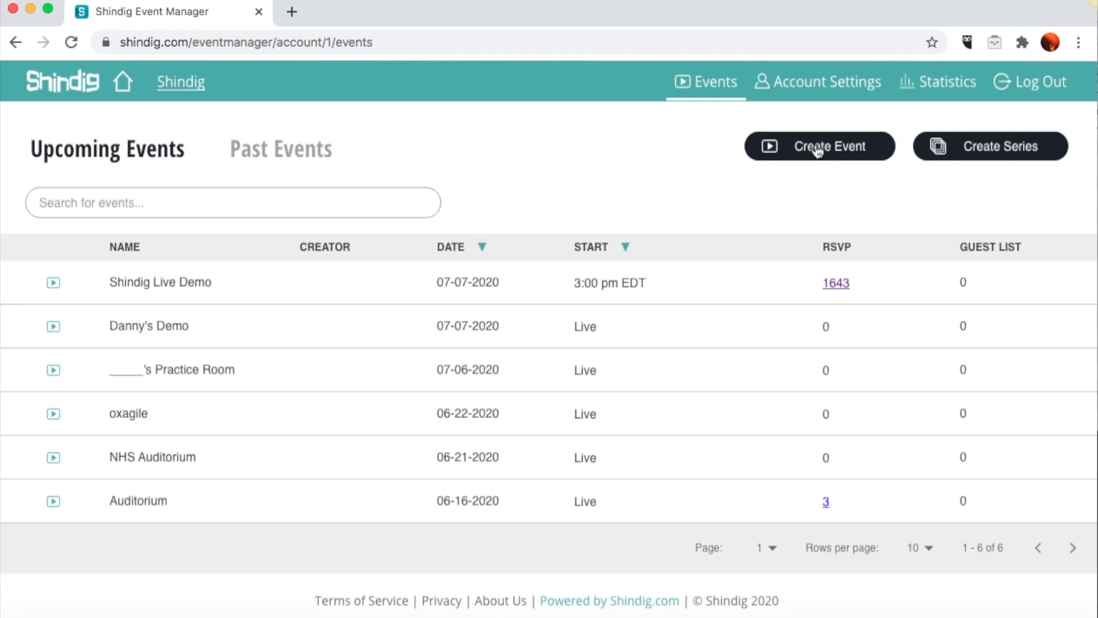
mouse_move(1079, 147)
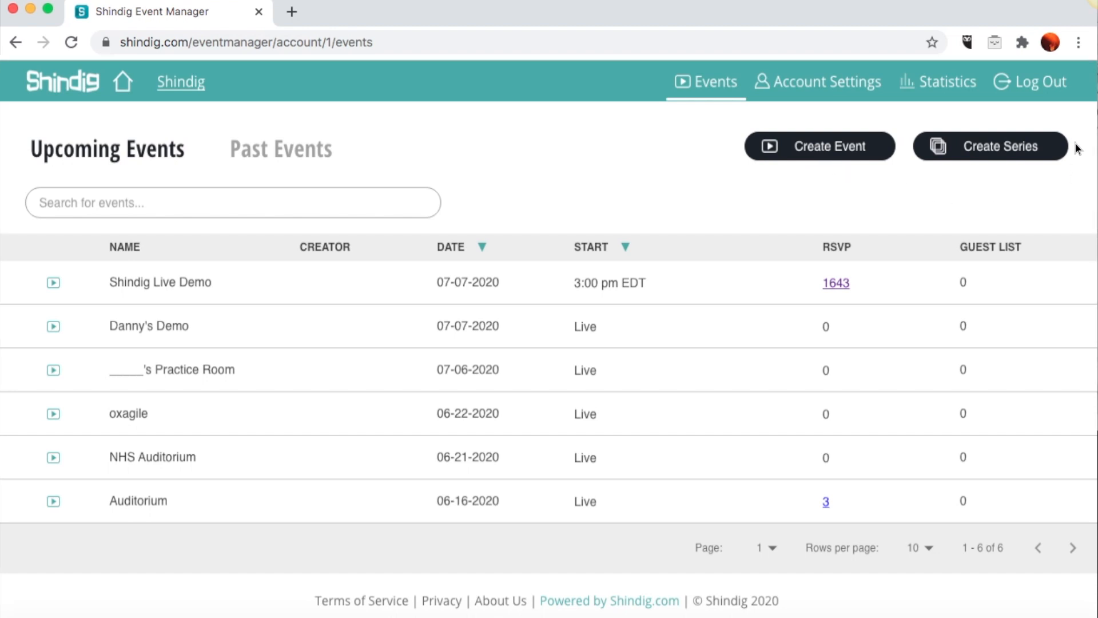
mouse_move(836, 129)
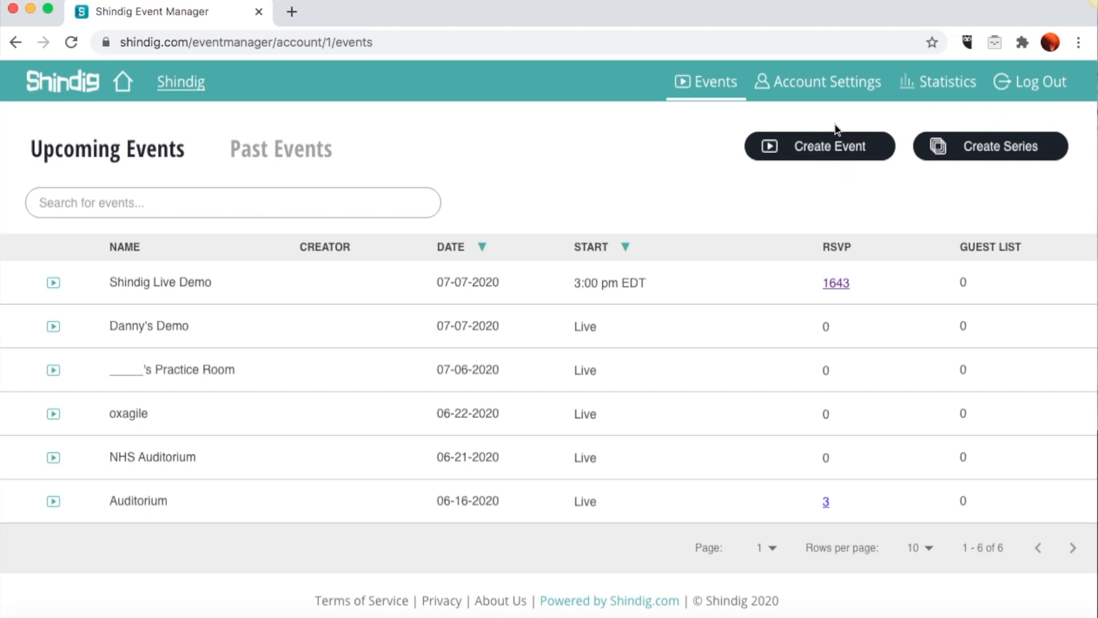
Start a new event titled 'Shindig Demo Event'
click(818, 146)
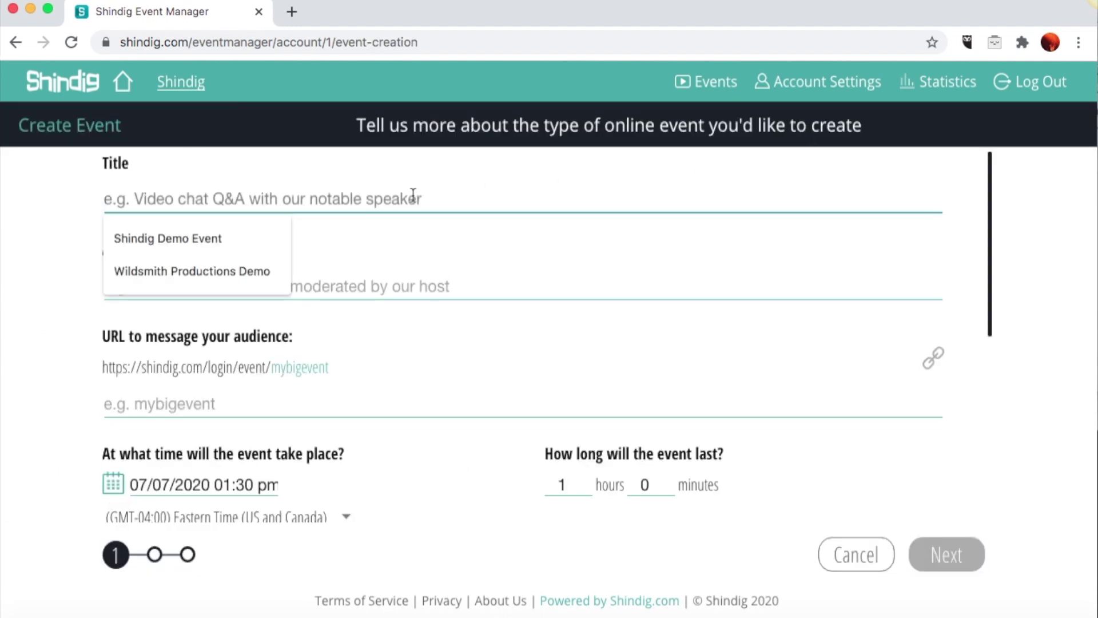
text(Shindig D)
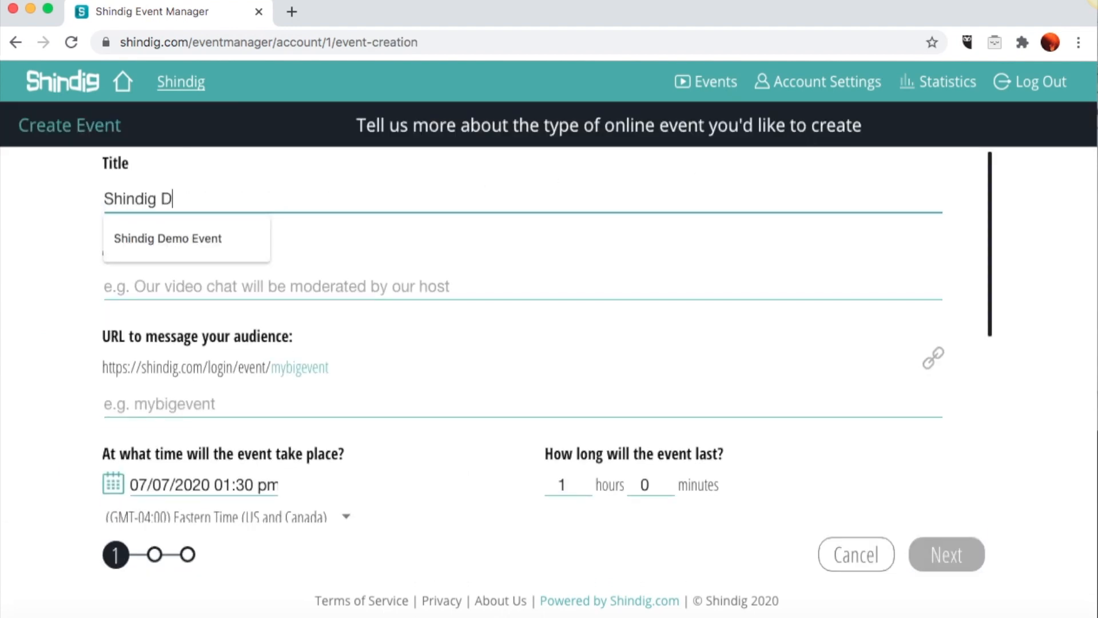
click(167, 237)
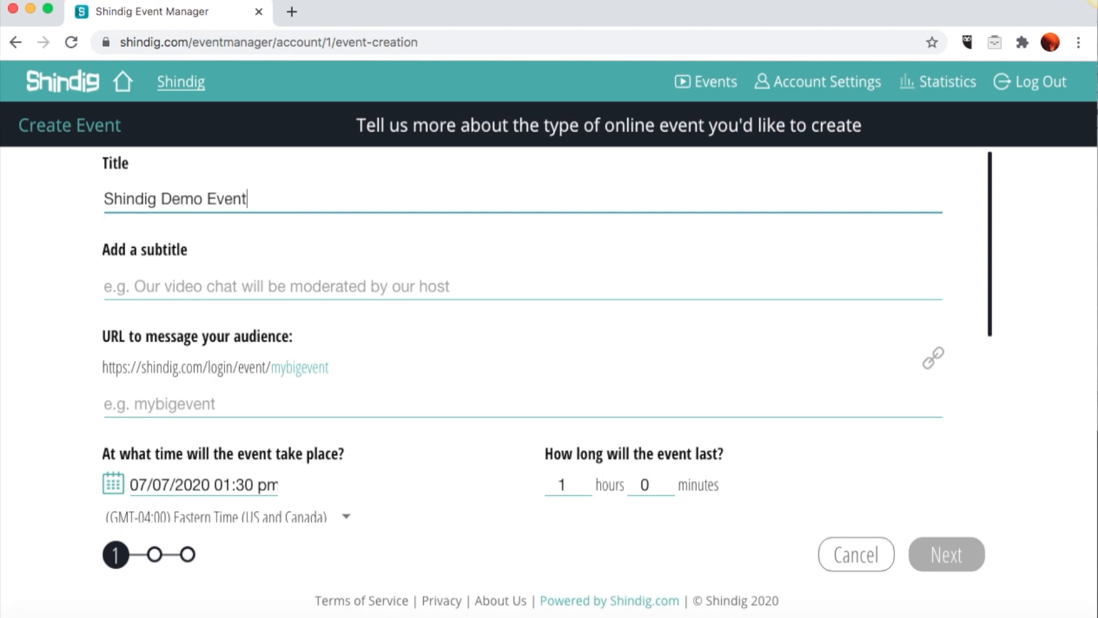
Add subtitle 'Welcome to Our Event!', URL slug, and a 12:00 pm start time
text(Wel)
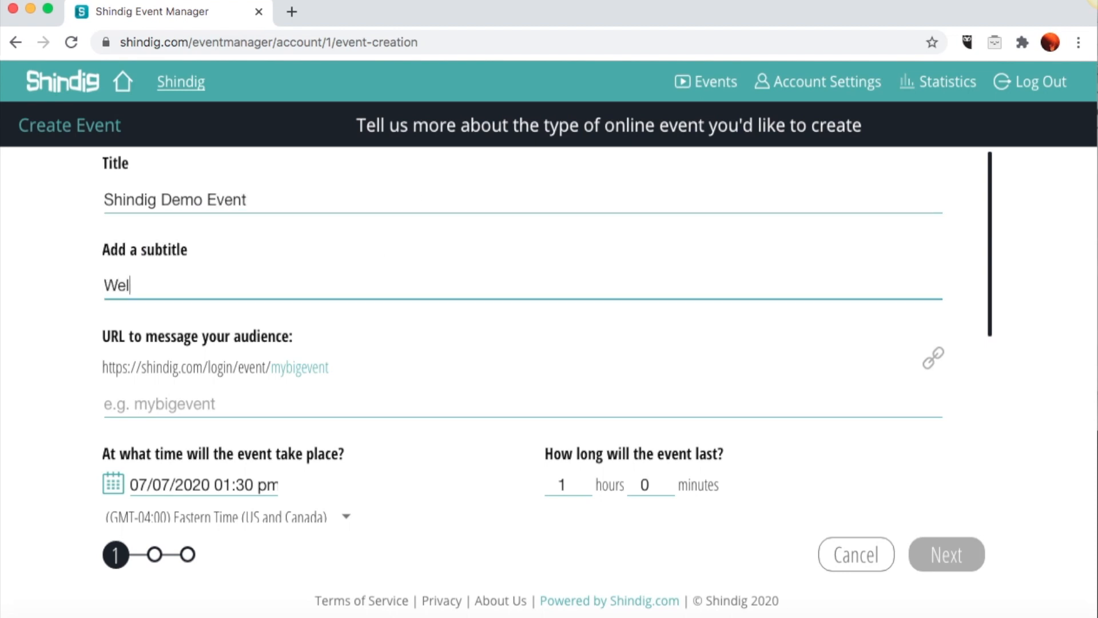
text(come to Our)
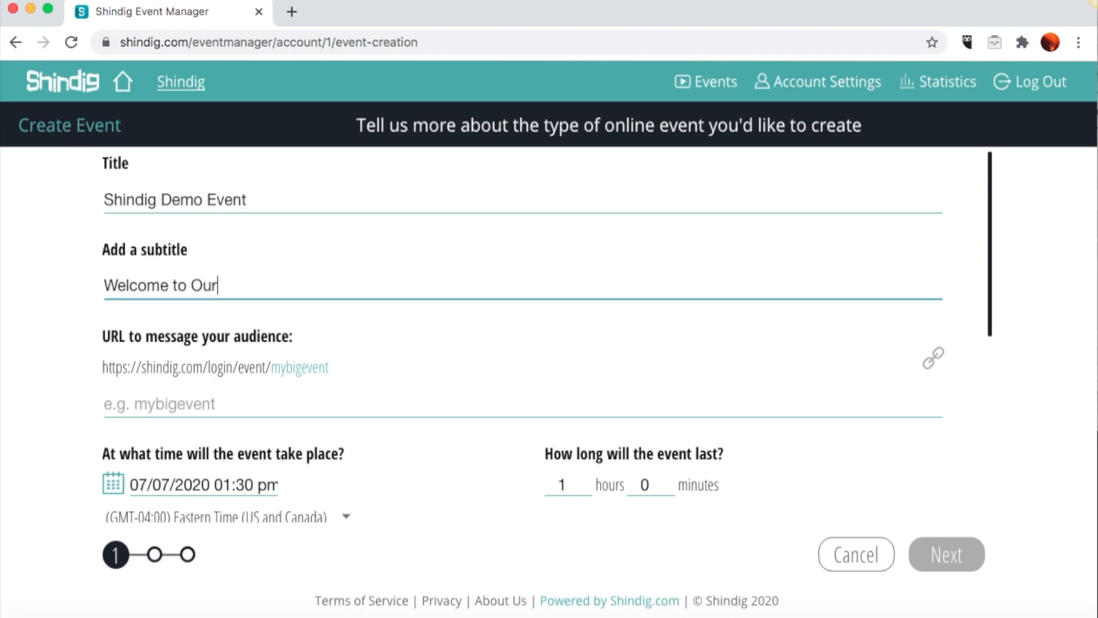
text(Event!)
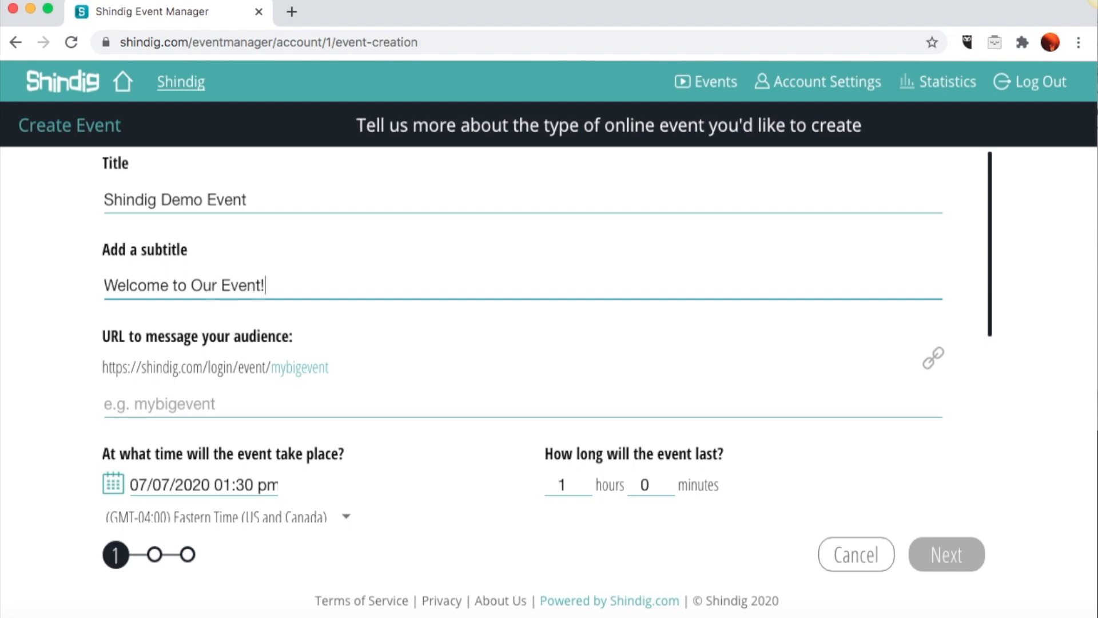
text(shindigdemoevent)
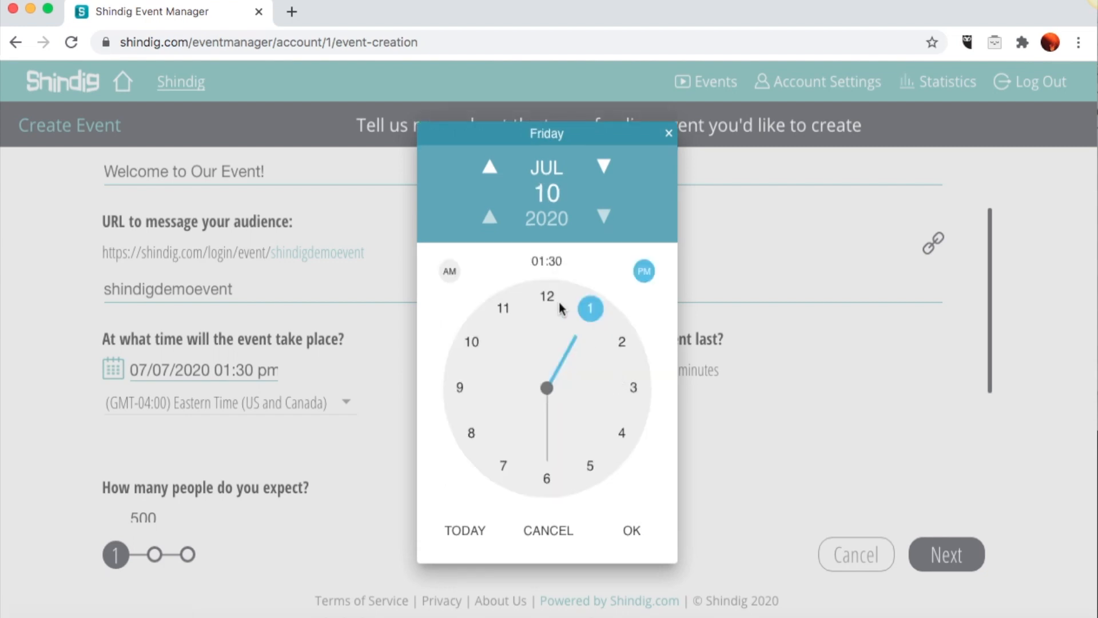
click(629, 529)
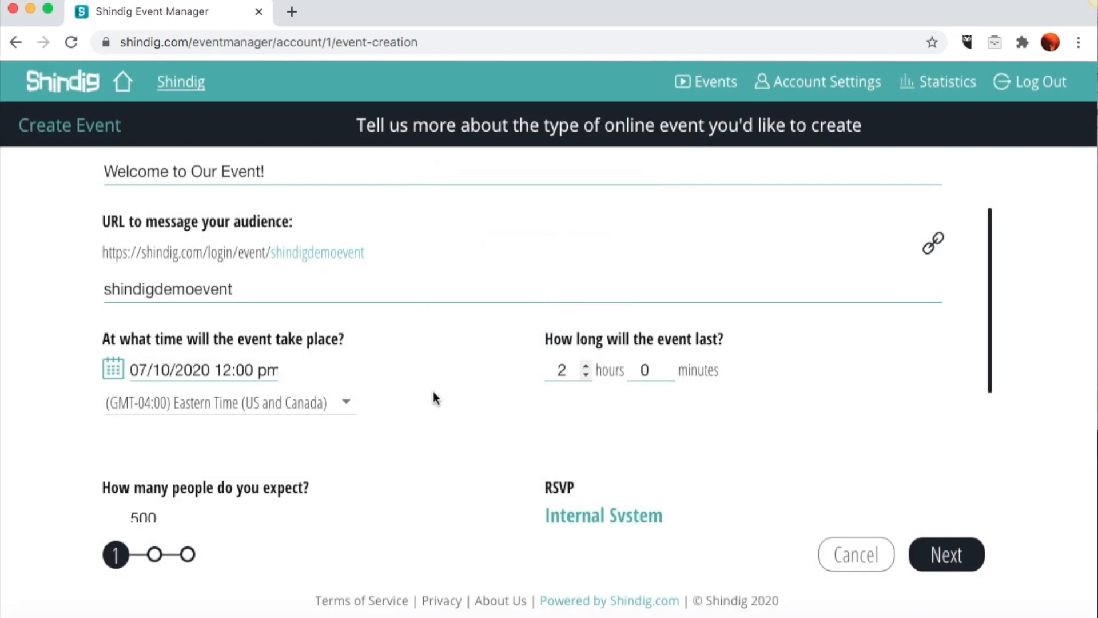
Expect 250 attendees and make the event paid with a 10 USD entry fee
scroll(down, 3)
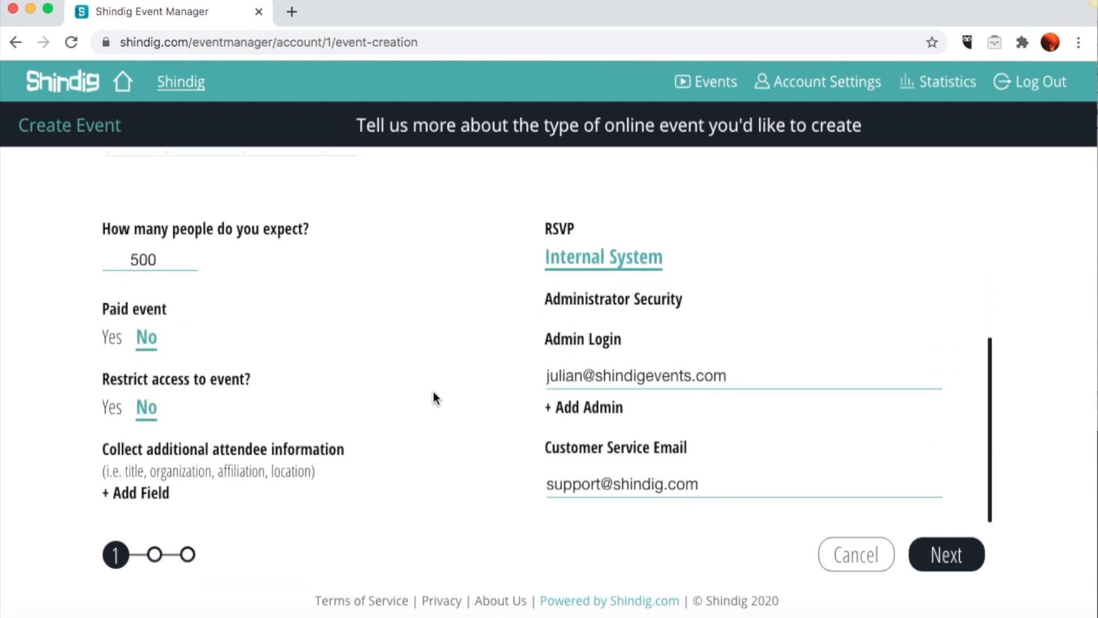
triple_click(143, 259)
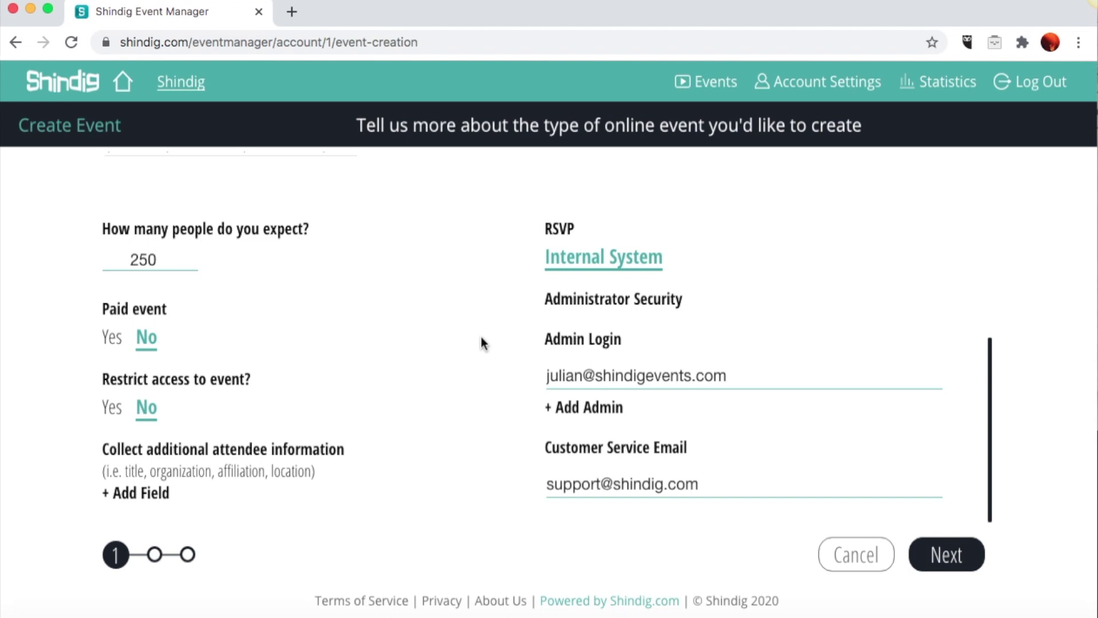
mouse_move(111, 336)
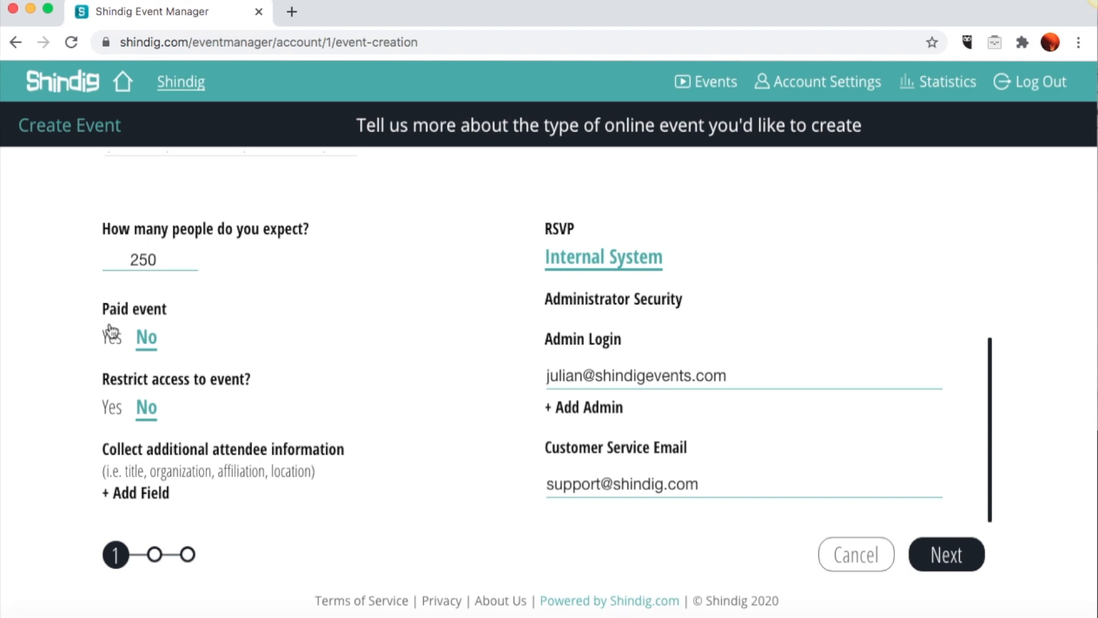
click(113, 336)
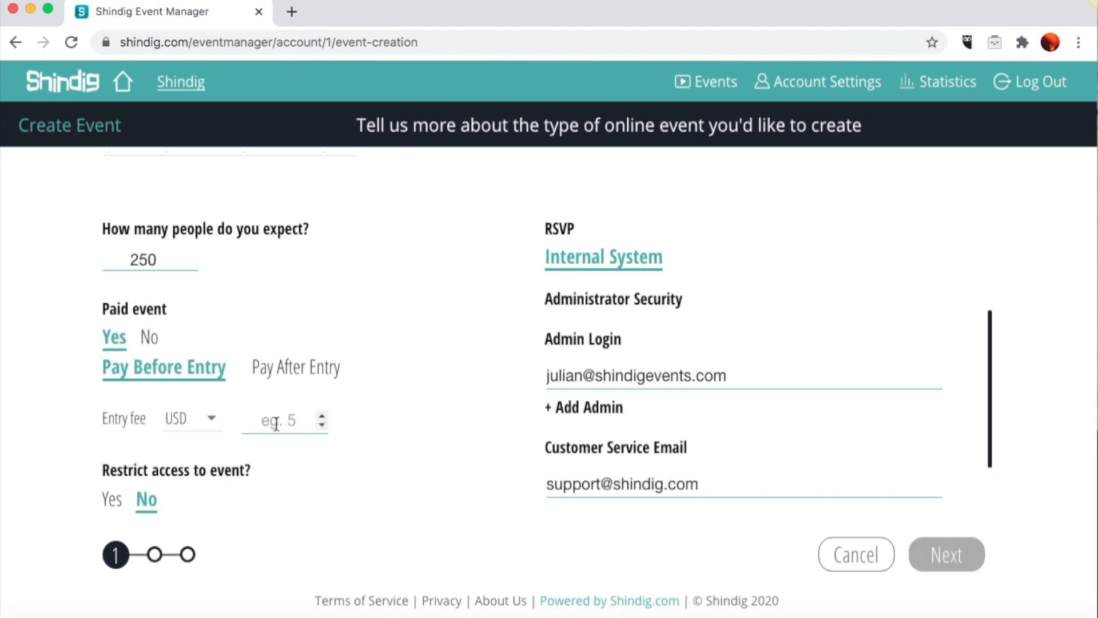
text(10)
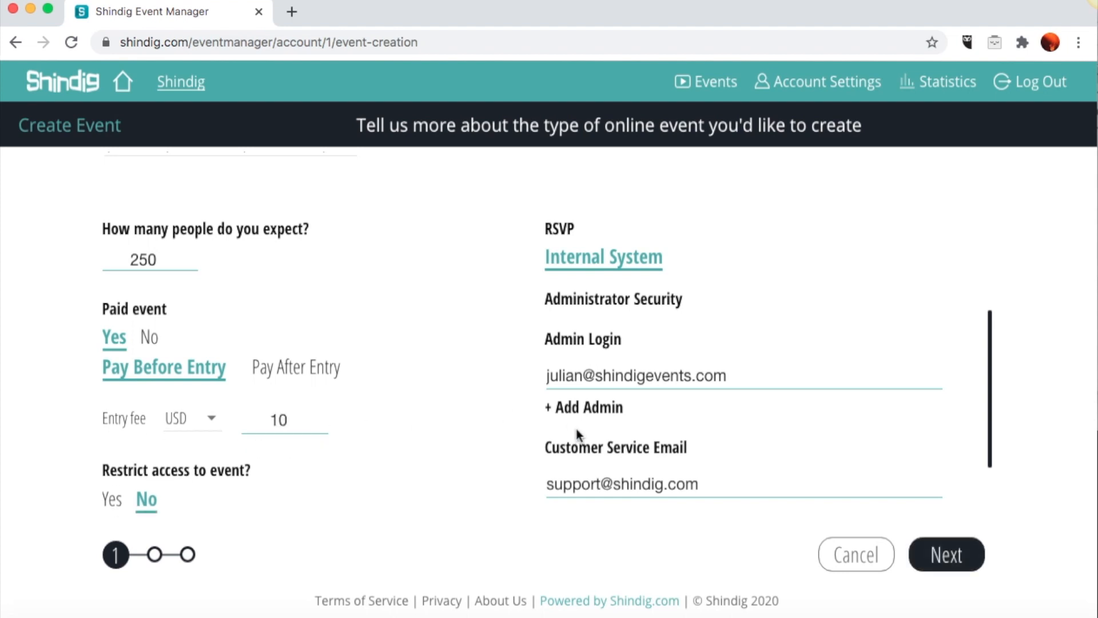
click(582, 408)
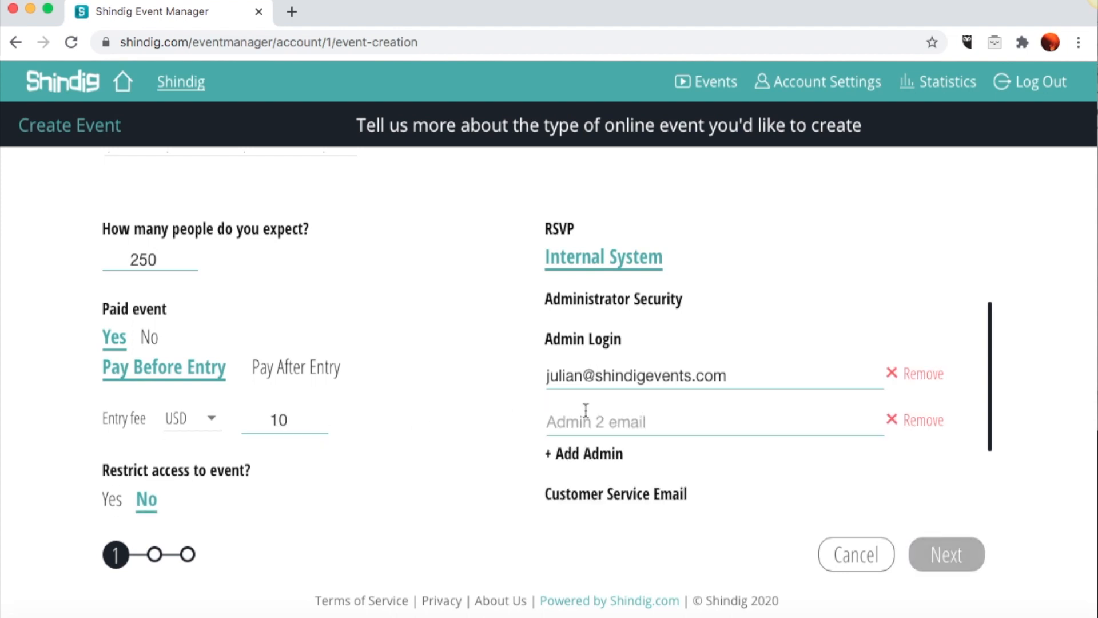
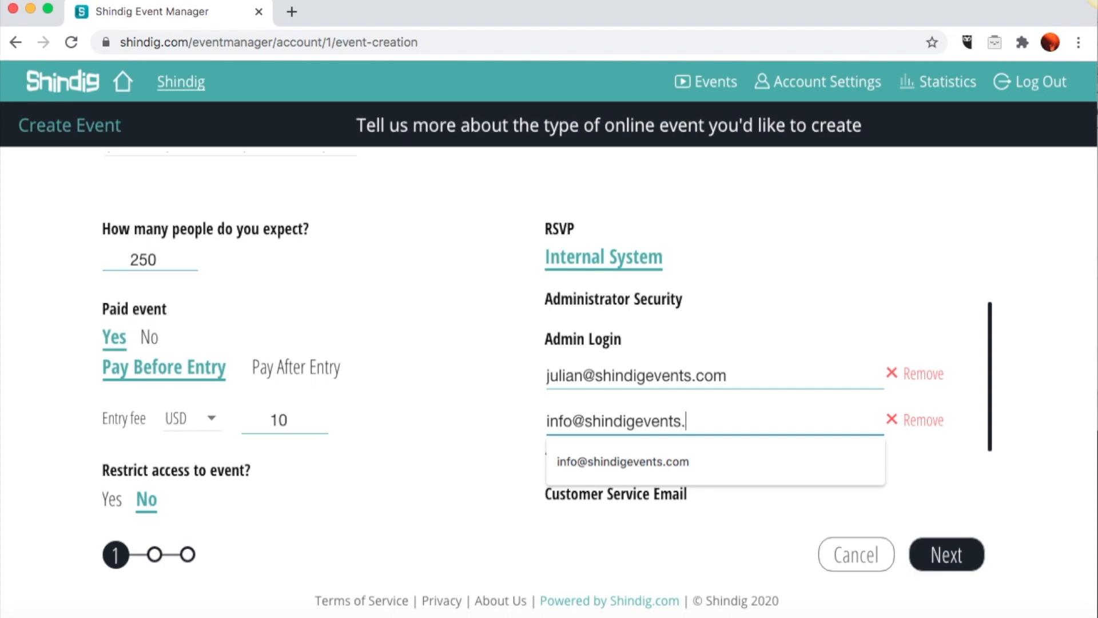
click(622, 461)
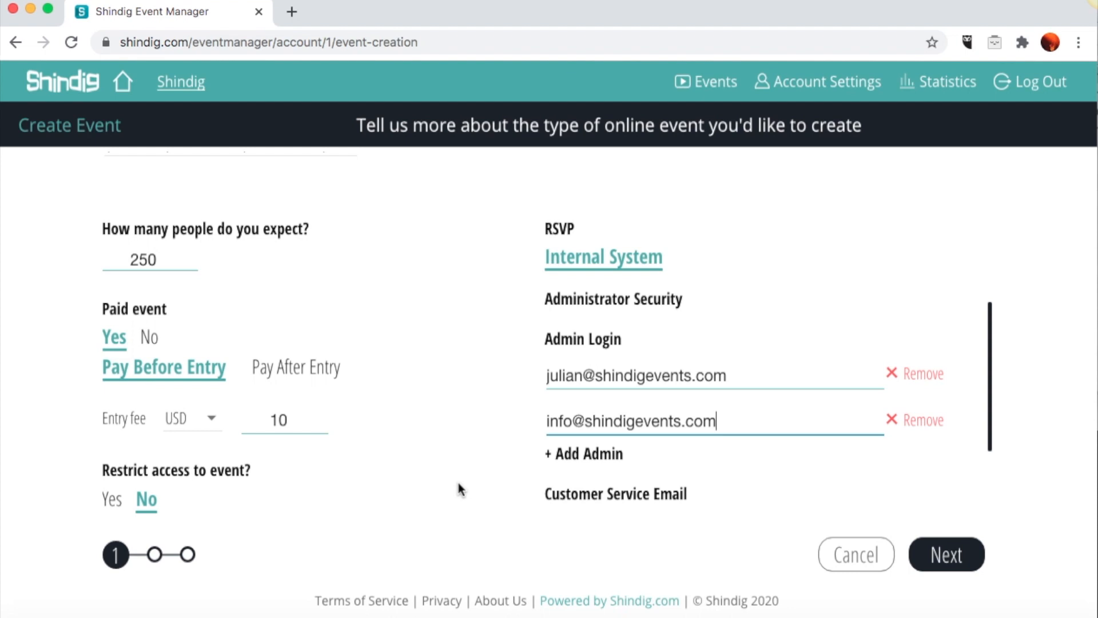
Restrict event access, trying LinkedIn and promo code before requiring guest-list login
scroll(down, 3)
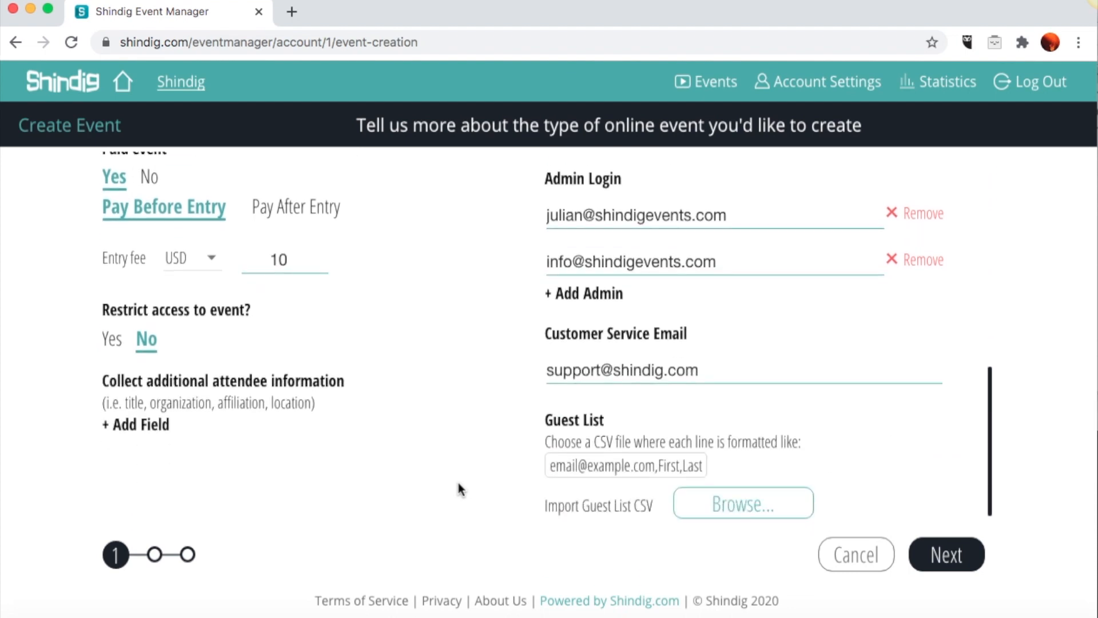
click(113, 340)
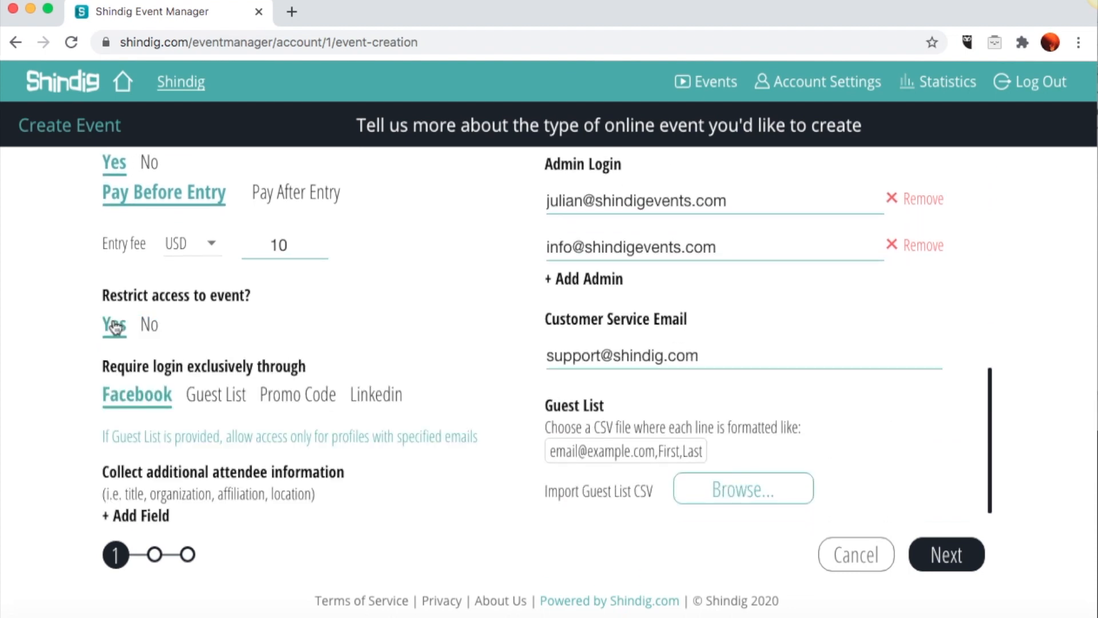
mouse_move(198, 393)
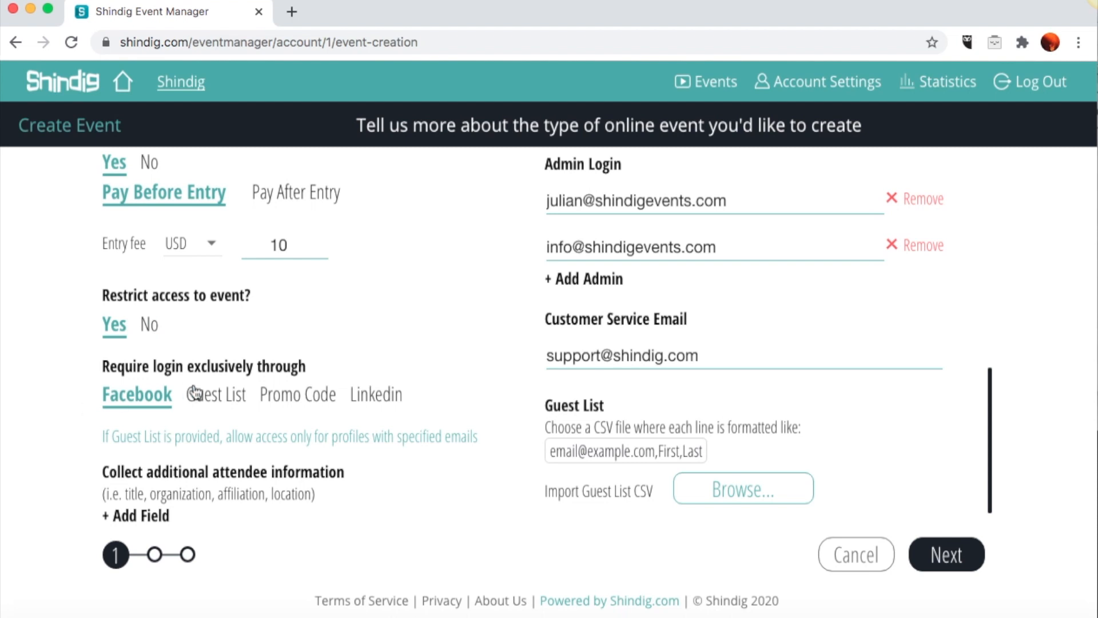
click(369, 393)
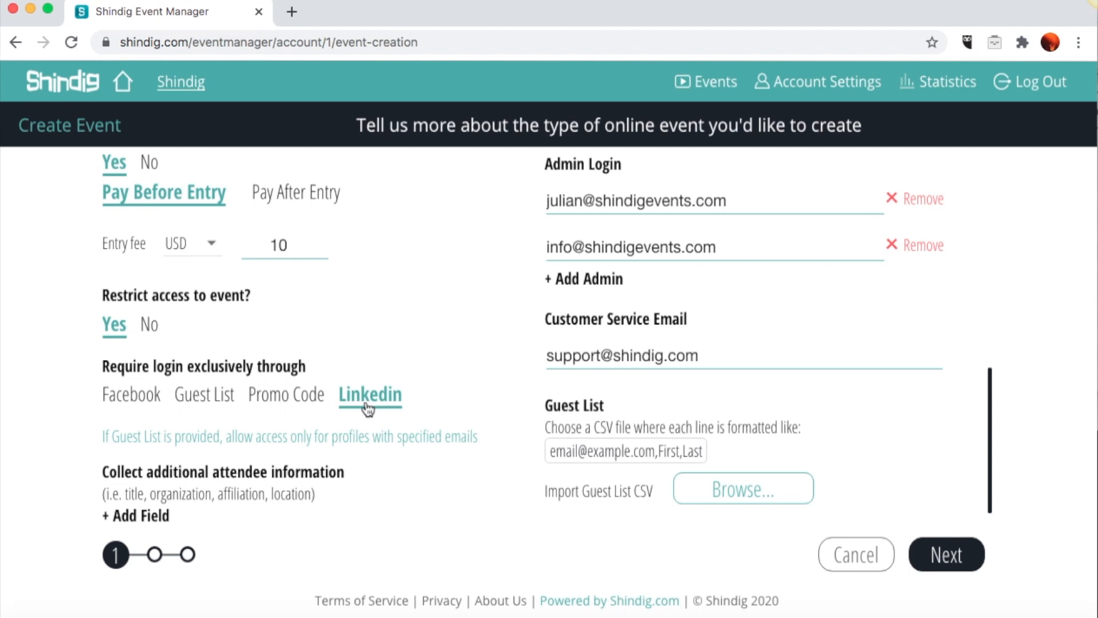
click(292, 393)
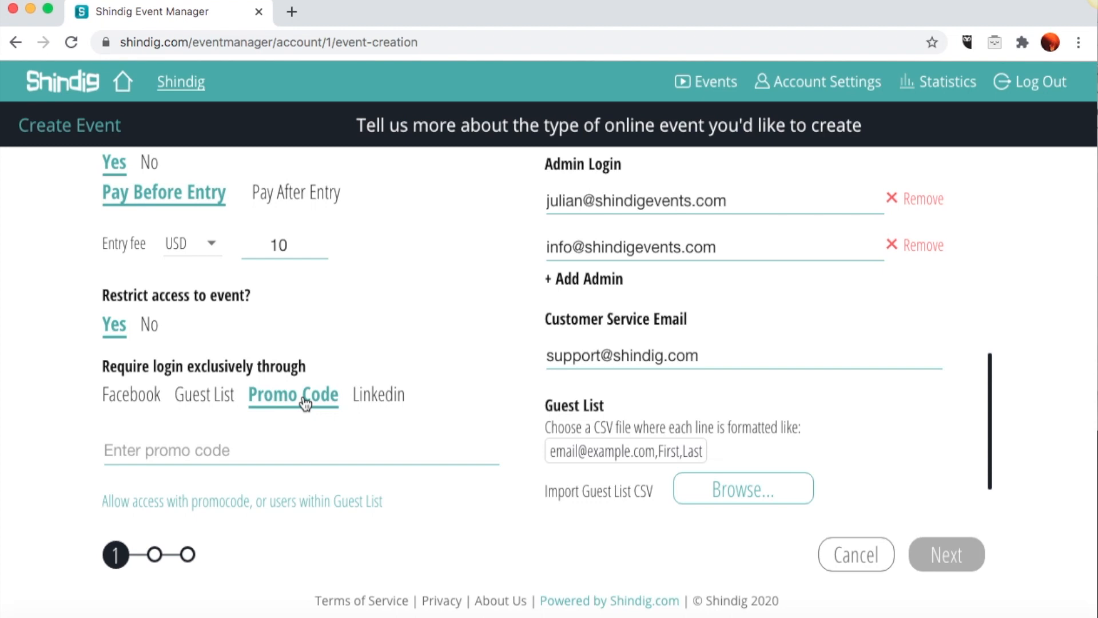
click(204, 393)
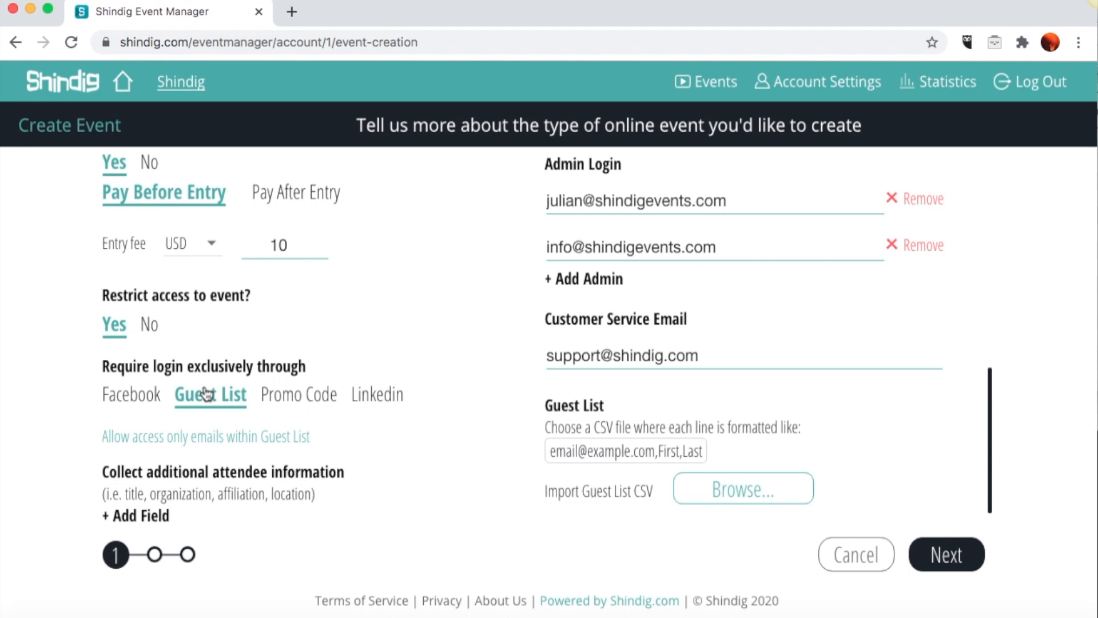
click(369, 394)
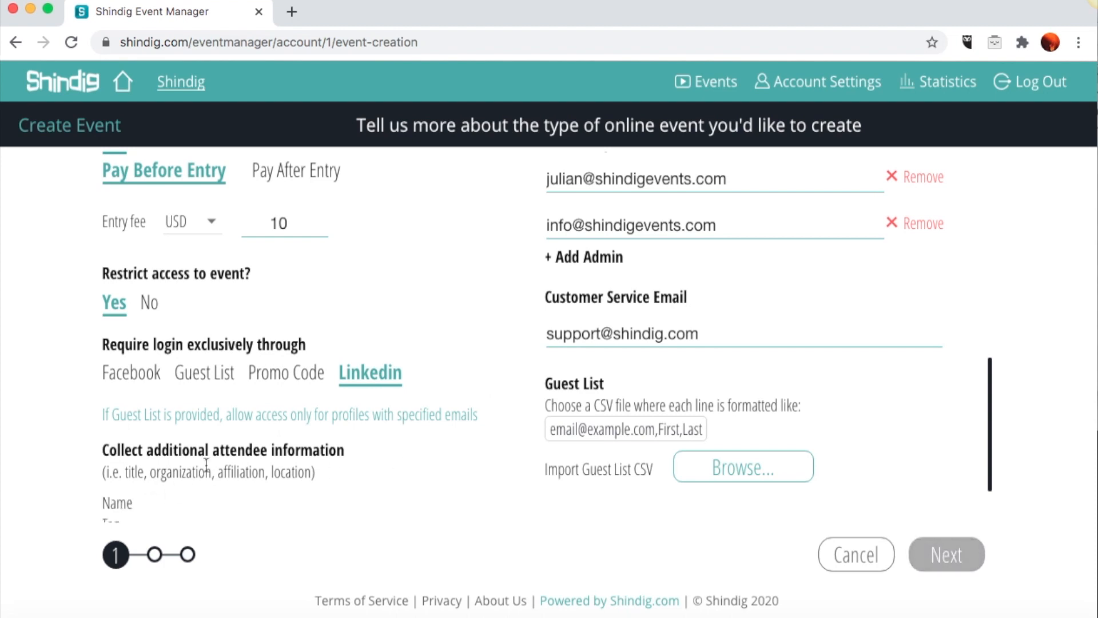
Add Organization as a second required attendee field alongside Title
scroll(down, 3)
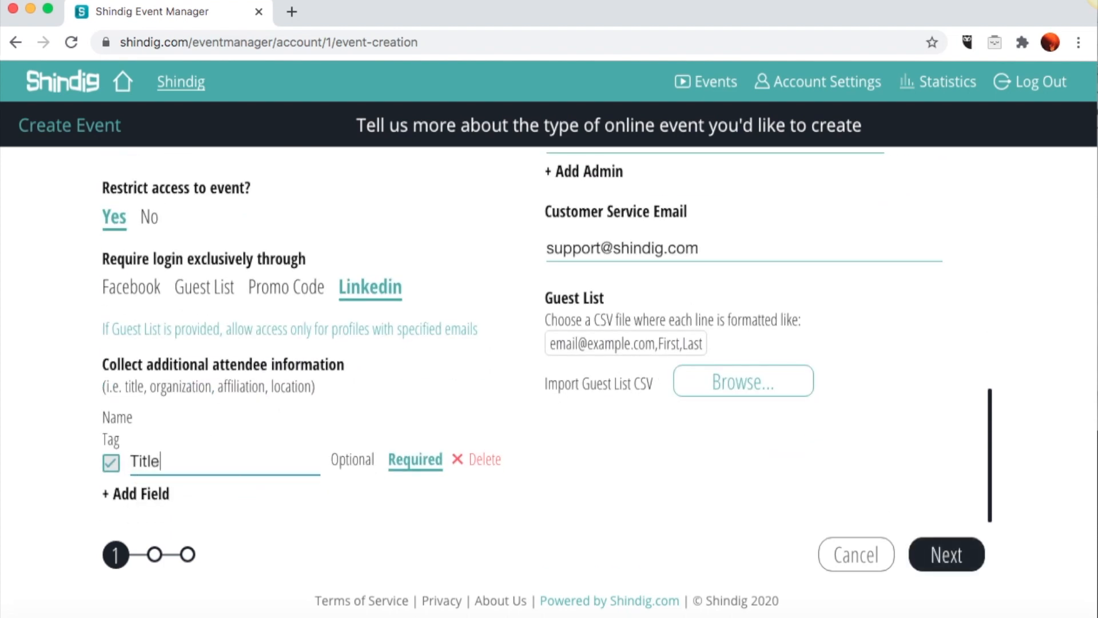
click(135, 493)
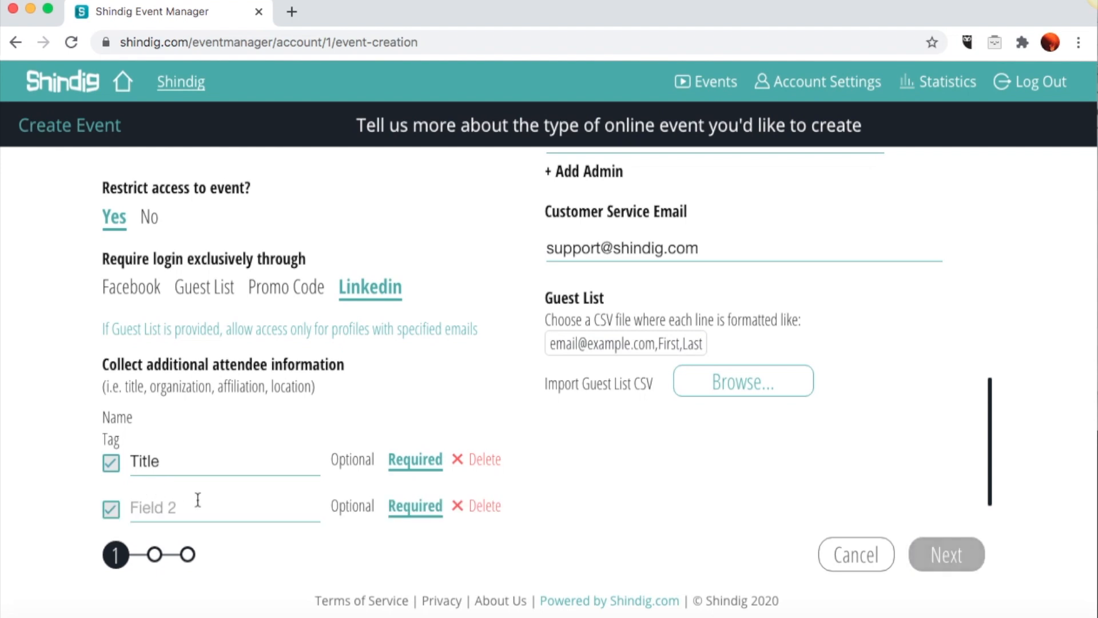
text(Organiz)
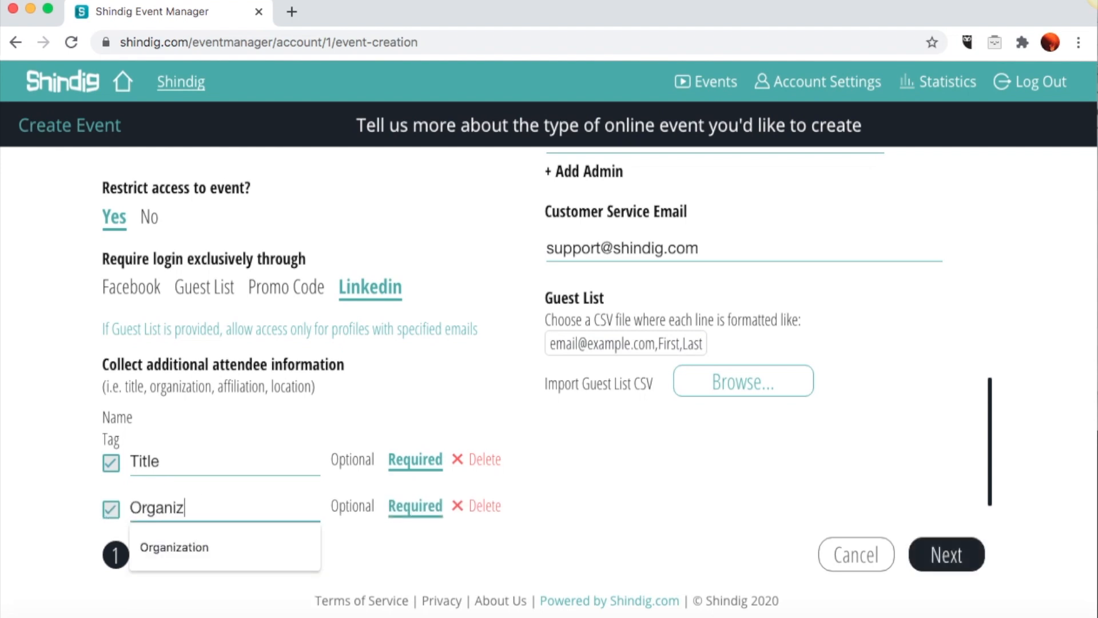
click(174, 546)
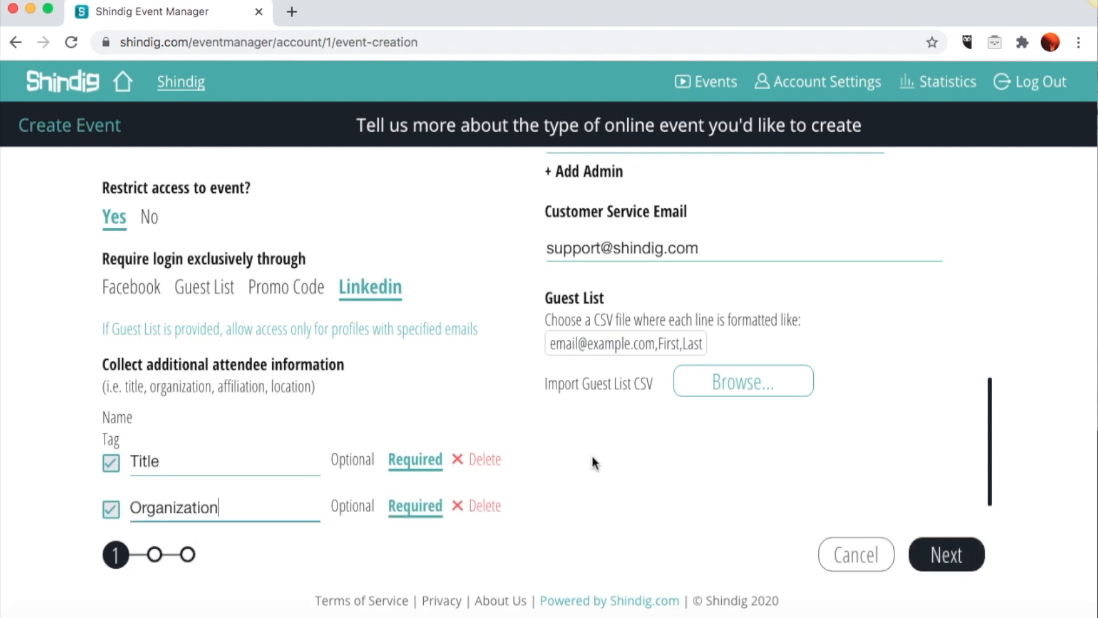
mouse_move(659, 462)
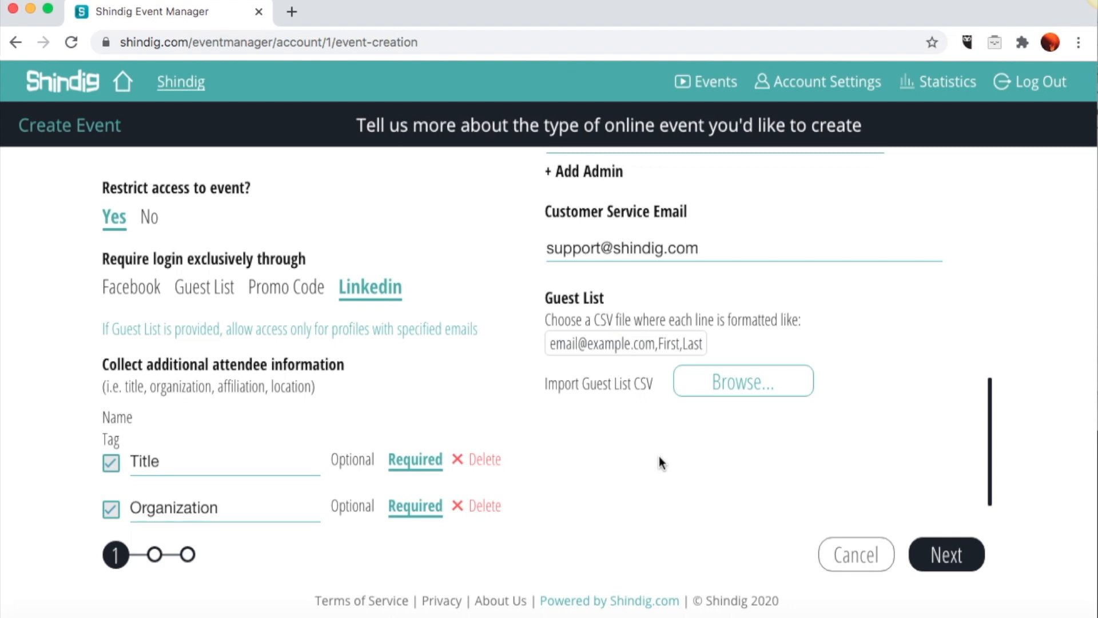
mouse_move(742, 435)
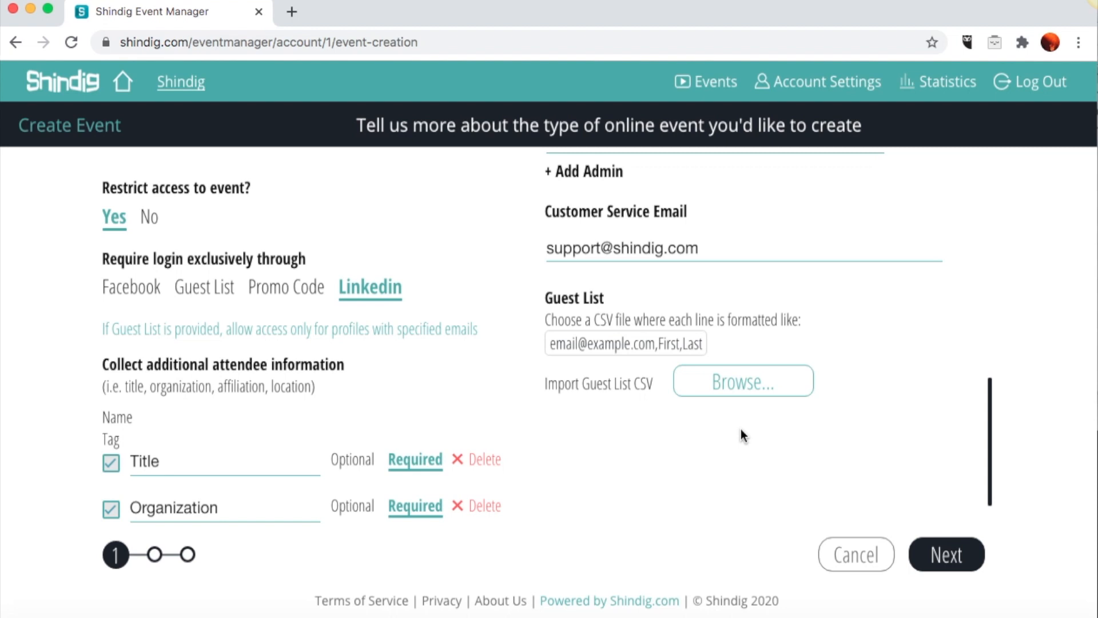
mouse_move(945, 555)
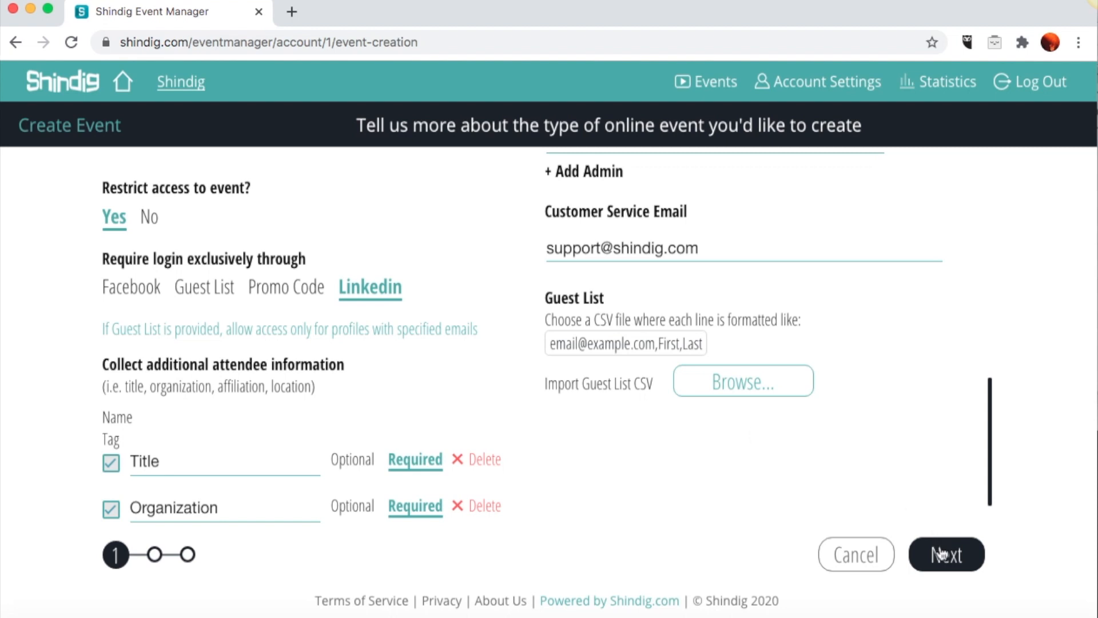
Write the splash page description 'Welcome to our event!' with Shindig.com
click(945, 554)
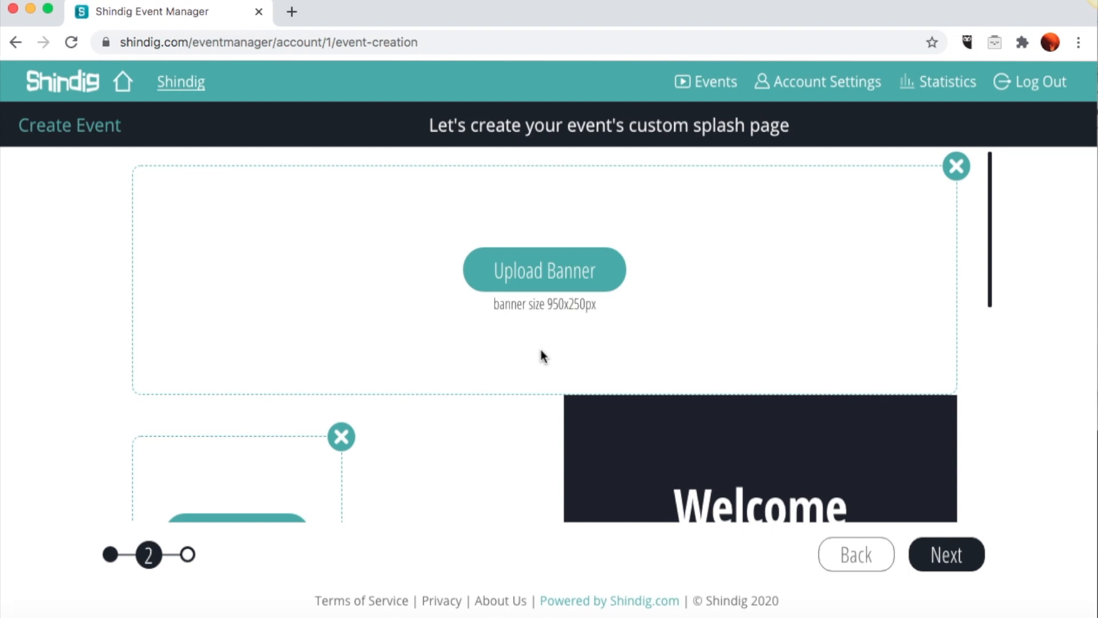
scroll(down, 3)
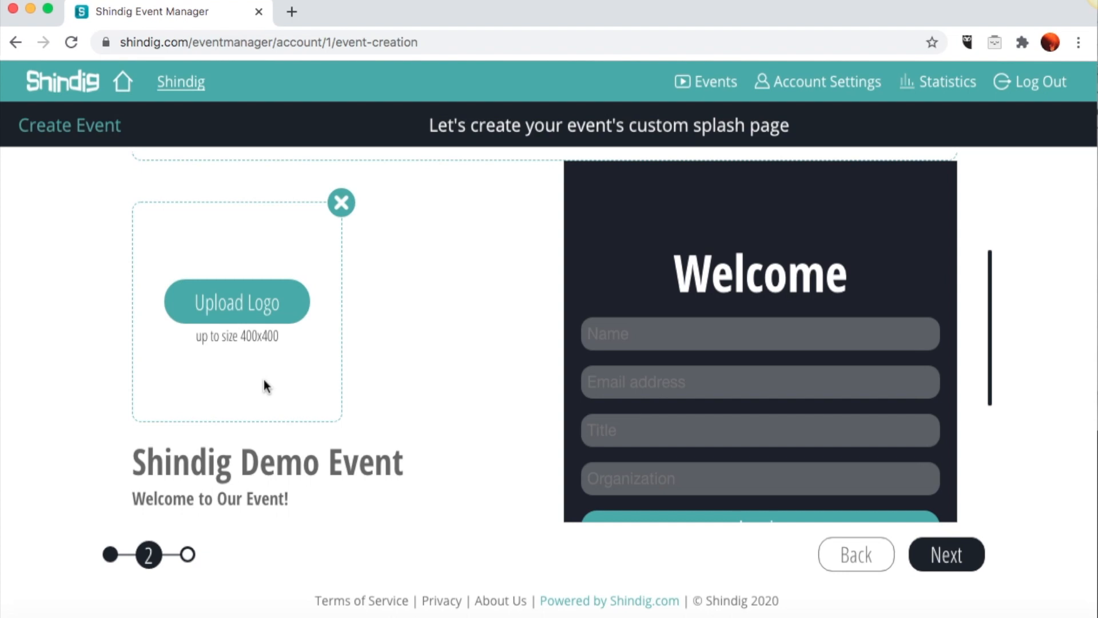
scroll(down, 3)
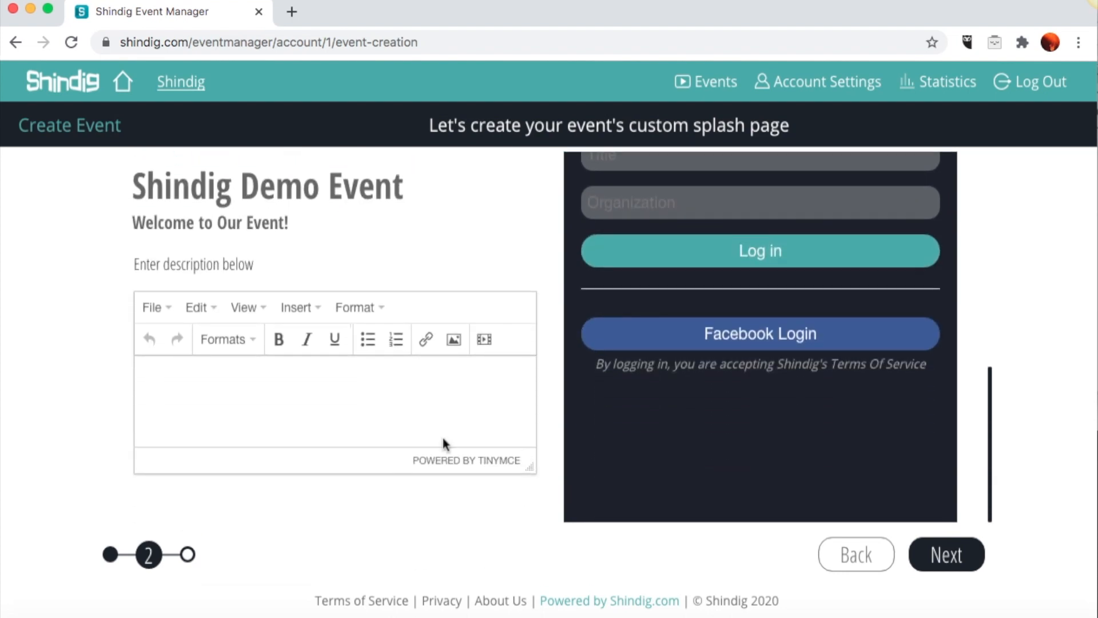
text(Welcome)
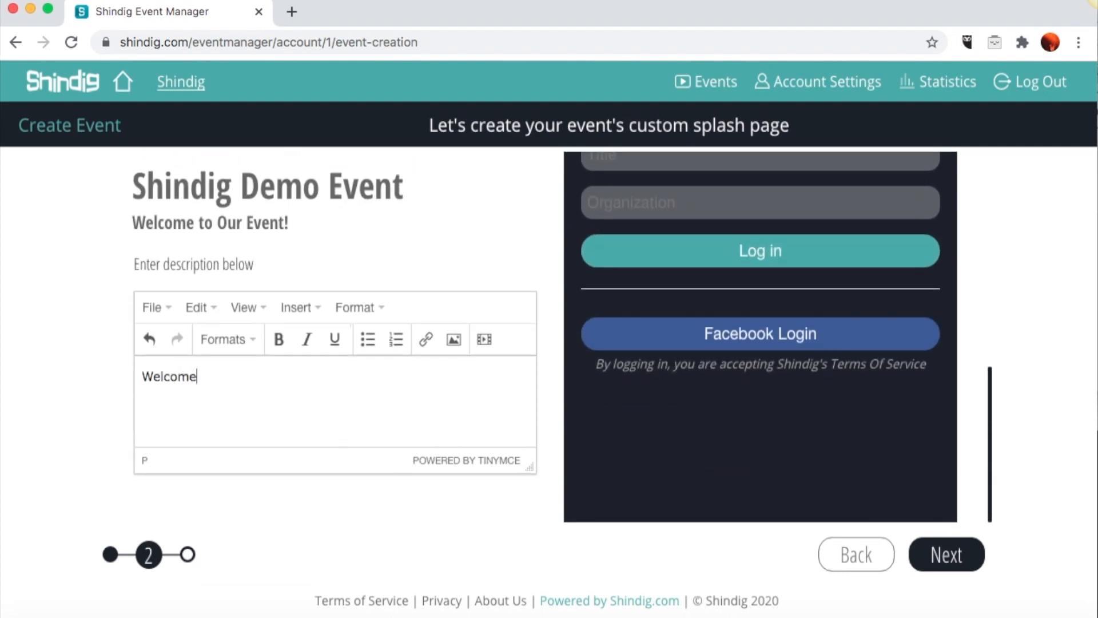
text(to our event)
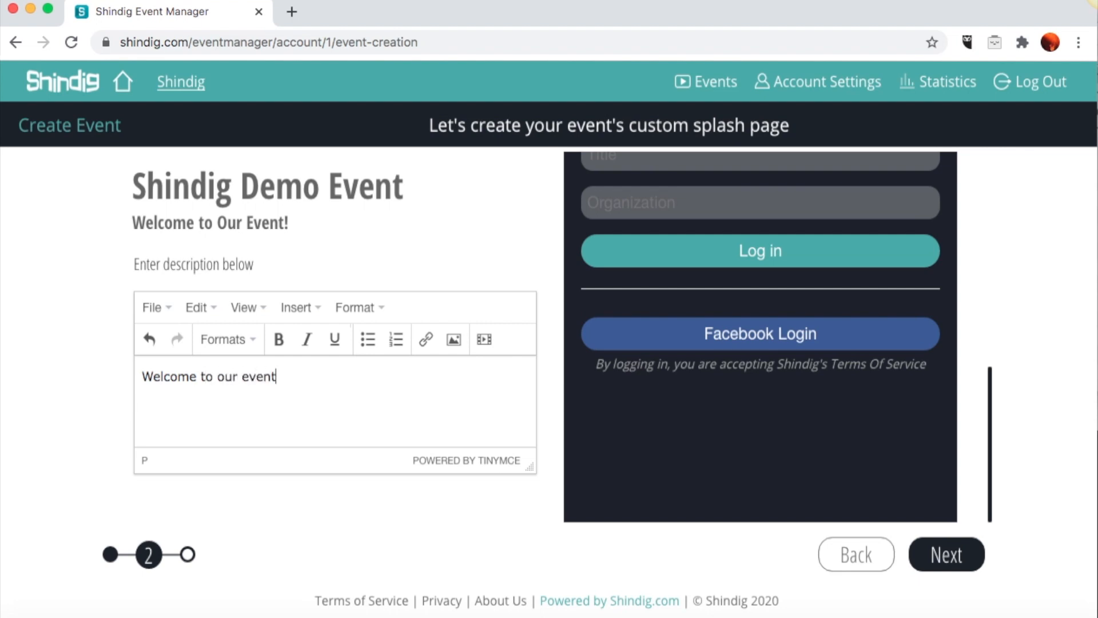
text(!)
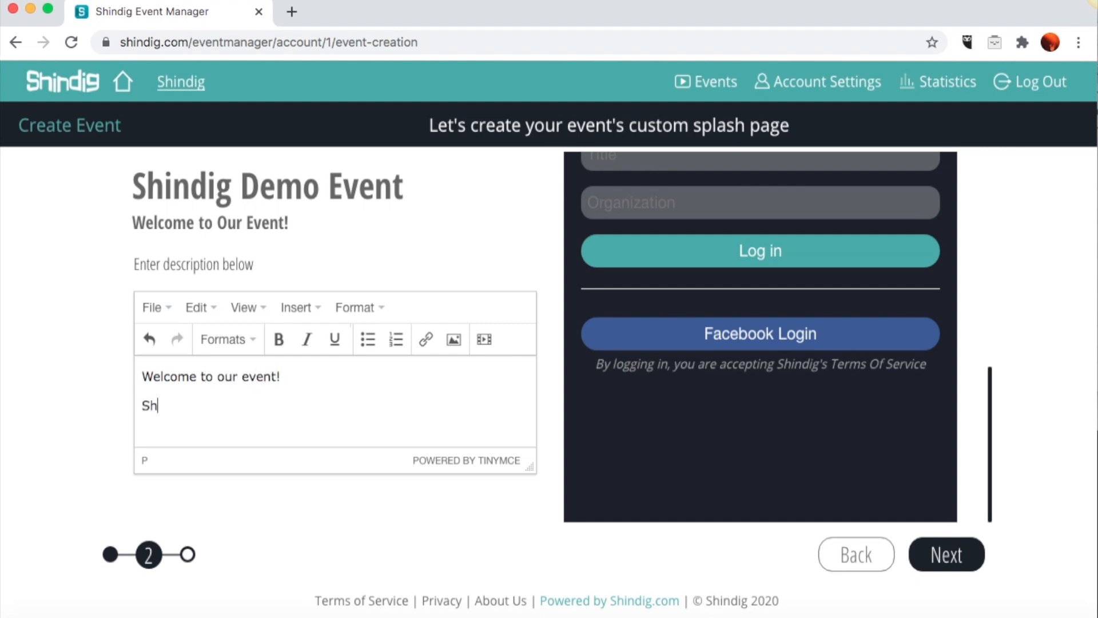
text(indig.com)
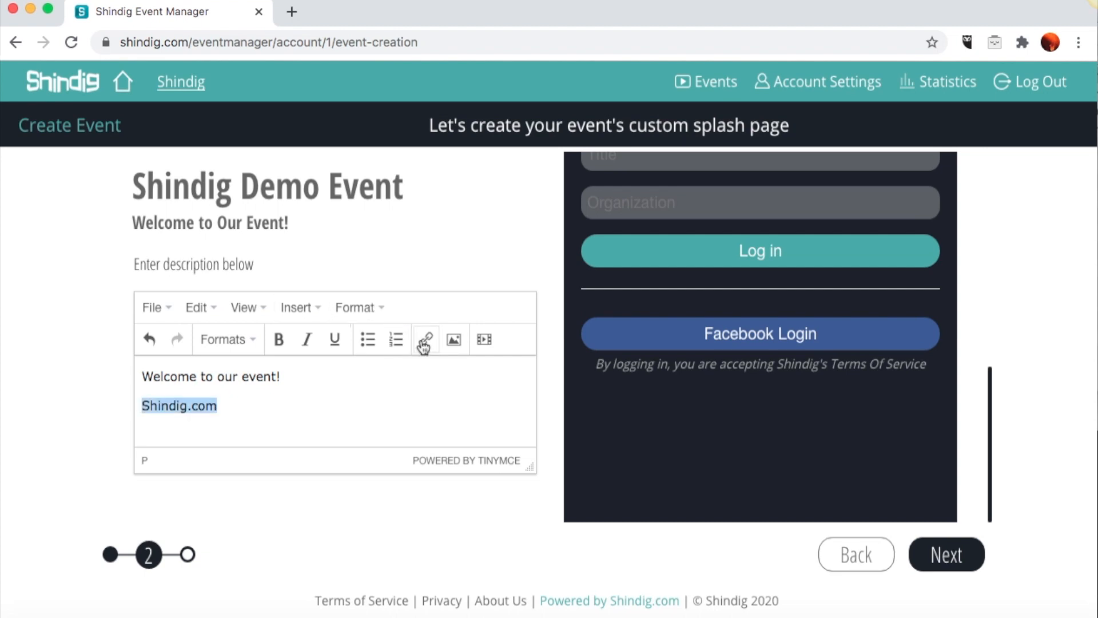
Link the Shindig.com text to shindig.com and continue to outreach settings
click(424, 340)
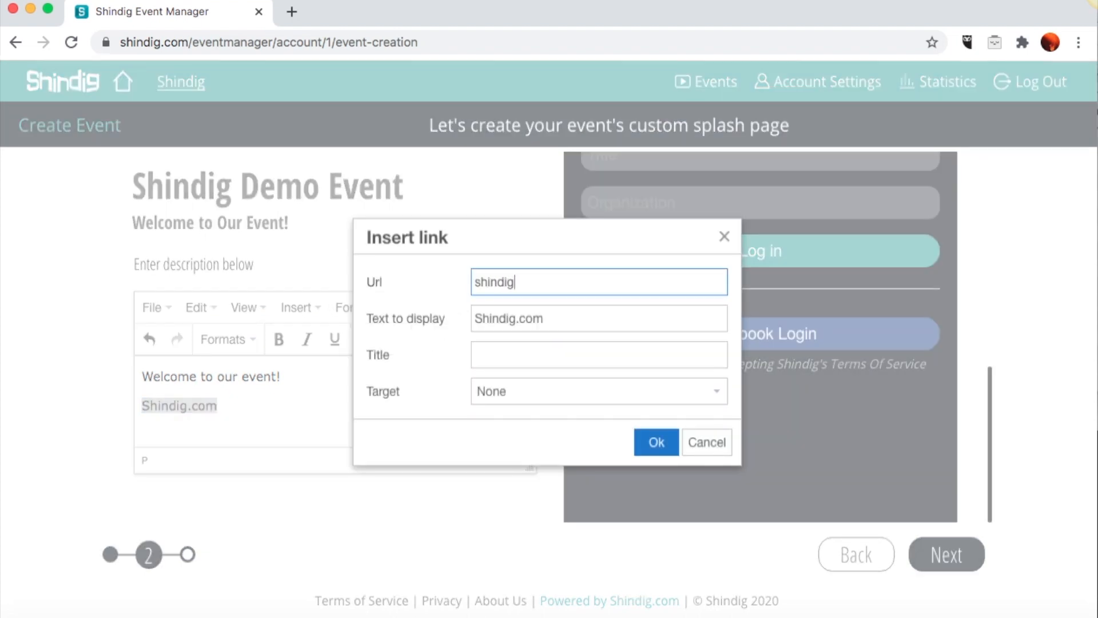
text(.com)
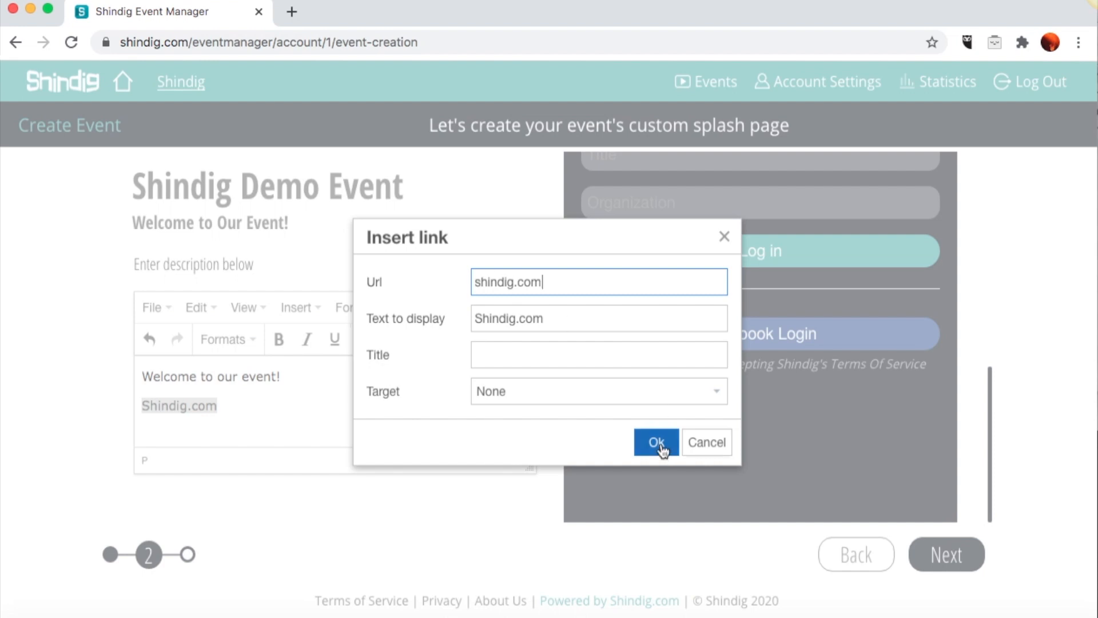
click(654, 441)
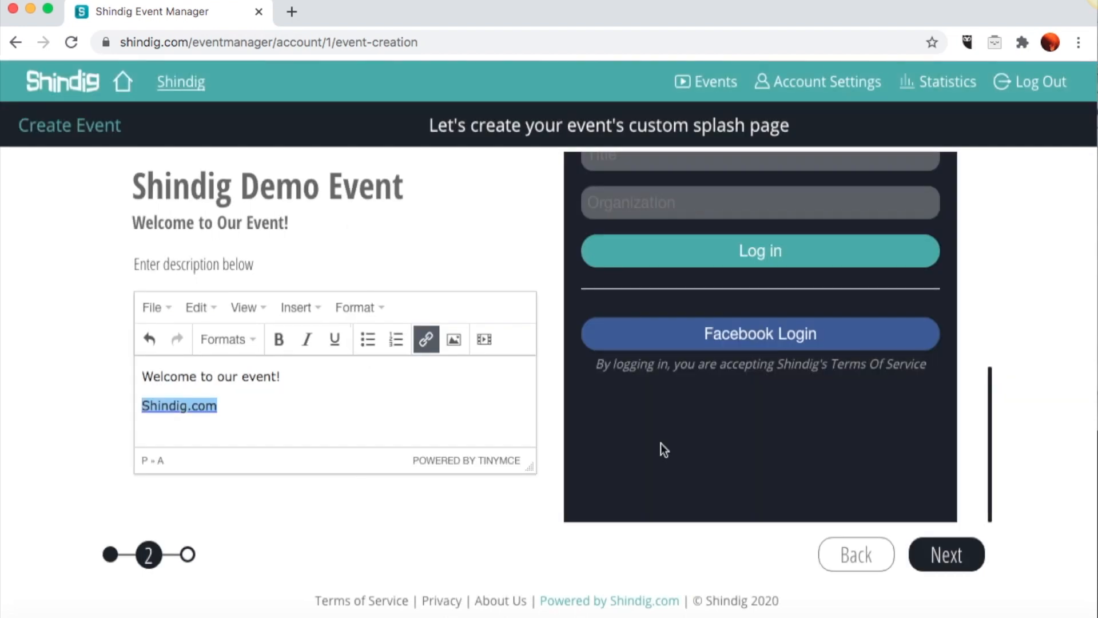
click(945, 553)
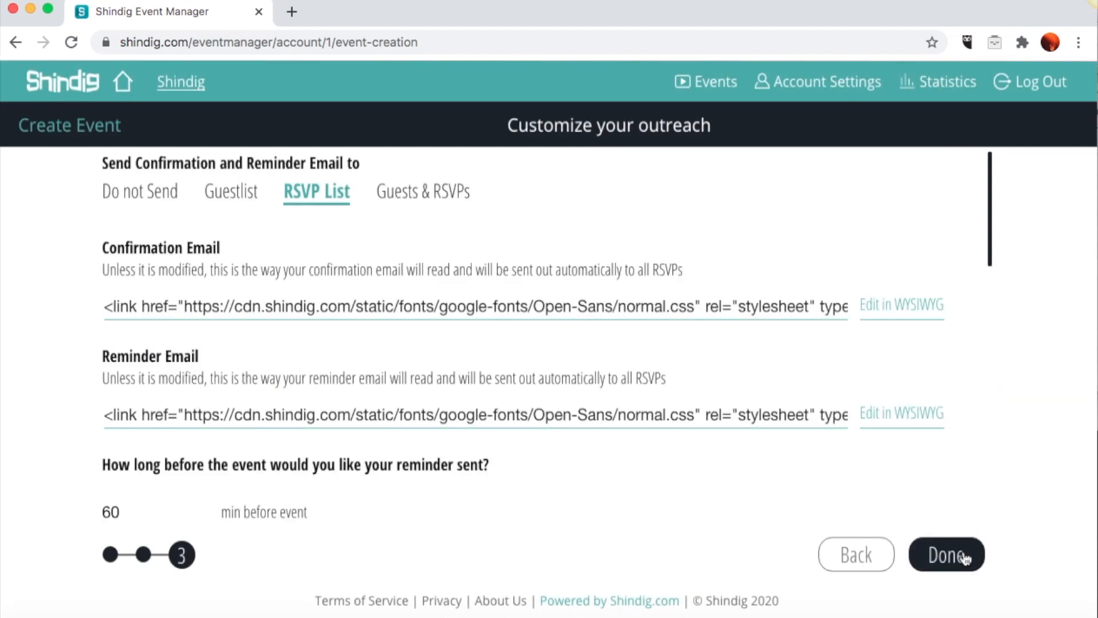
Send emails to Guests & RSVPs and retitle the confirmation email 'Shindig Demo Event'
click(421, 191)
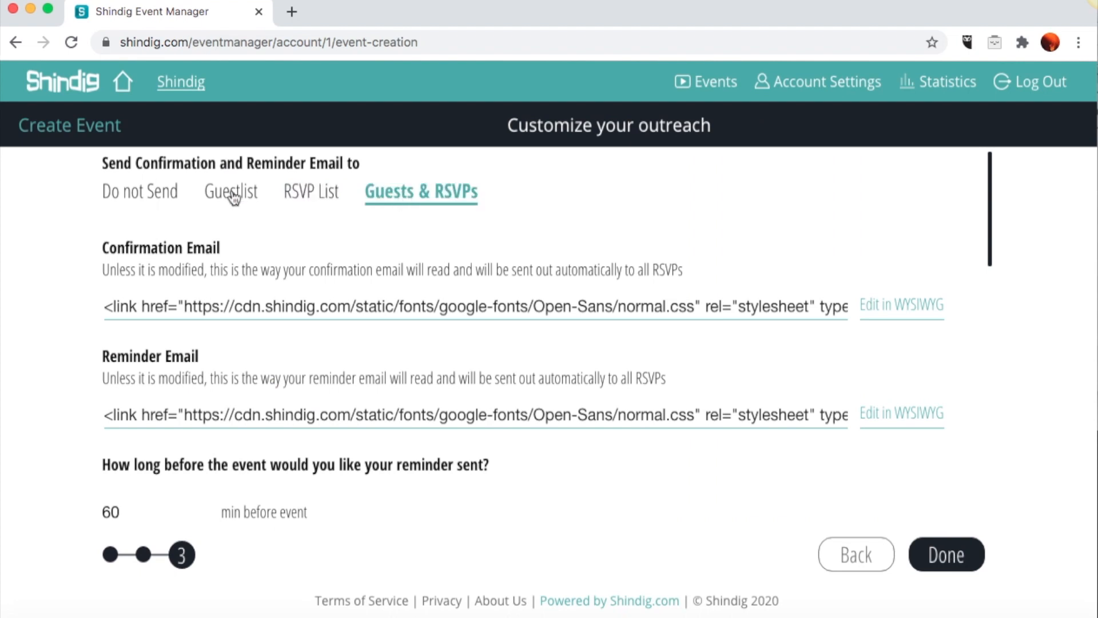
mouse_move(438, 195)
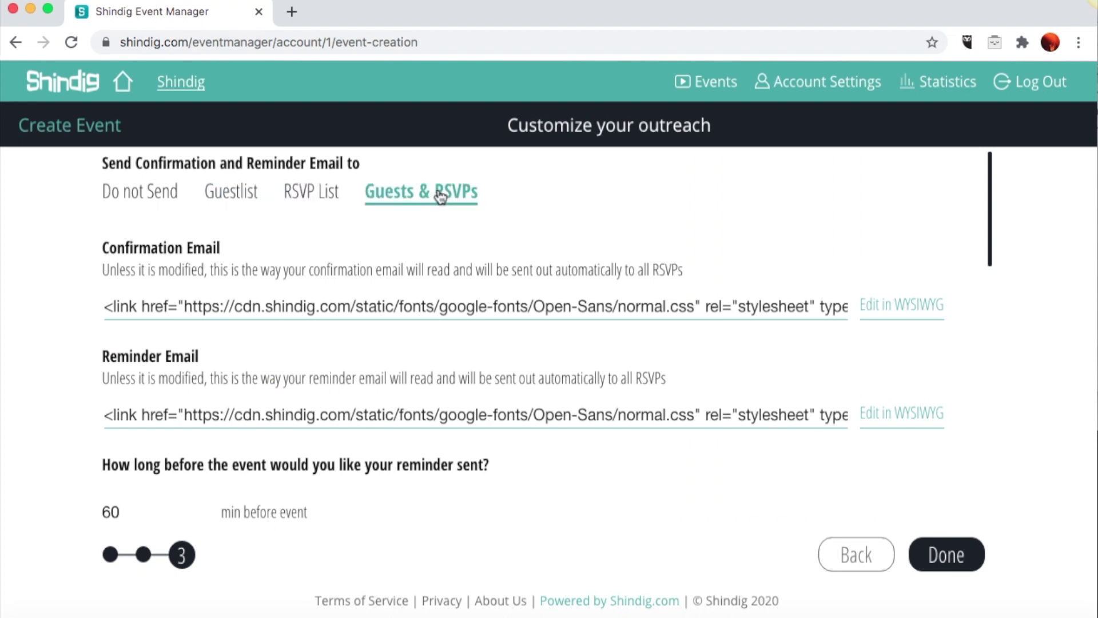
click(901, 304)
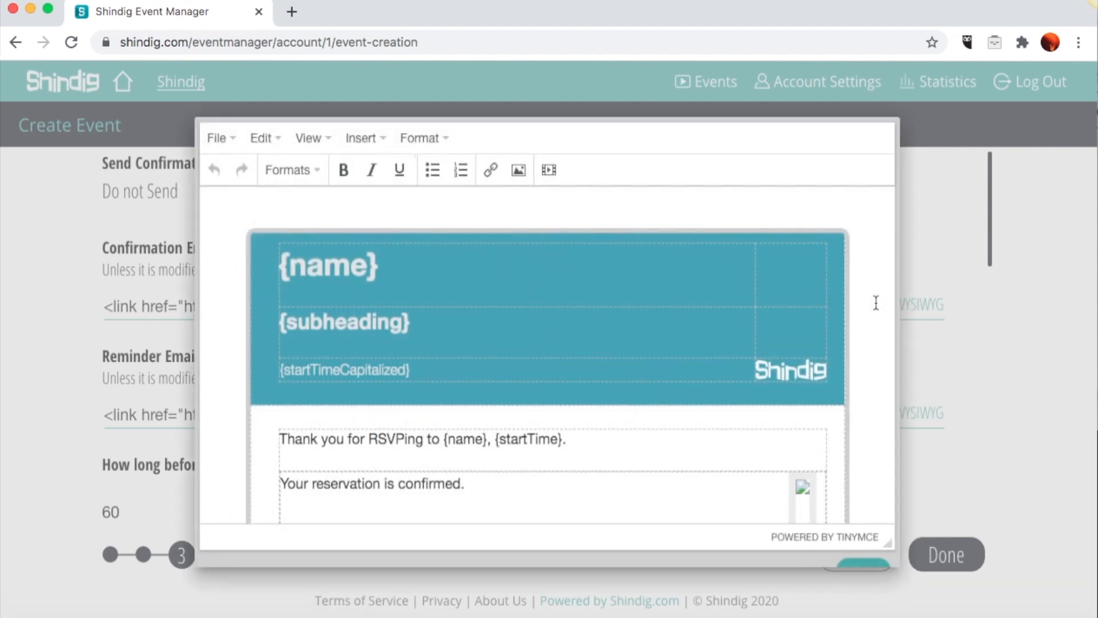
click(375, 273)
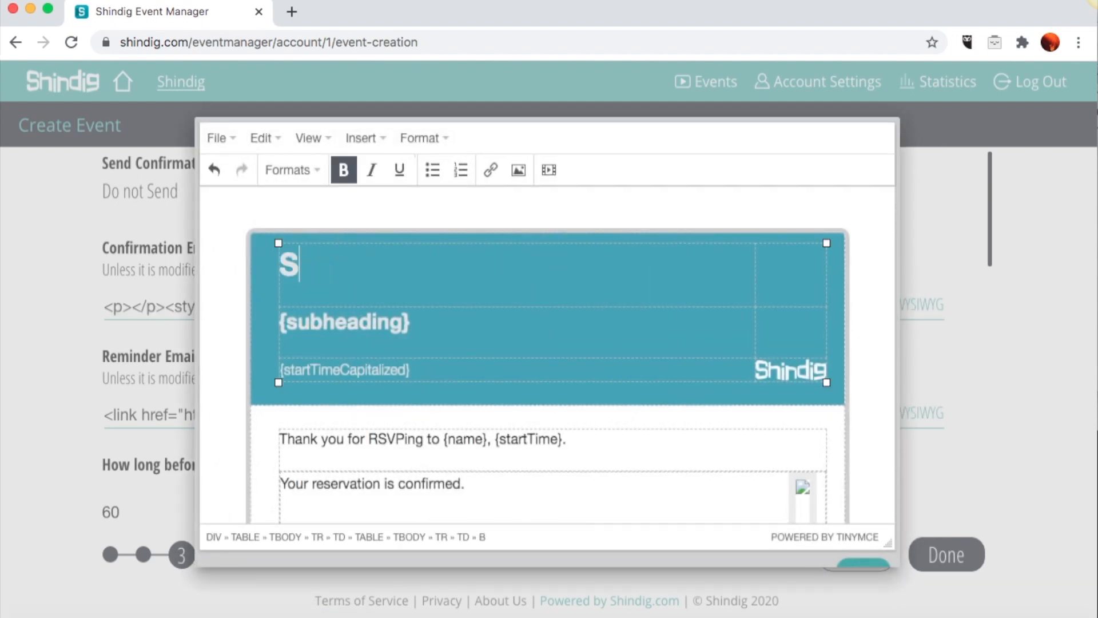
text(hindig Demo E)
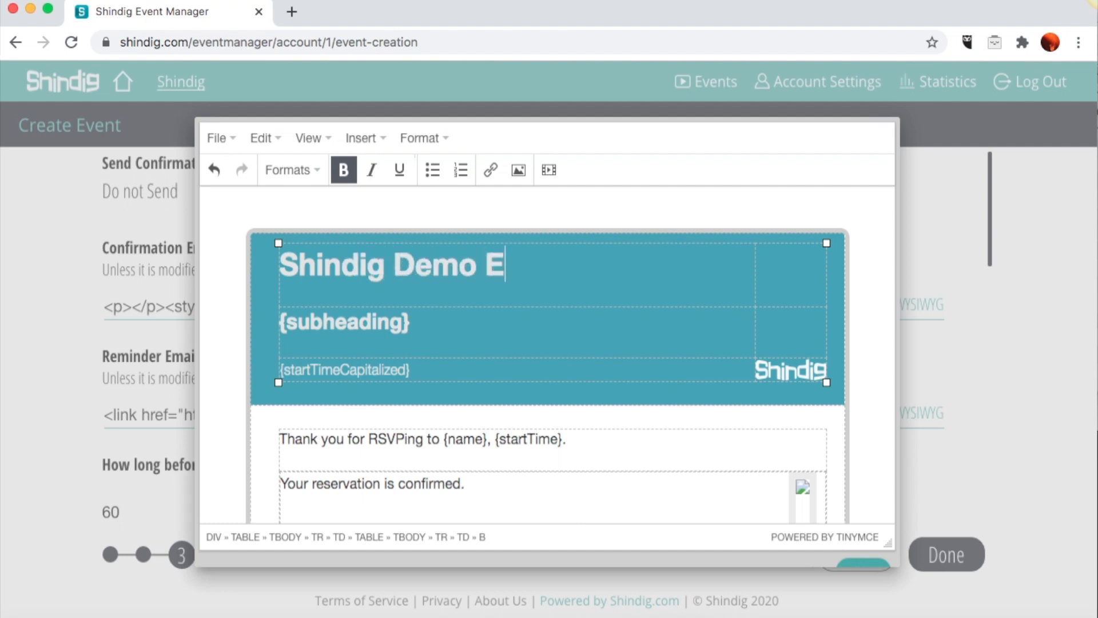
text(vent)
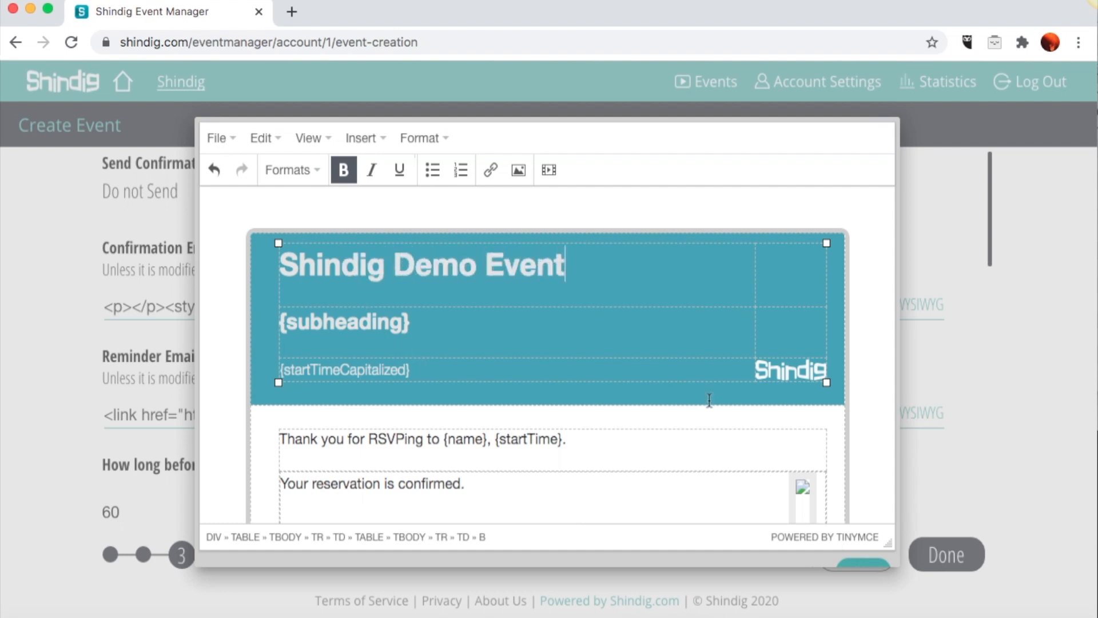
Scroll through the rest of the confirmation email body to review it
scroll(down, 3)
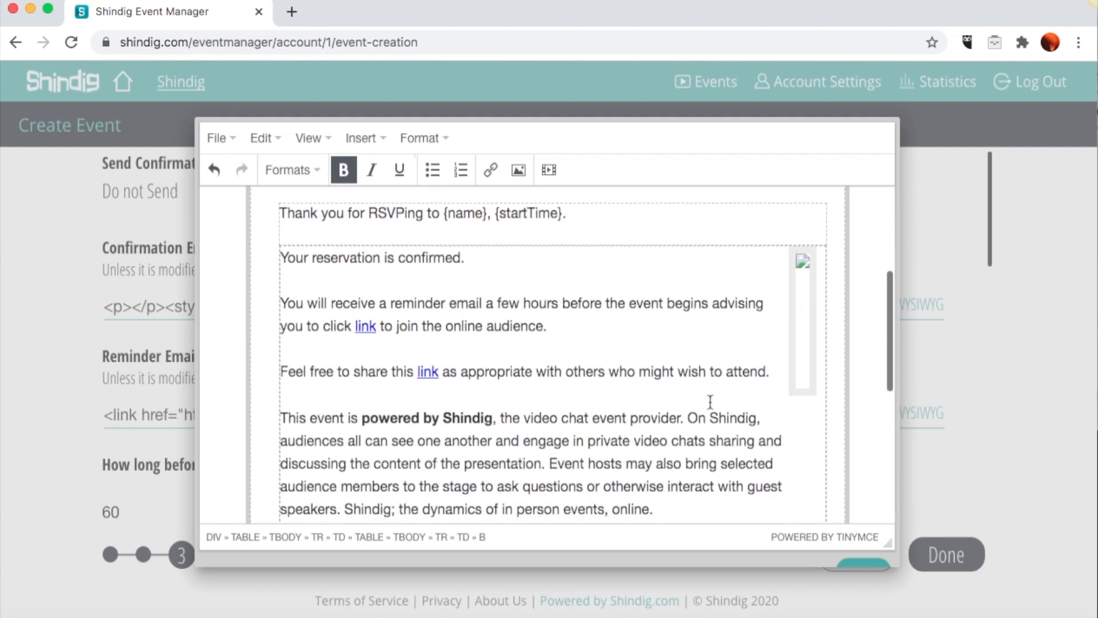
scroll(down, 3)
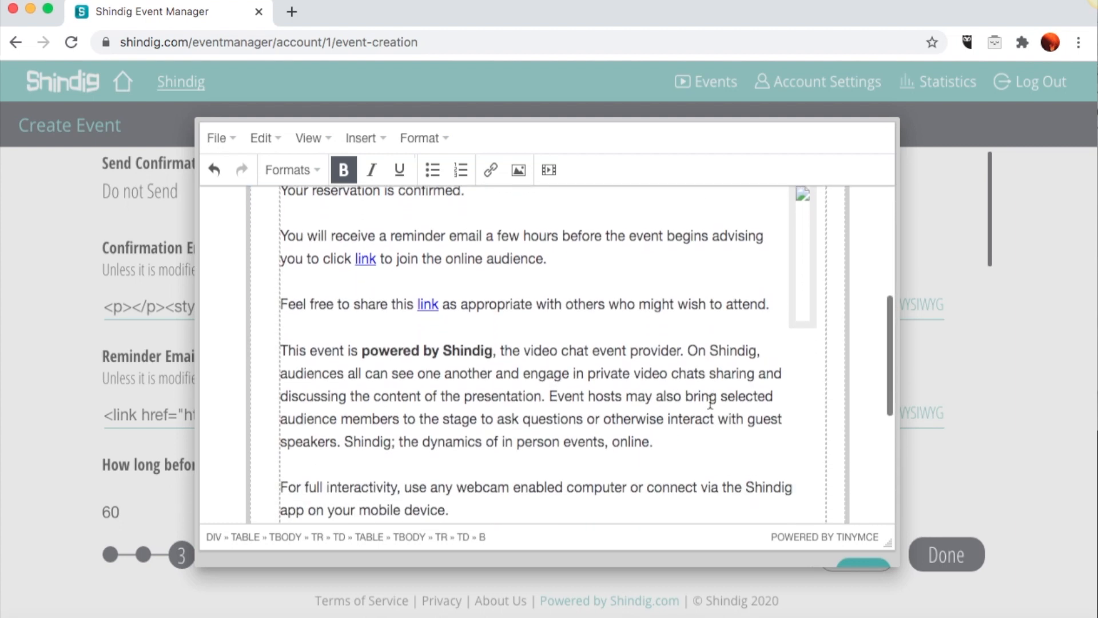
scroll(down, 3)
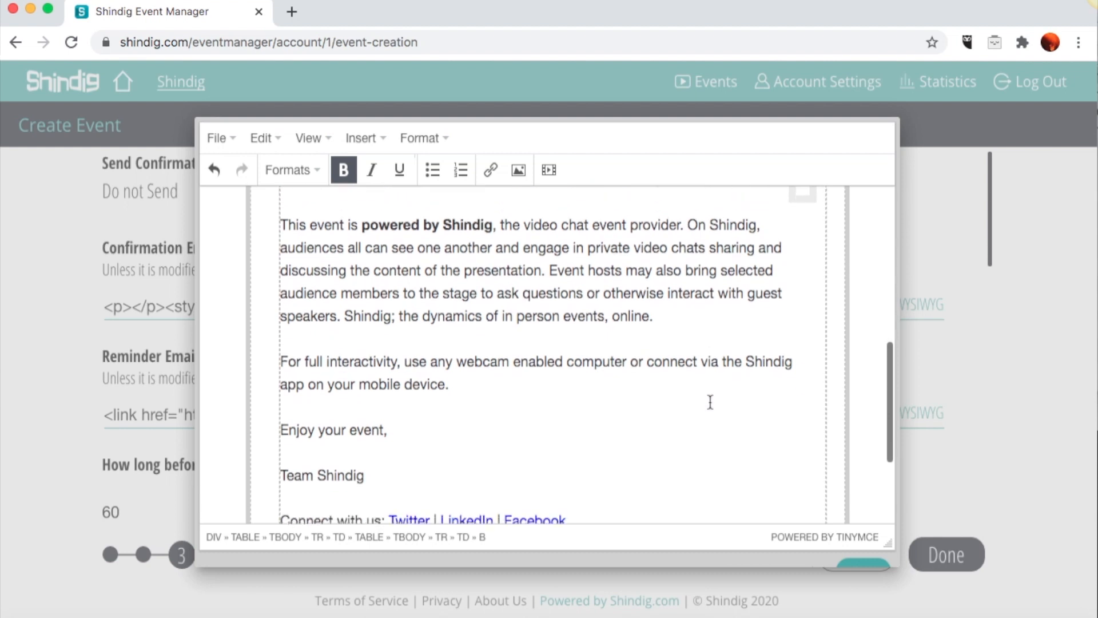
scroll(down, 3)
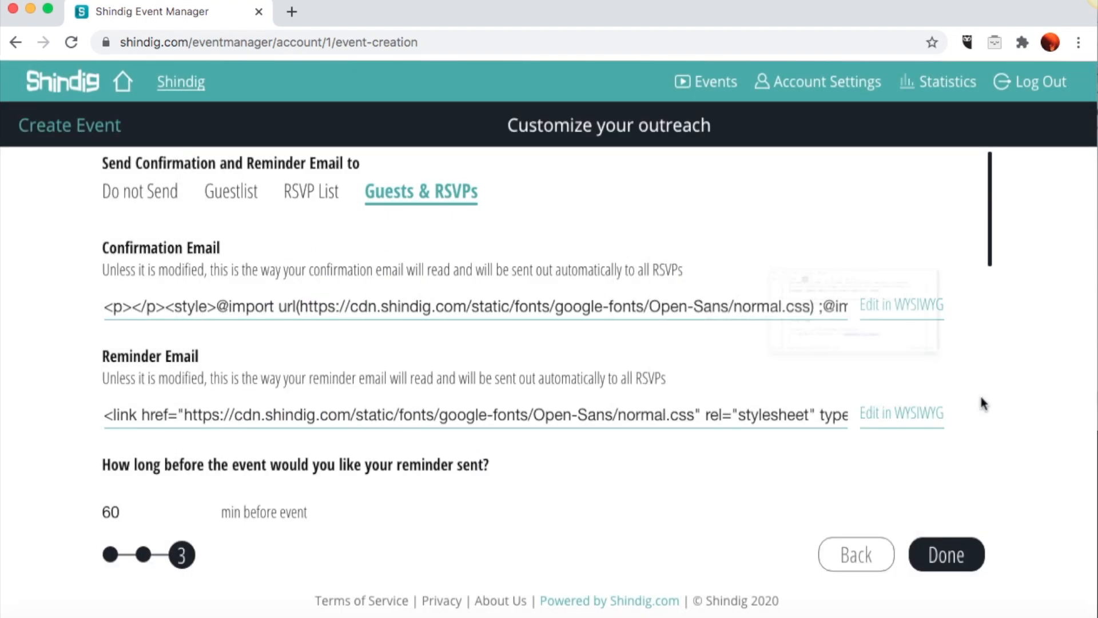
Replace the reminder email's {name} heading with 'Shindig Demo Event' and review the body
click(901, 304)
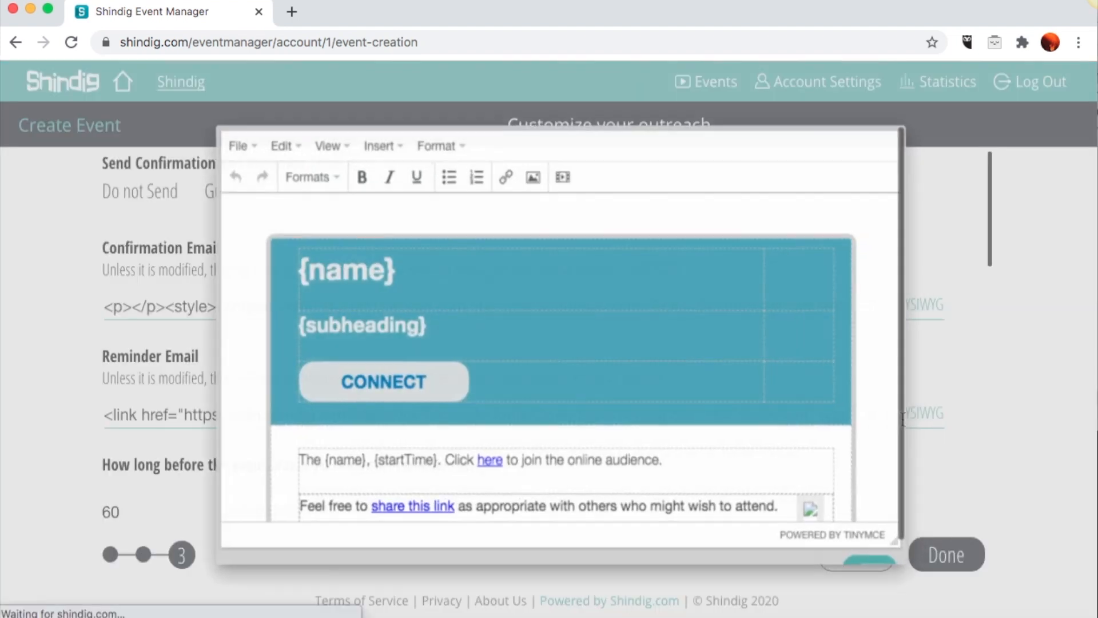
click(343, 268)
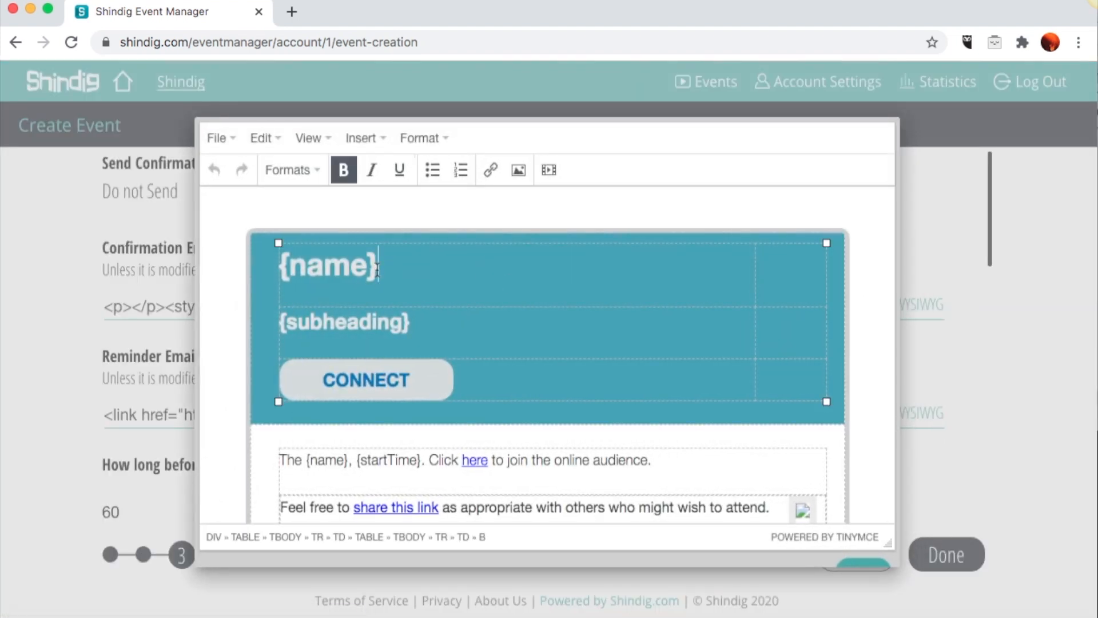
text(Shindig Dem)
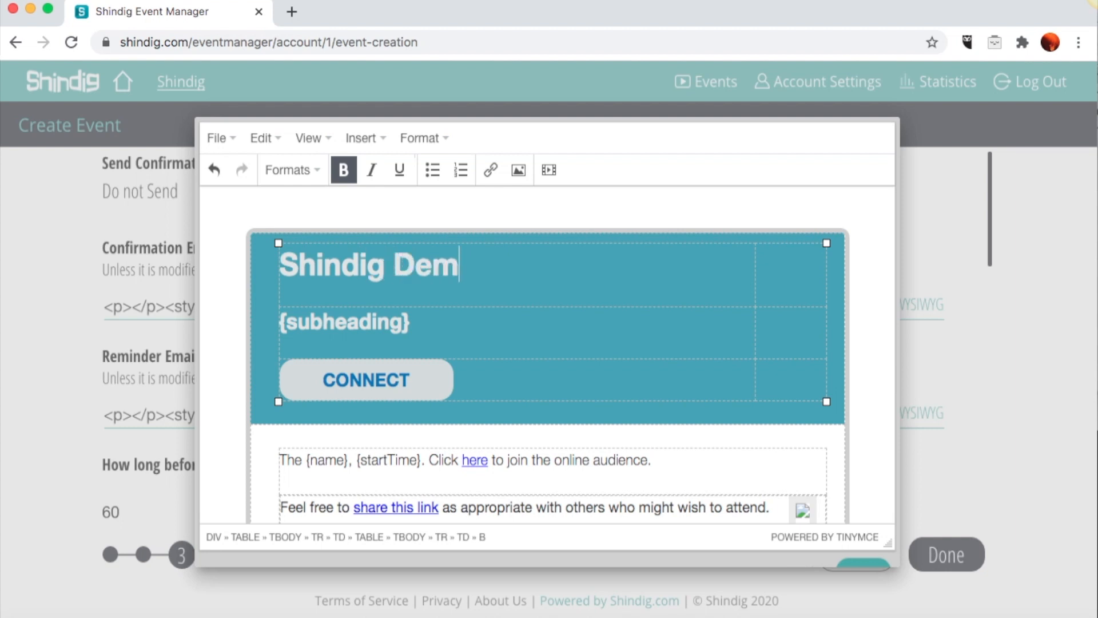
text(o Event)
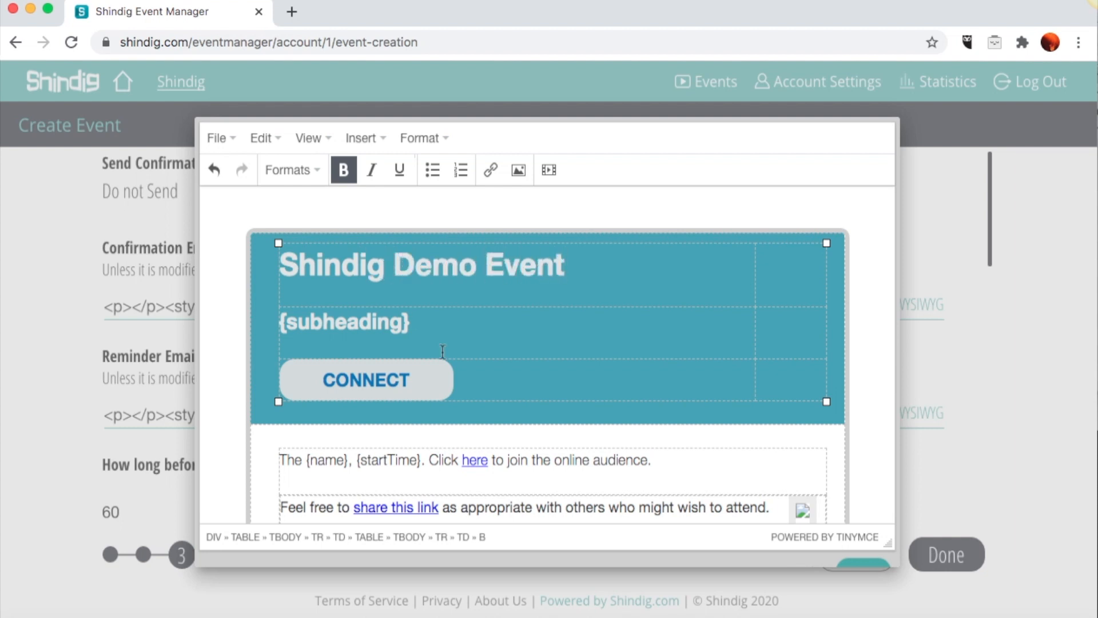
scroll(down, 3)
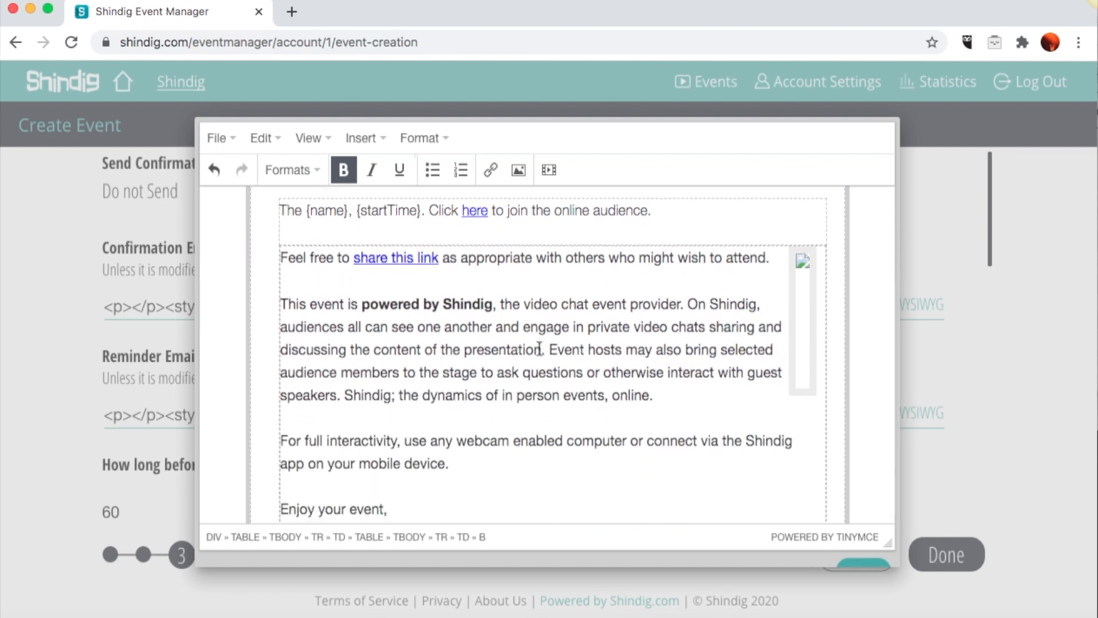
scroll(down, 3)
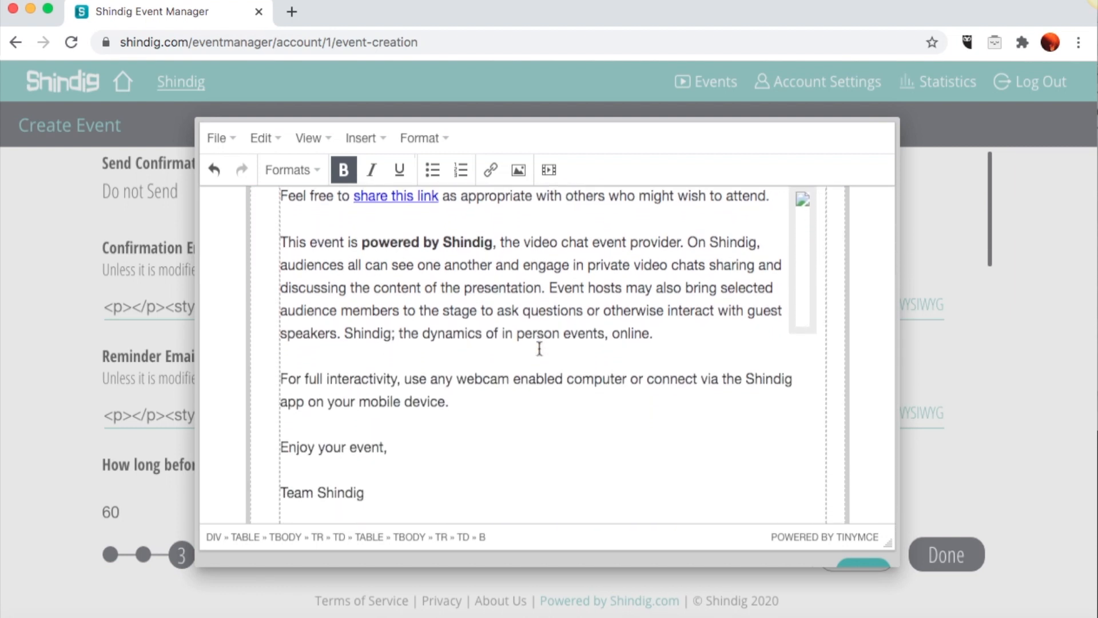
mouse_move(937, 369)
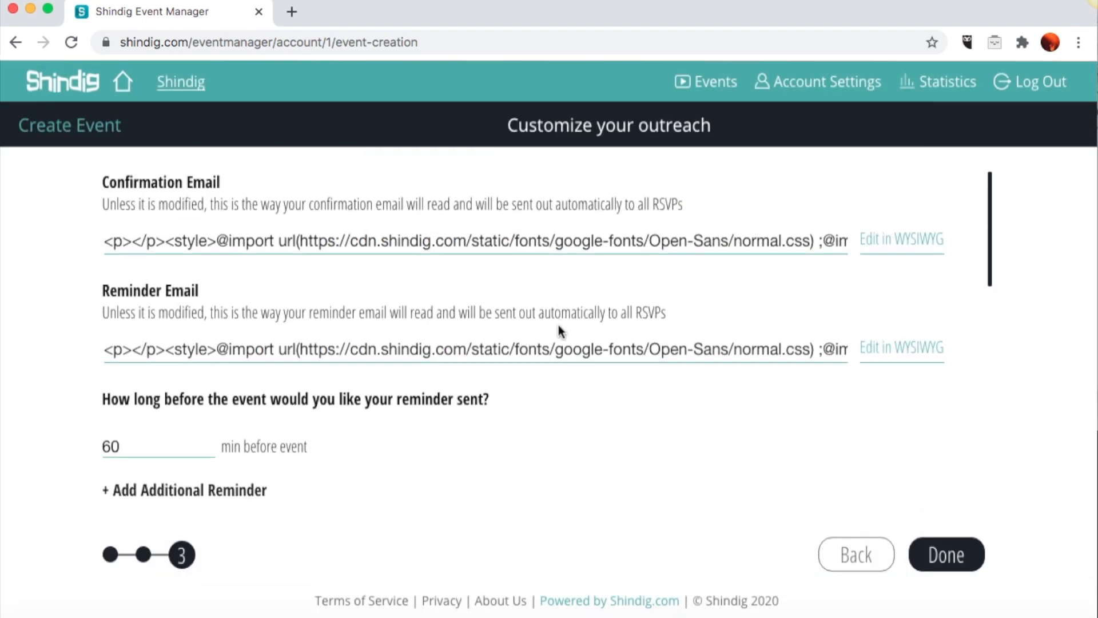
Set the reminder email to send 45 minutes before the event
scroll(down, 3)
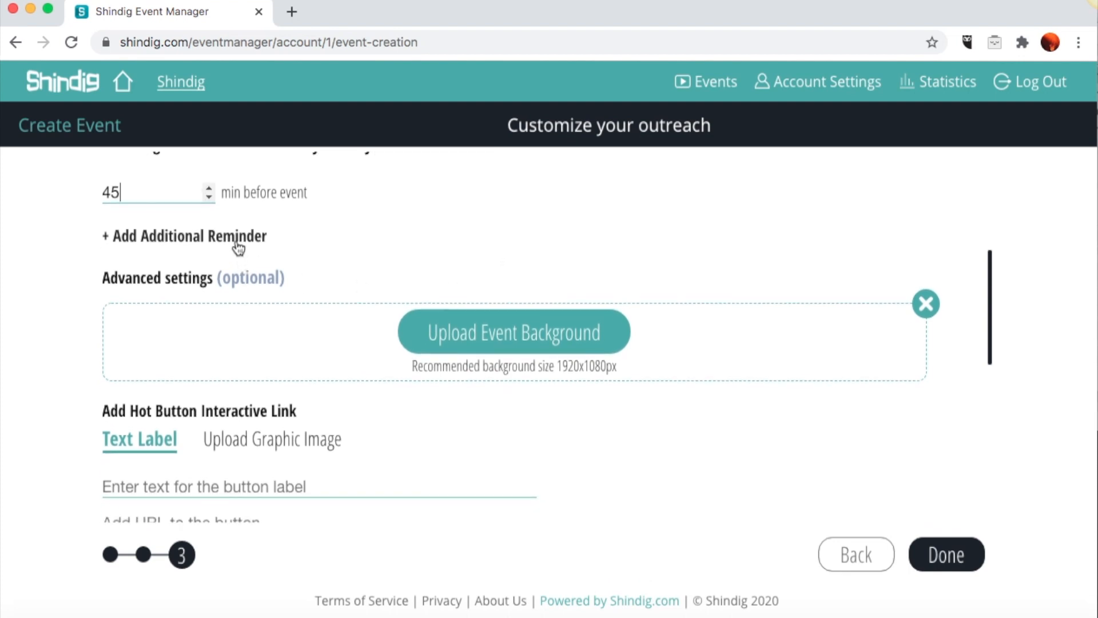
click(184, 236)
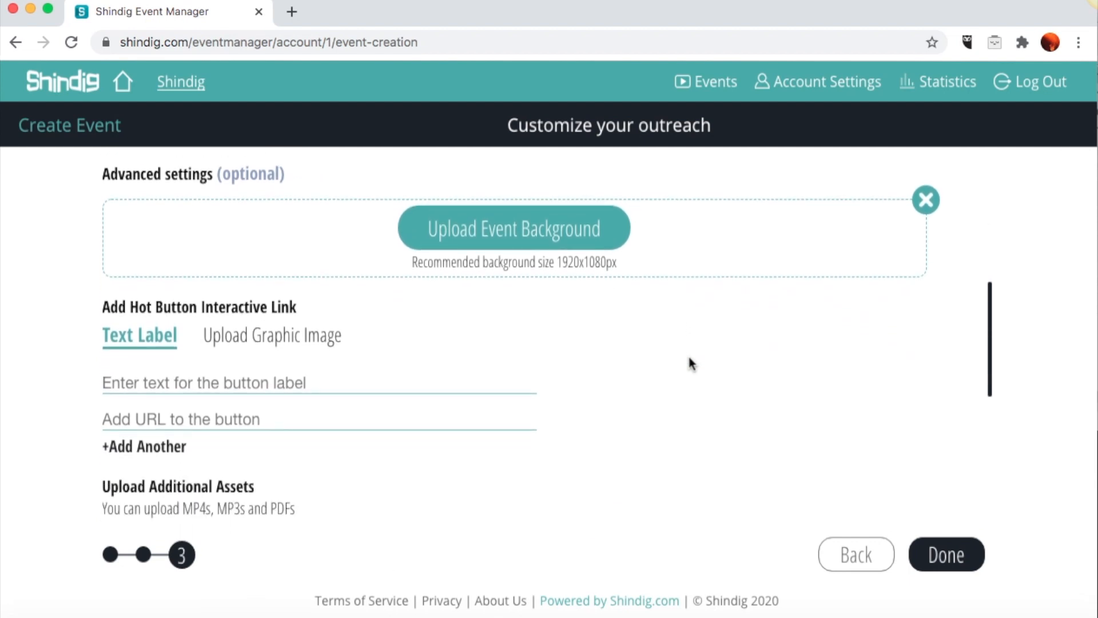
mouse_move(525, 287)
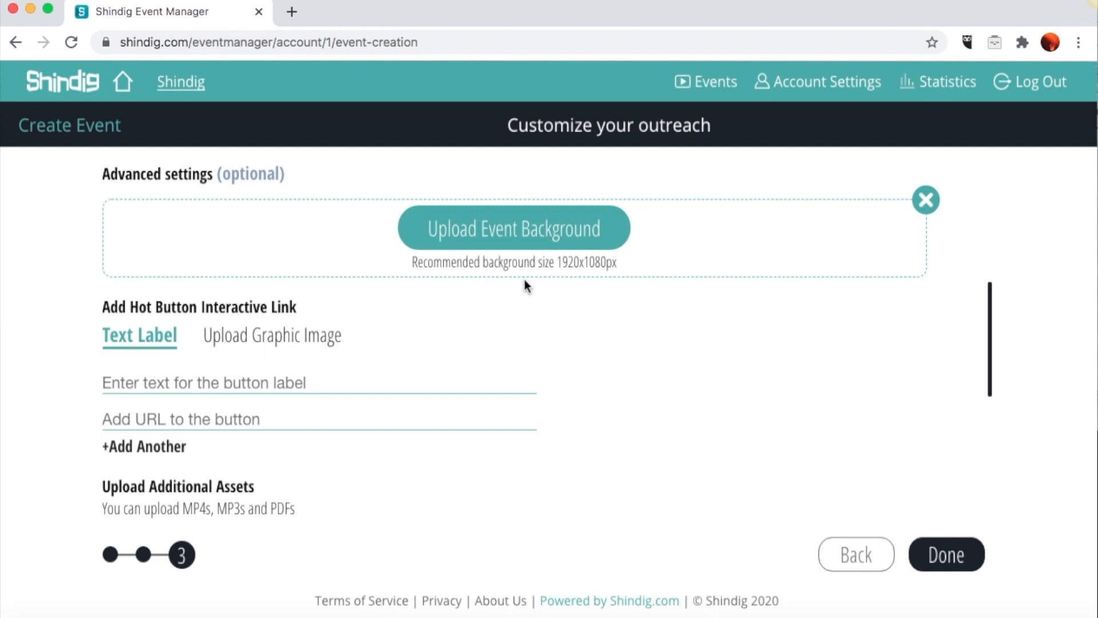
Add a graphic-image hot button linking to shindig.com
scroll(down, 3)
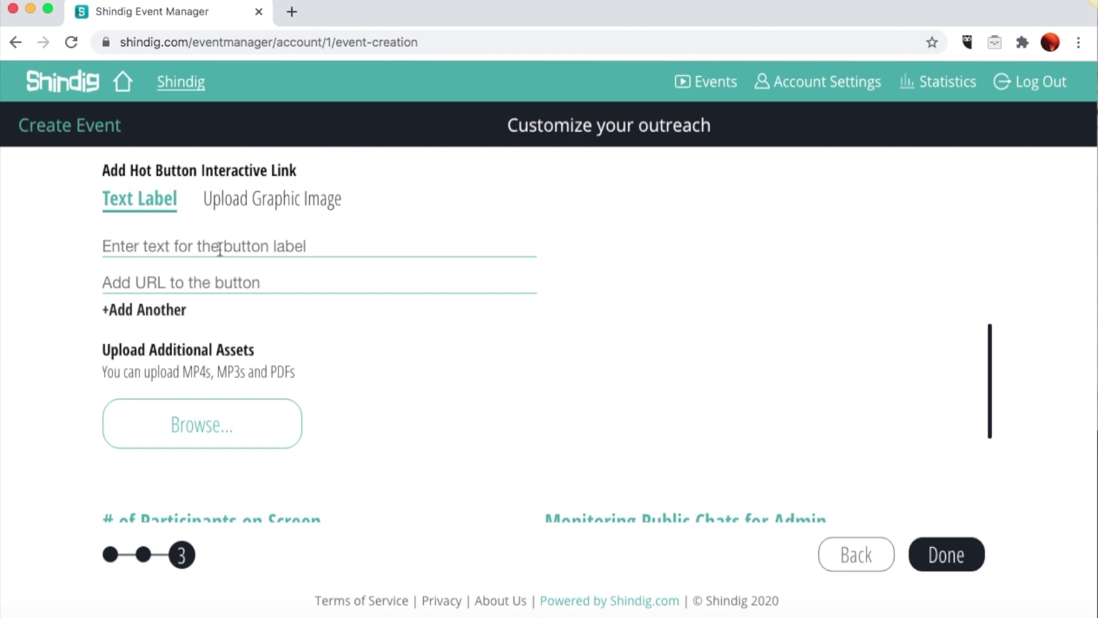
click(272, 198)
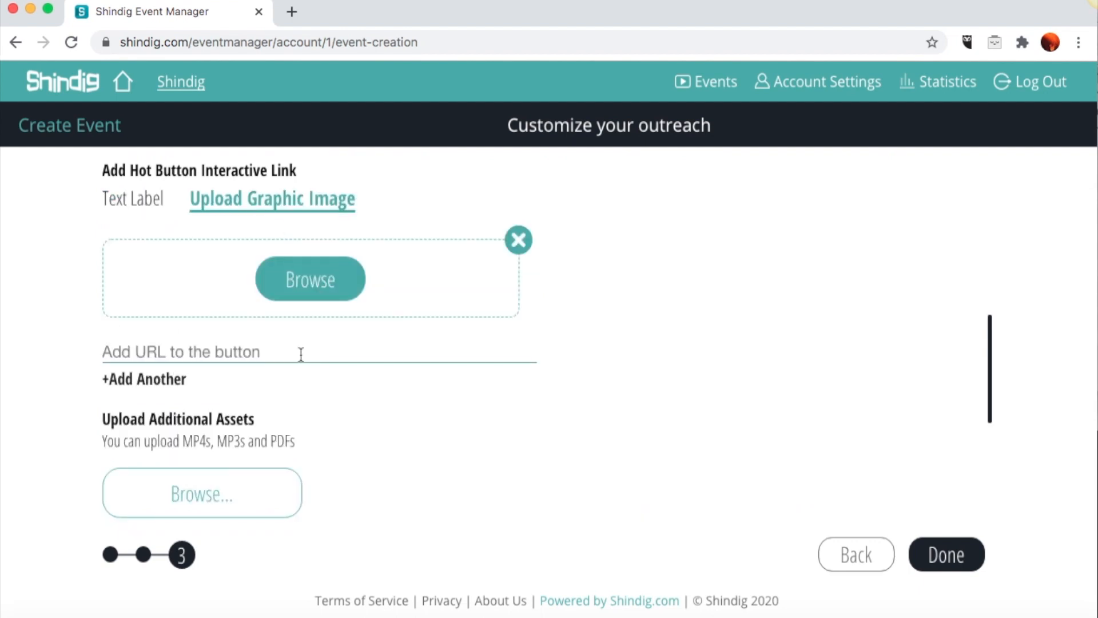
click(210, 351)
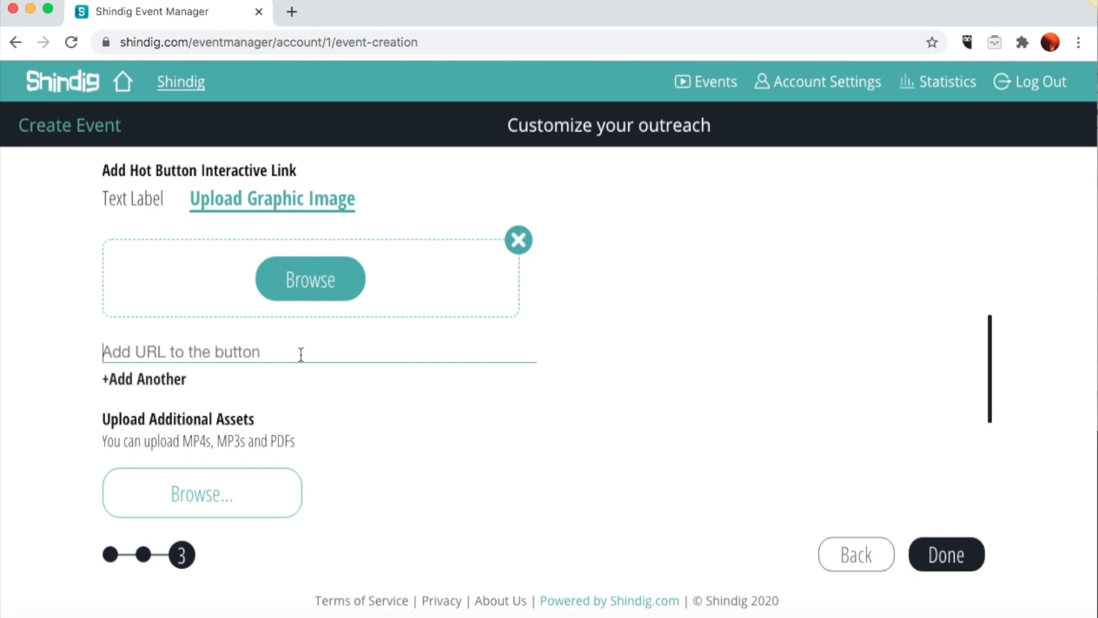
text(shi)
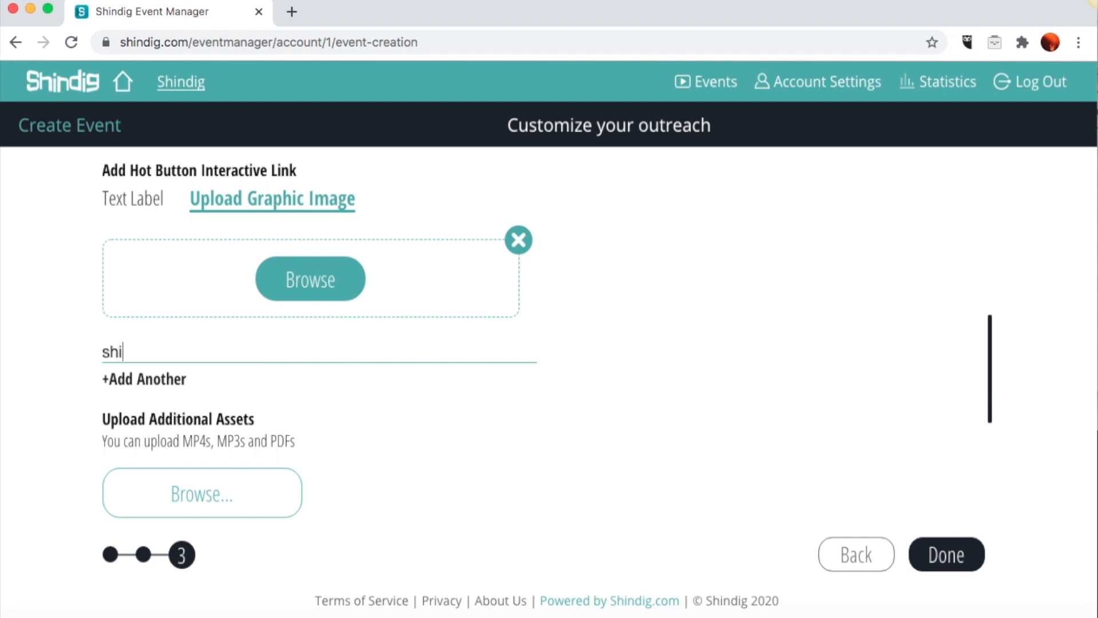
text(ndig.com)
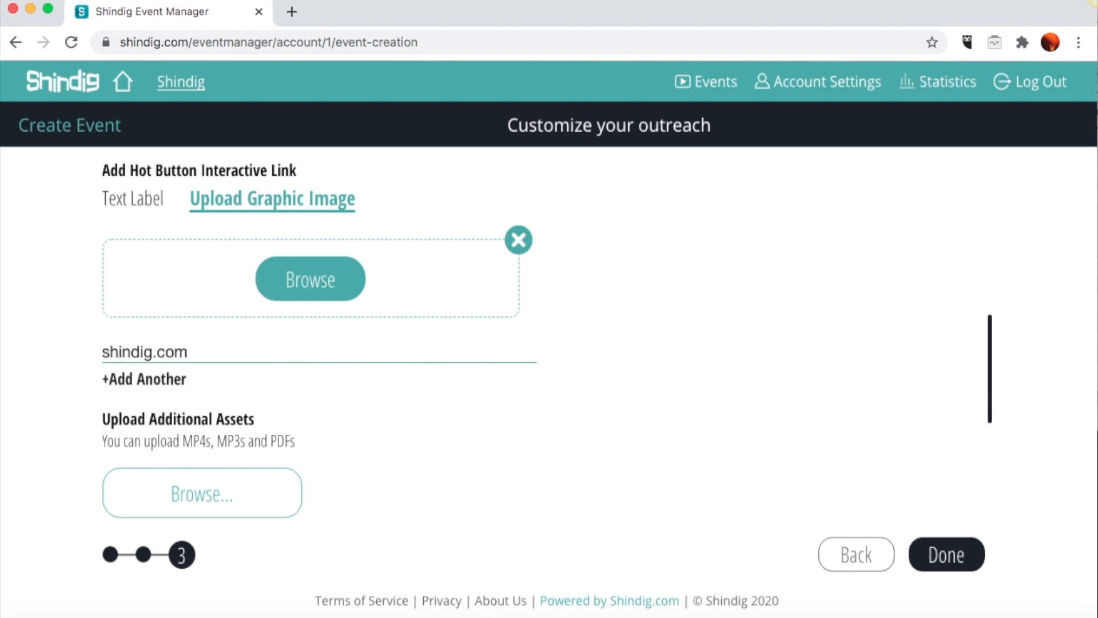
Add a second hot button labelled Instagram linking to instagram.com/shindig
click(144, 379)
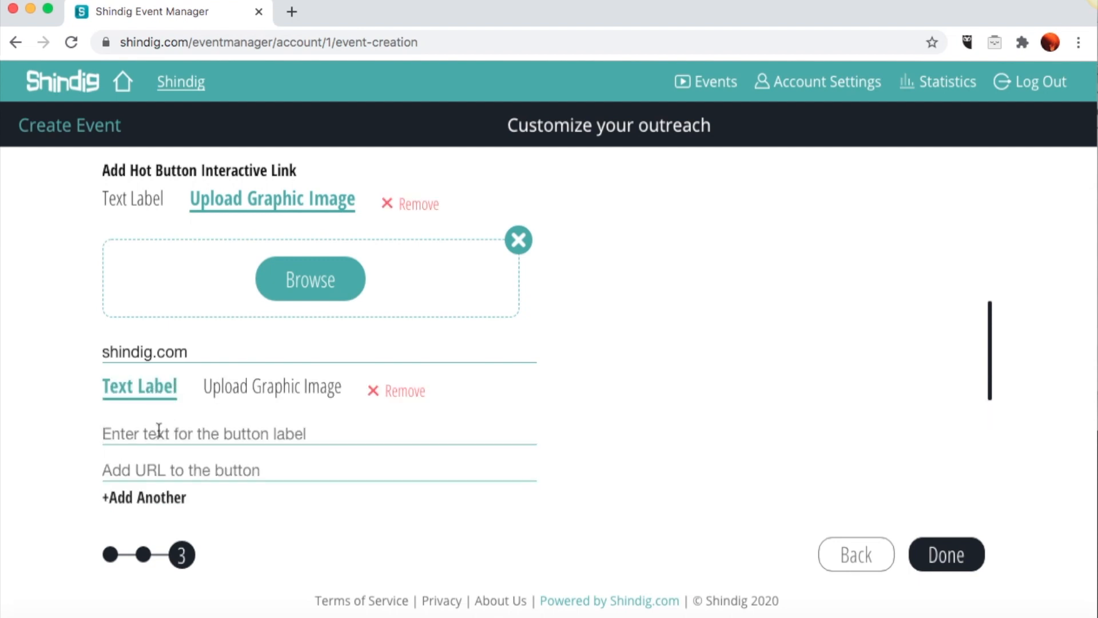
text(In)
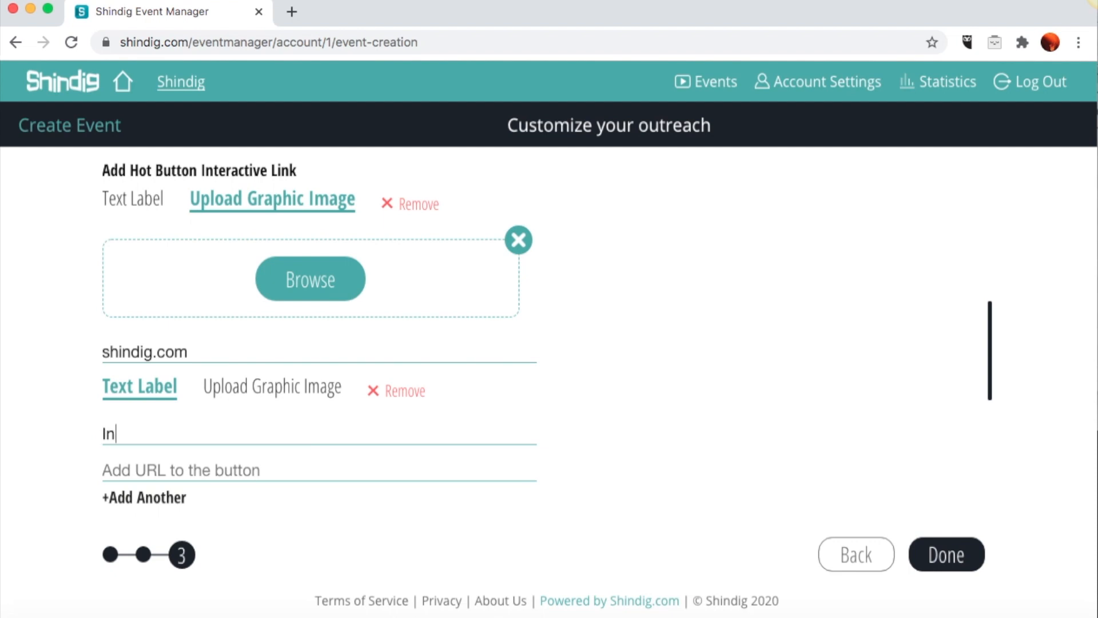
text(stagram)
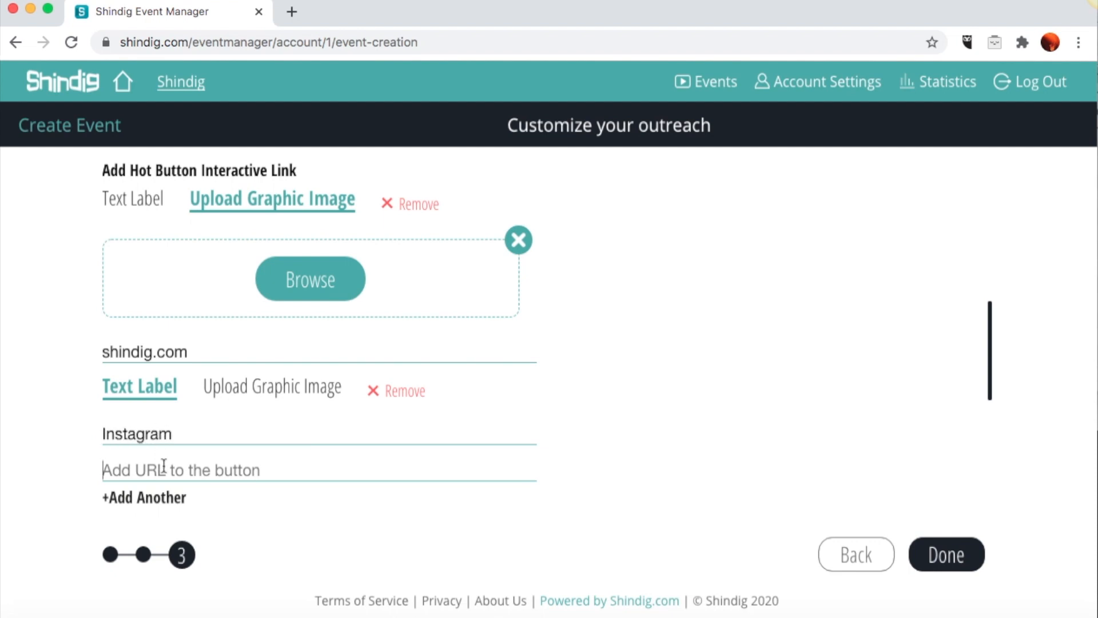
text(instagram.com/)
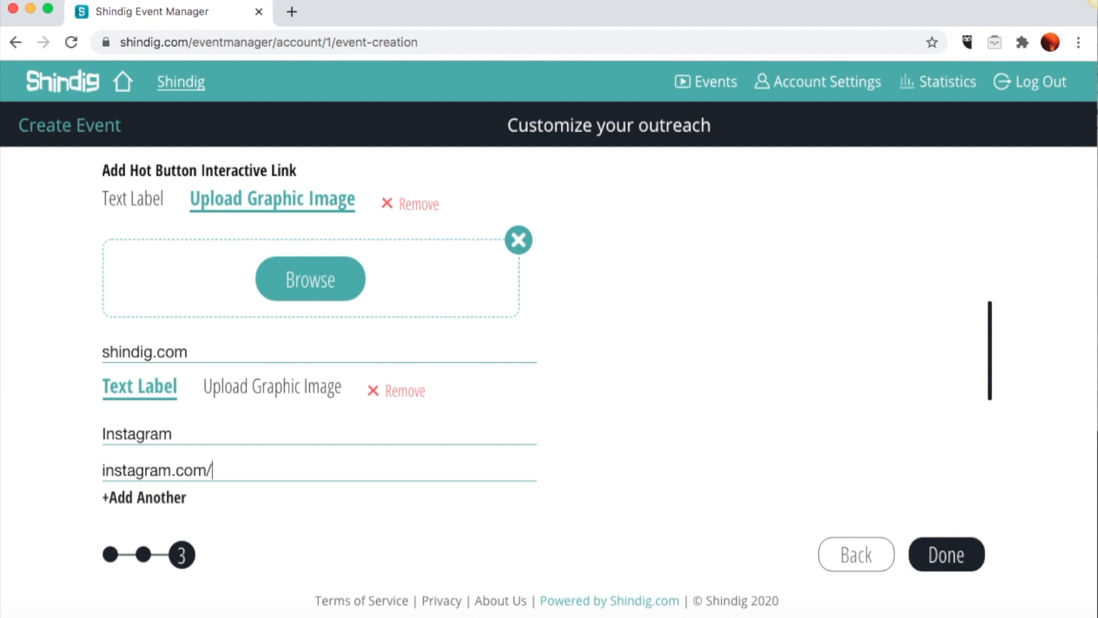
text(shindig)
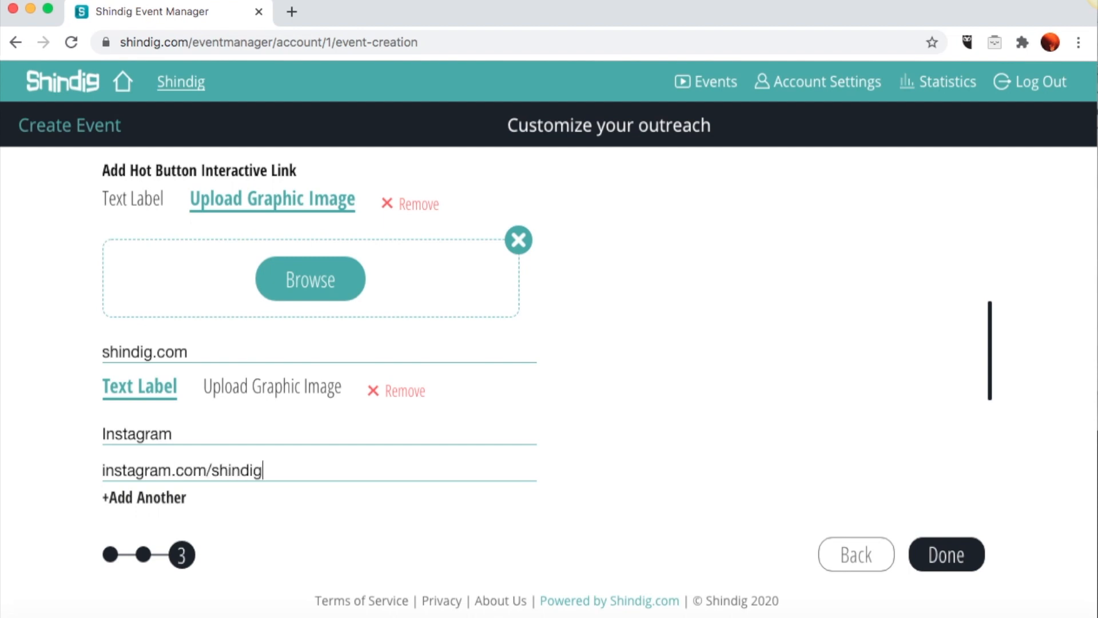
Scroll down the outreach step to reach the participants-on-screen and chat monitoring options
scroll(down, 3)
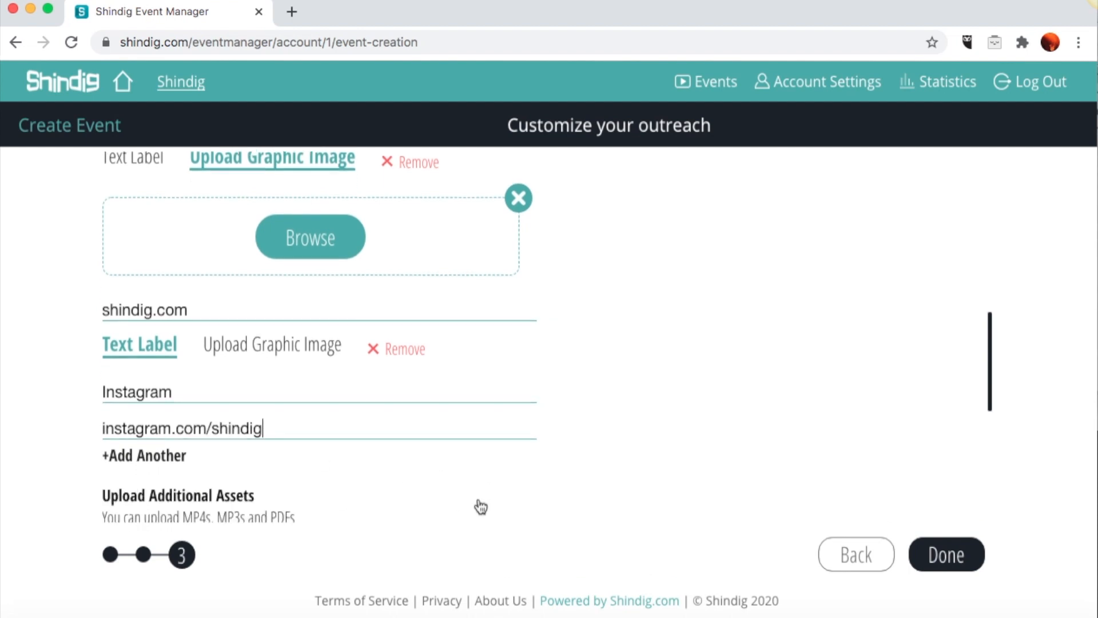
scroll(down, 3)
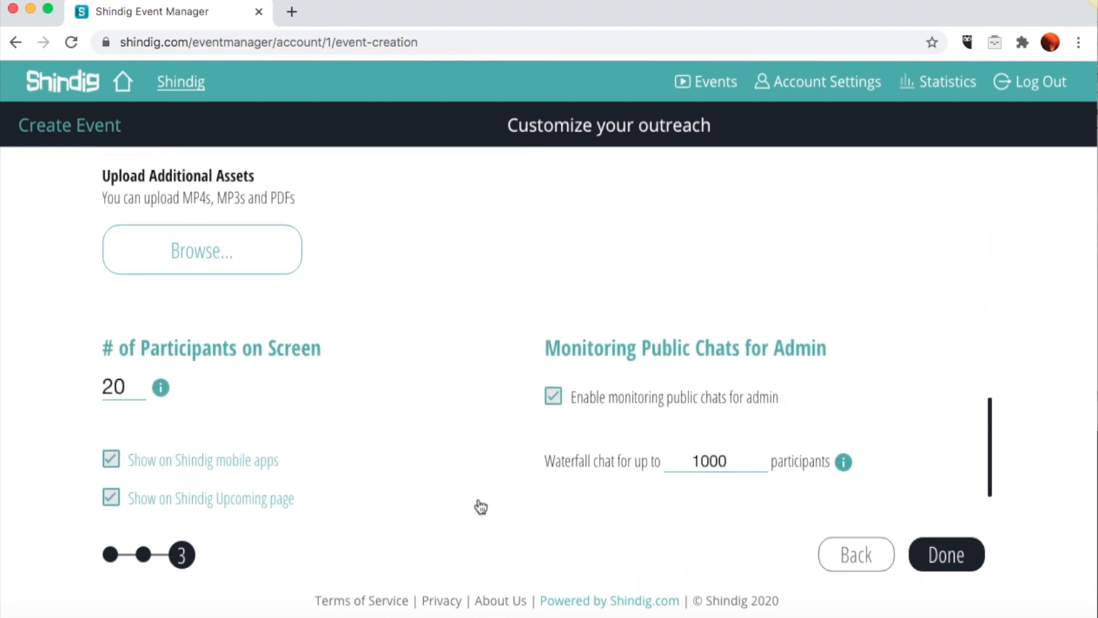
mouse_move(194, 245)
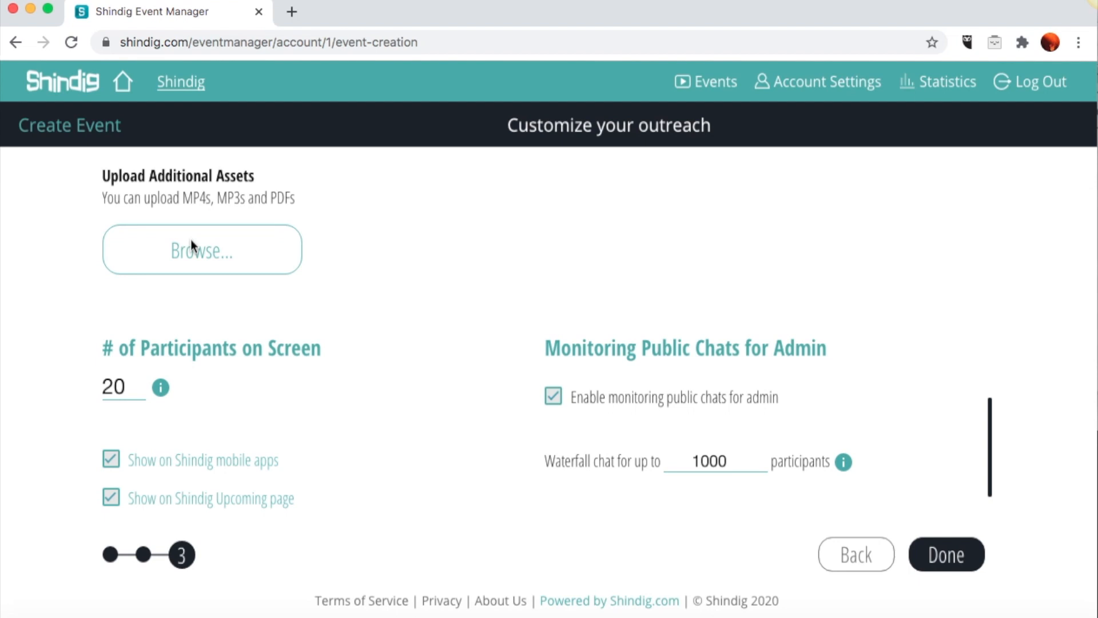
mouse_move(425, 350)
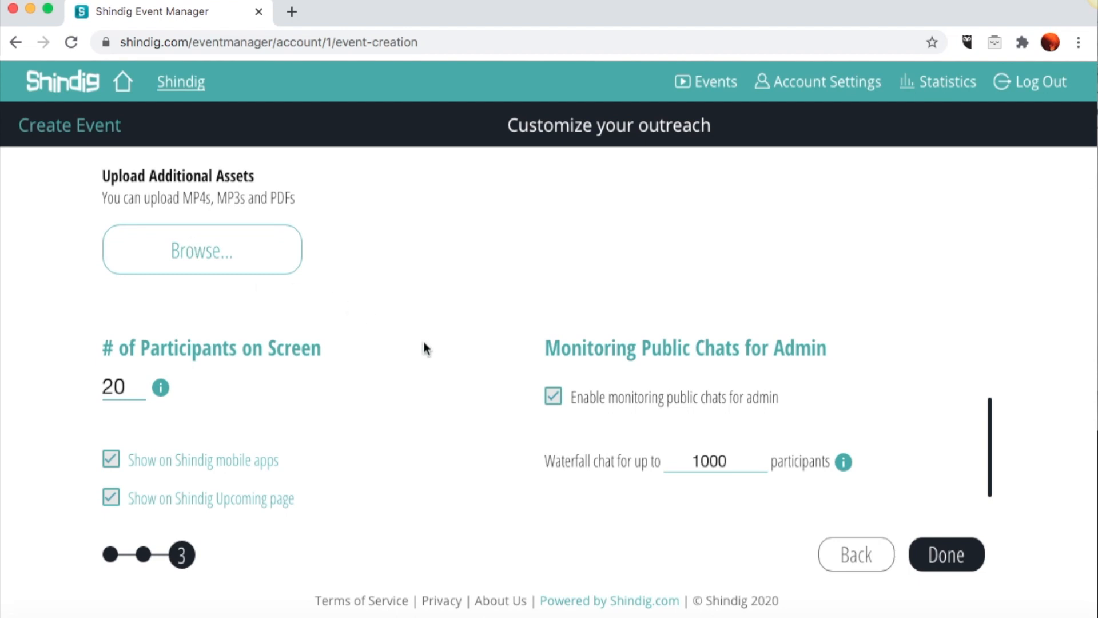
scroll(down, 3)
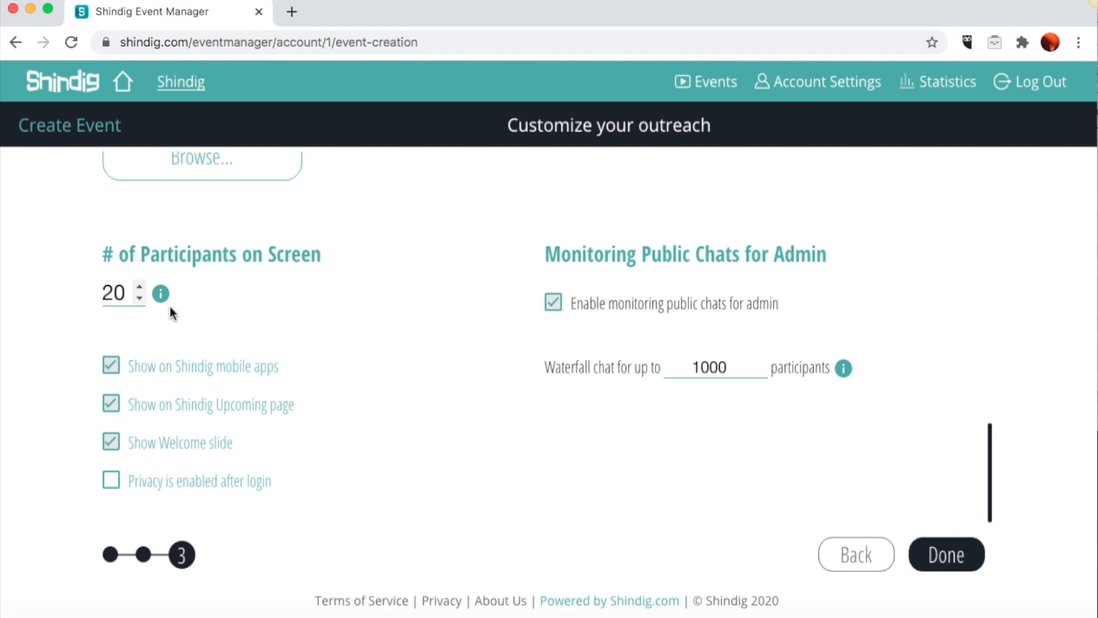
mouse_move(160, 293)
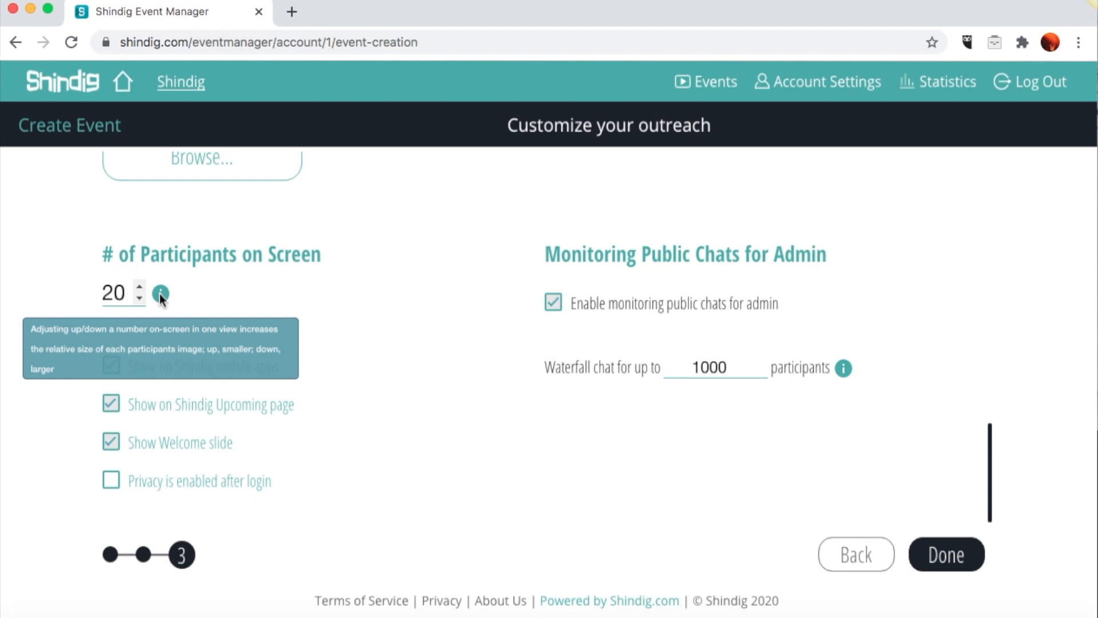
mouse_move(279, 275)
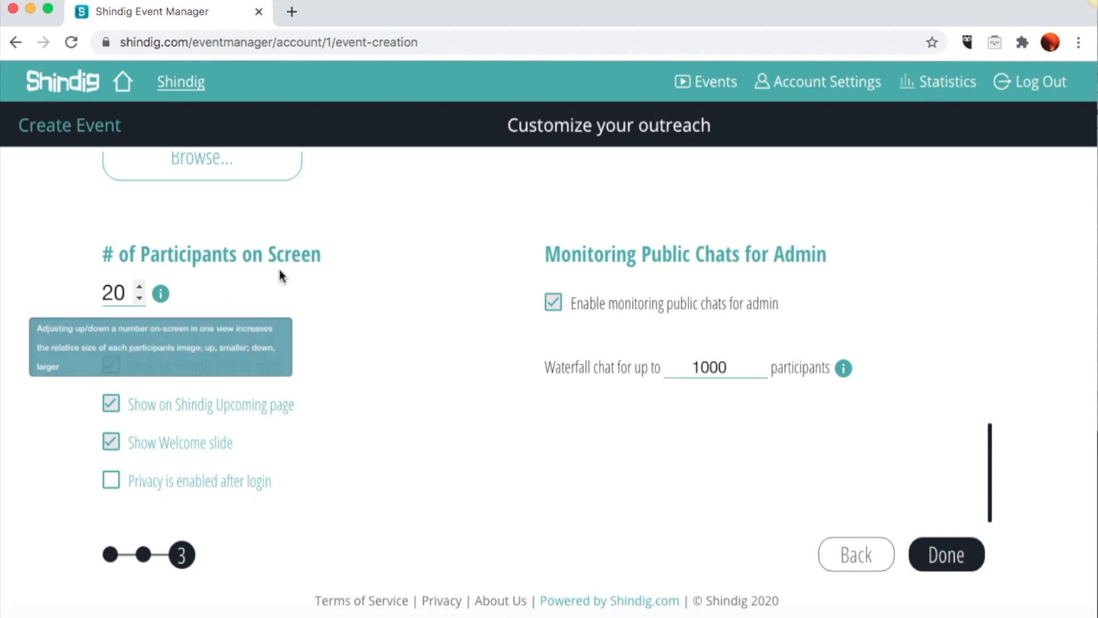
mouse_move(441, 310)
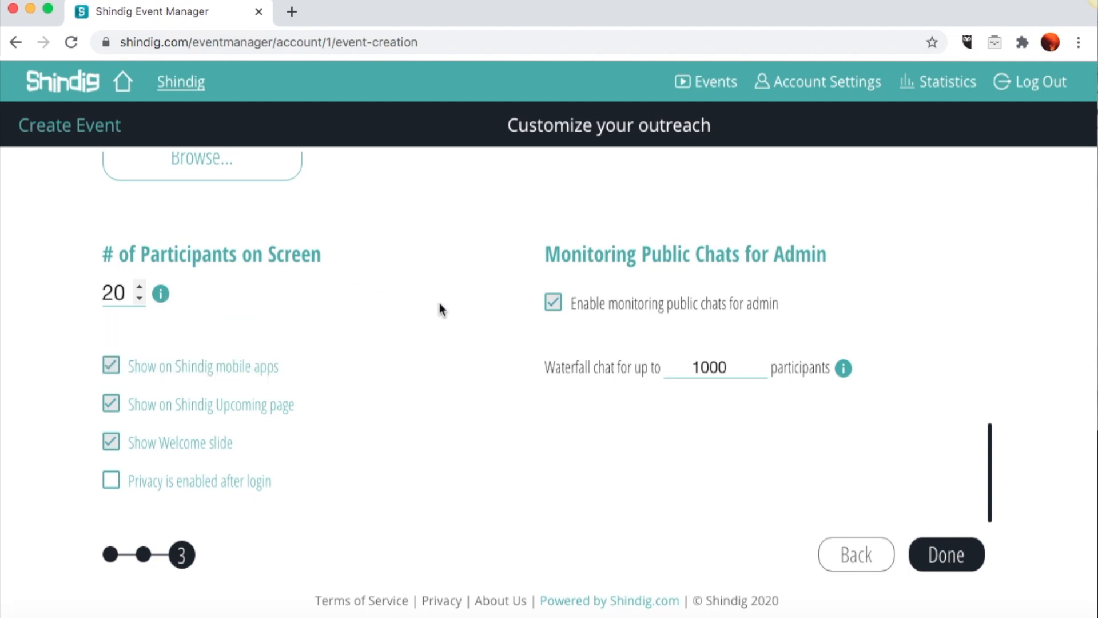
mouse_move(843, 367)
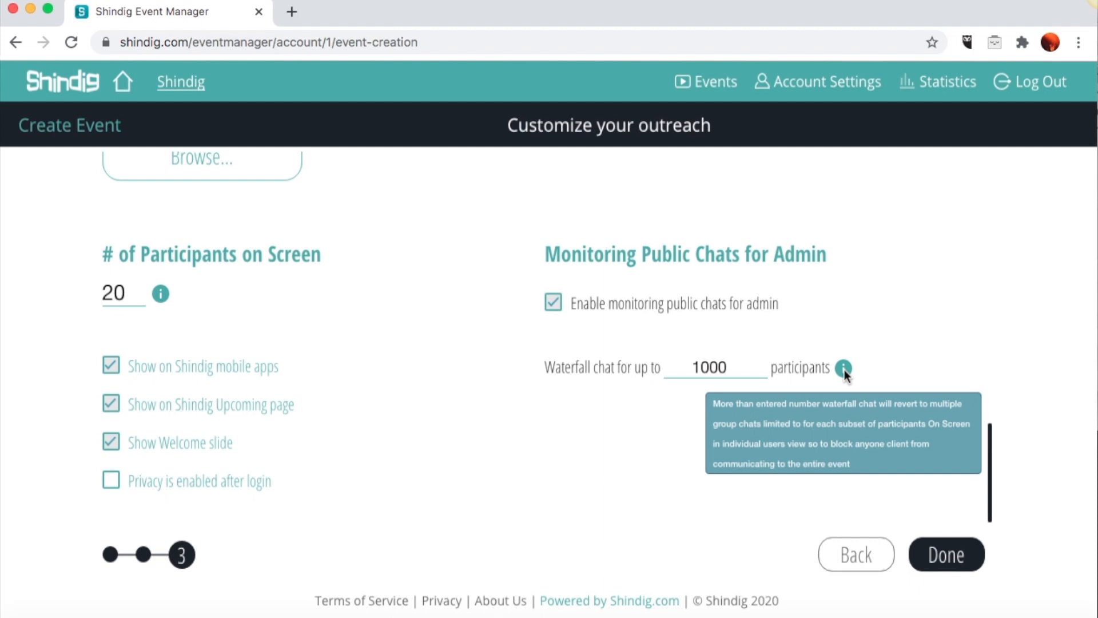
mouse_move(412, 419)
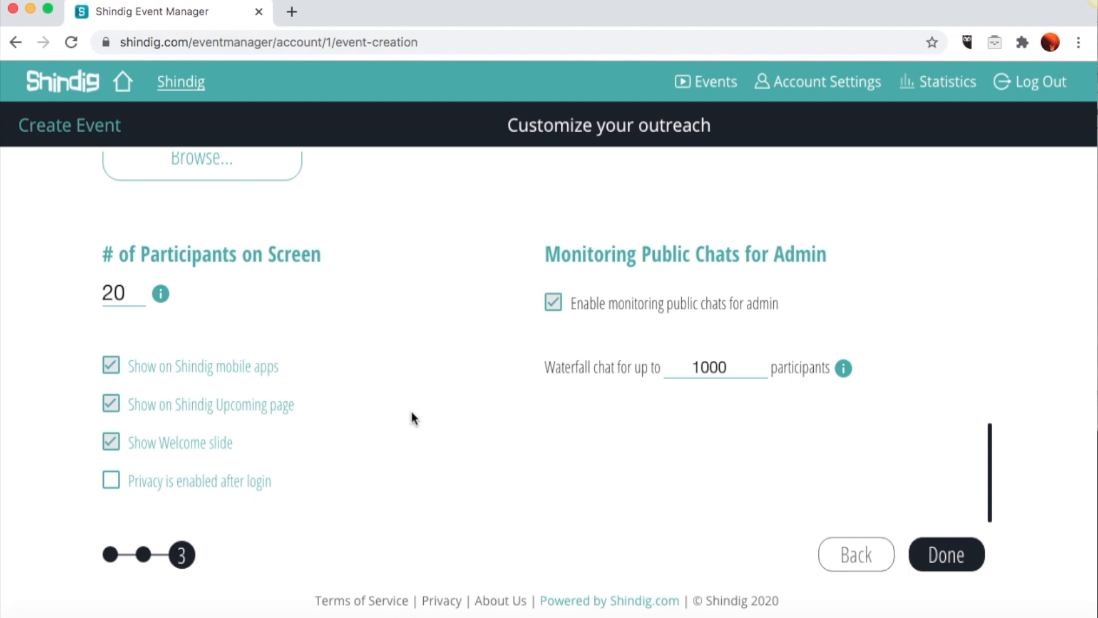
mouse_move(287, 370)
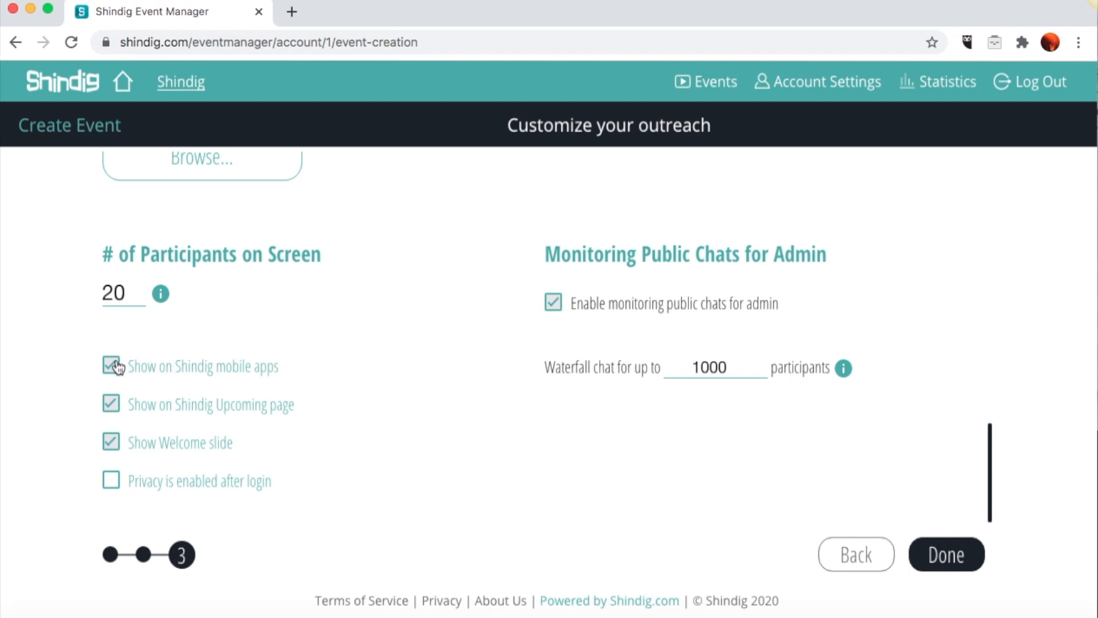
Toggle visibility on Shindig mobile apps and the Upcoming page off, then back on
click(110, 366)
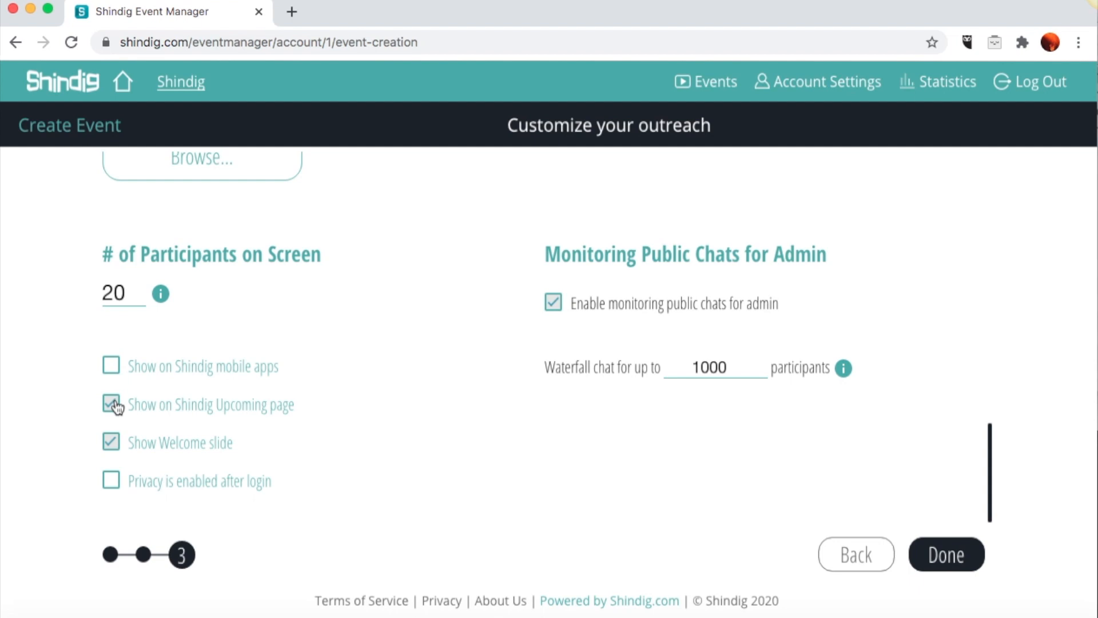
click(110, 404)
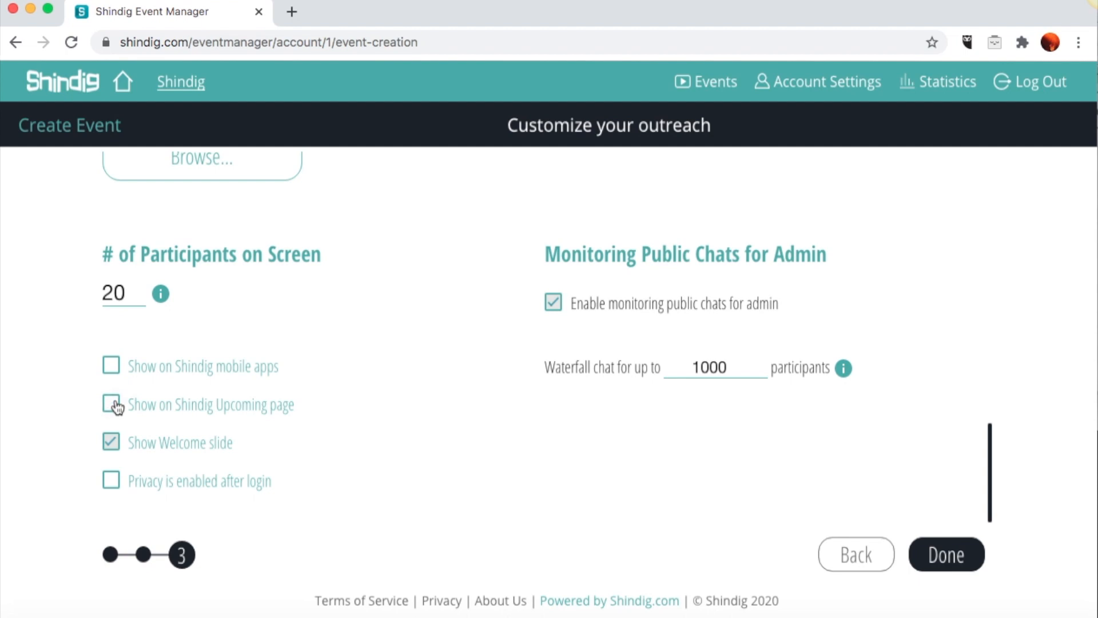
click(110, 404)
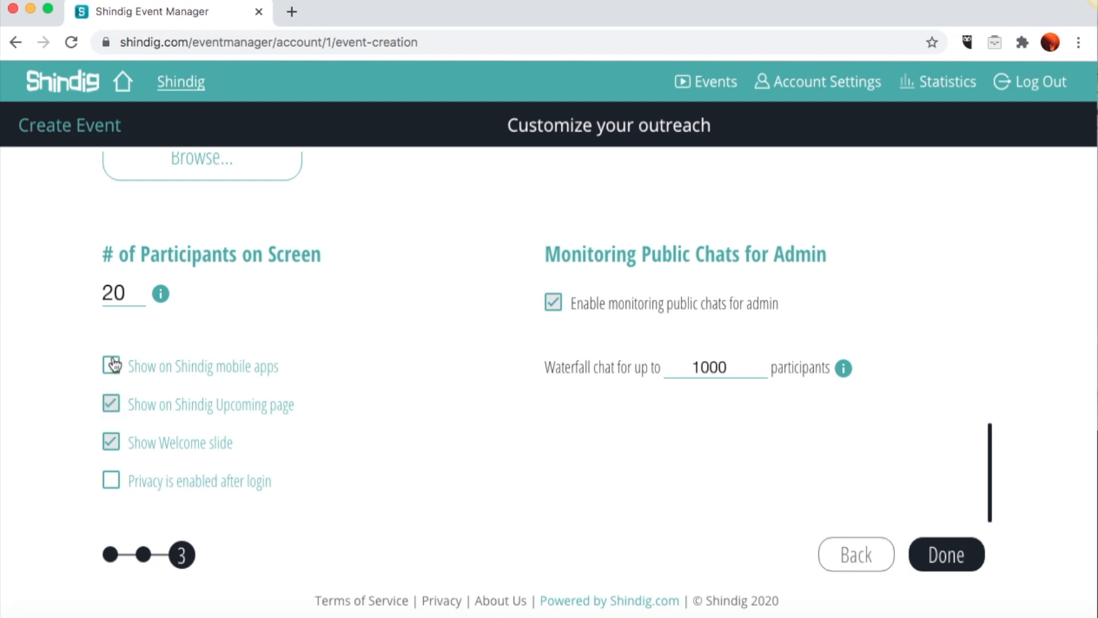
click(110, 365)
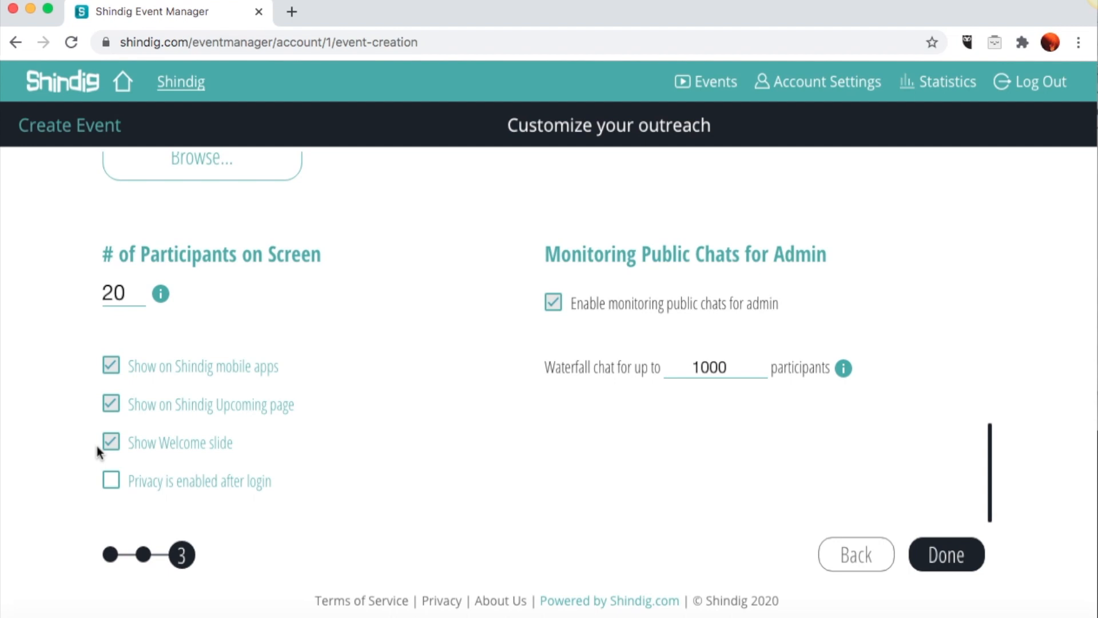
mouse_move(98, 485)
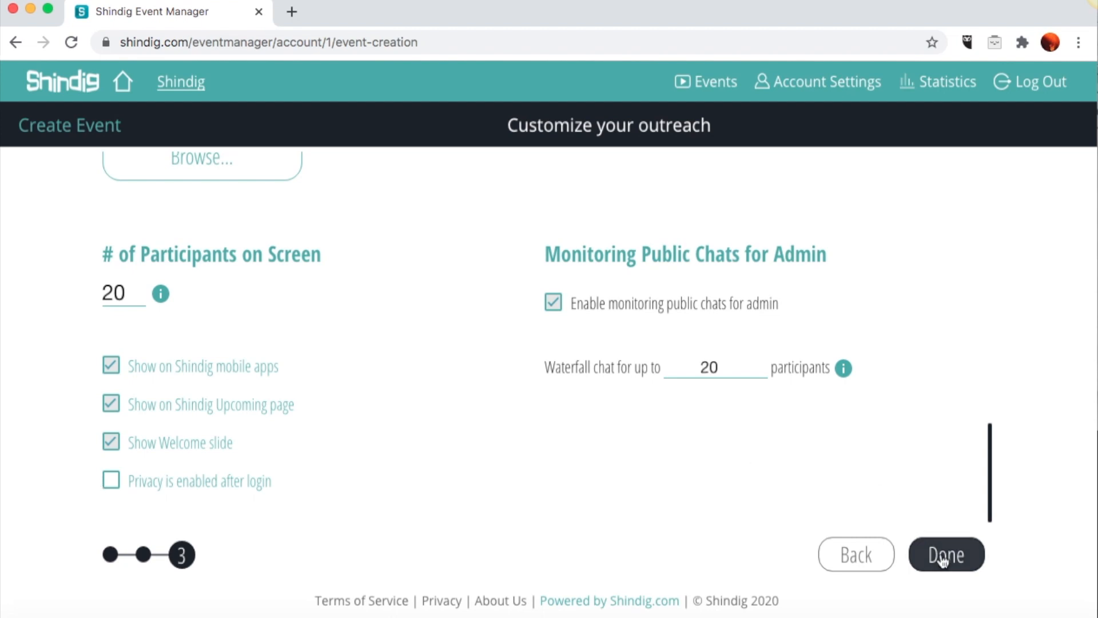
Create the event with Done and acknowledge the Event Created confirmation
click(945, 553)
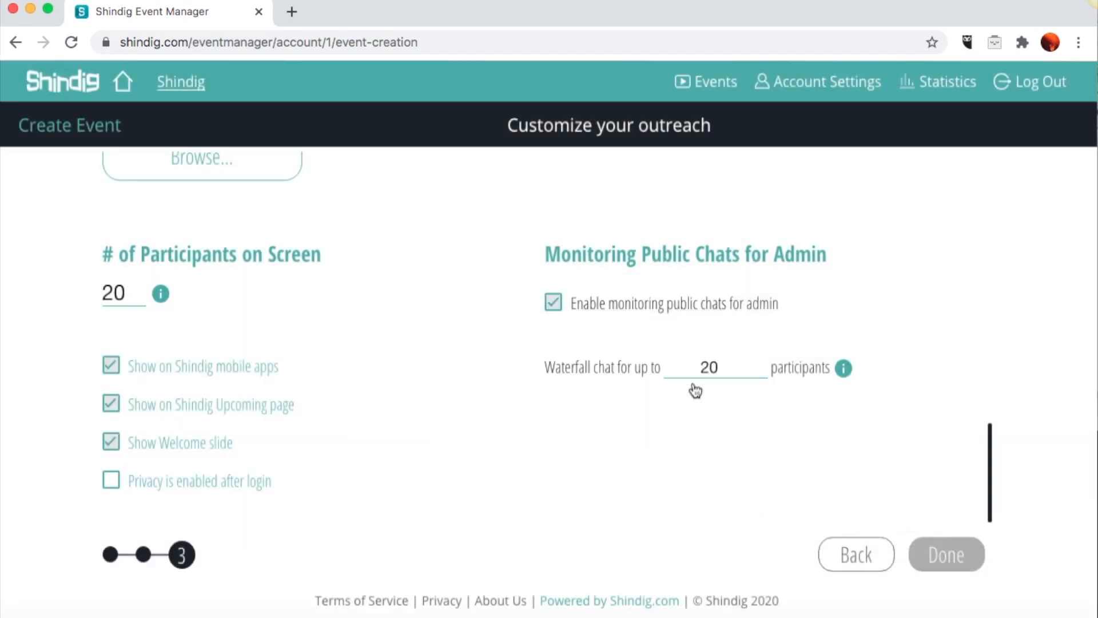
click(945, 553)
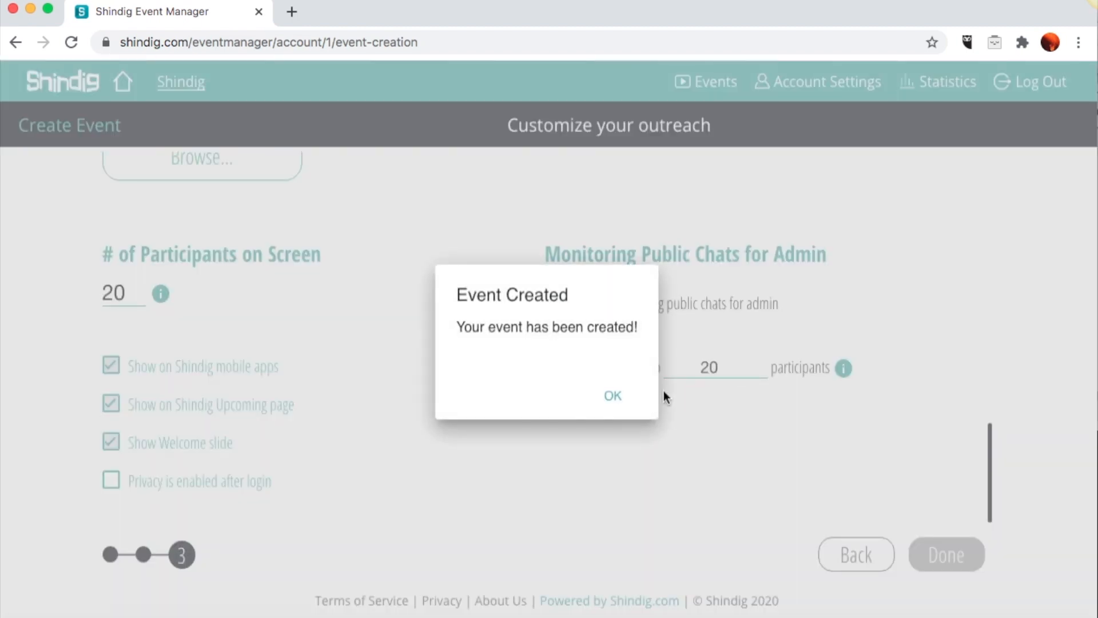
click(611, 396)
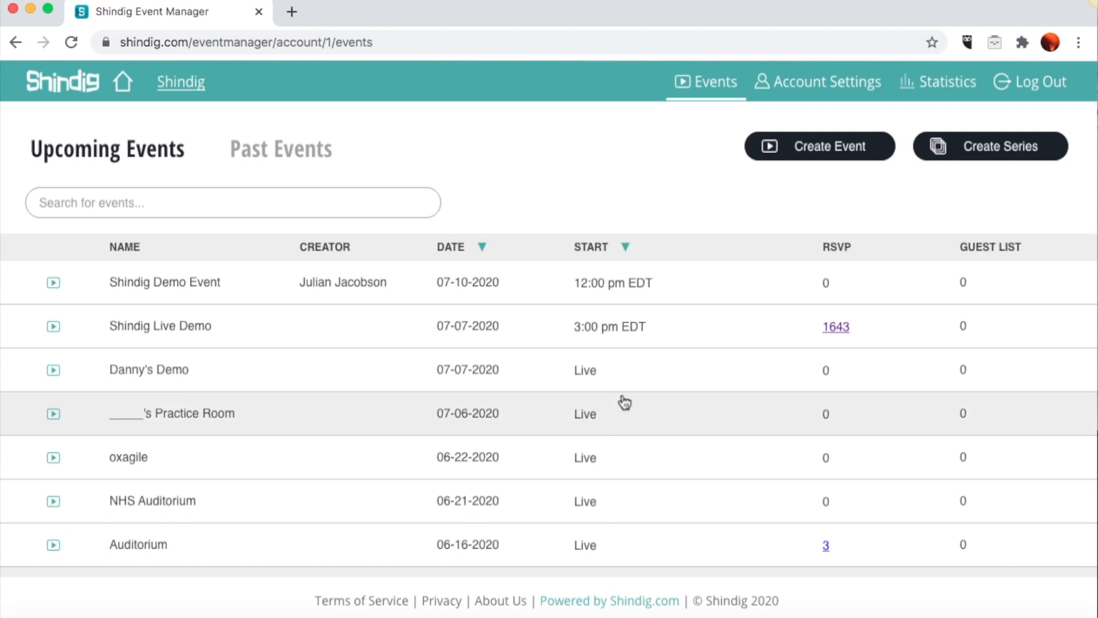
mouse_move(311, 304)
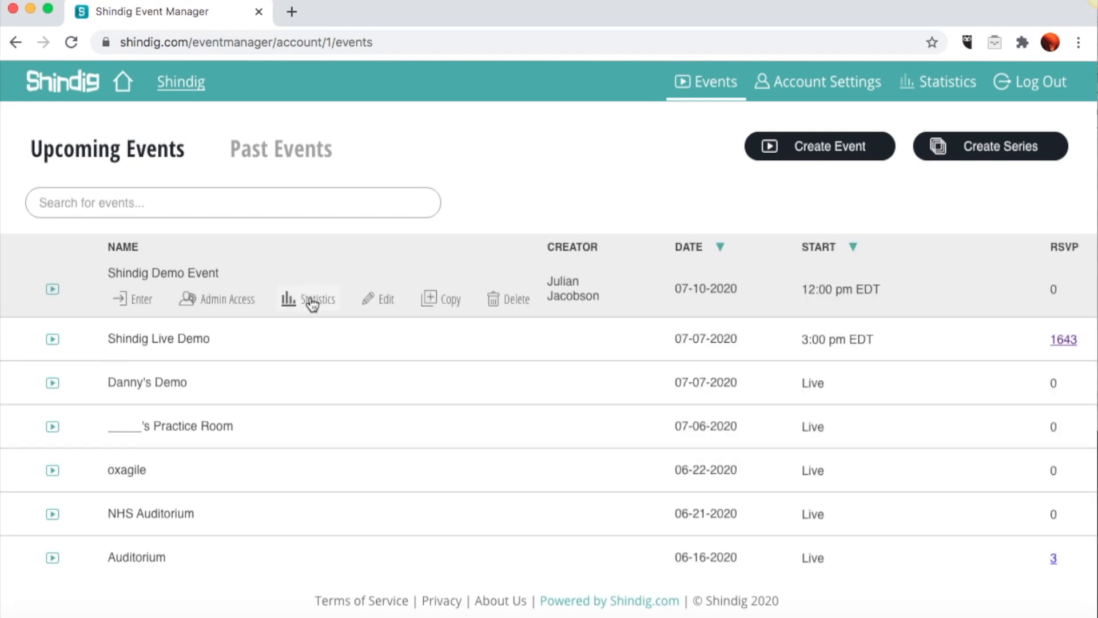
mouse_move(145, 307)
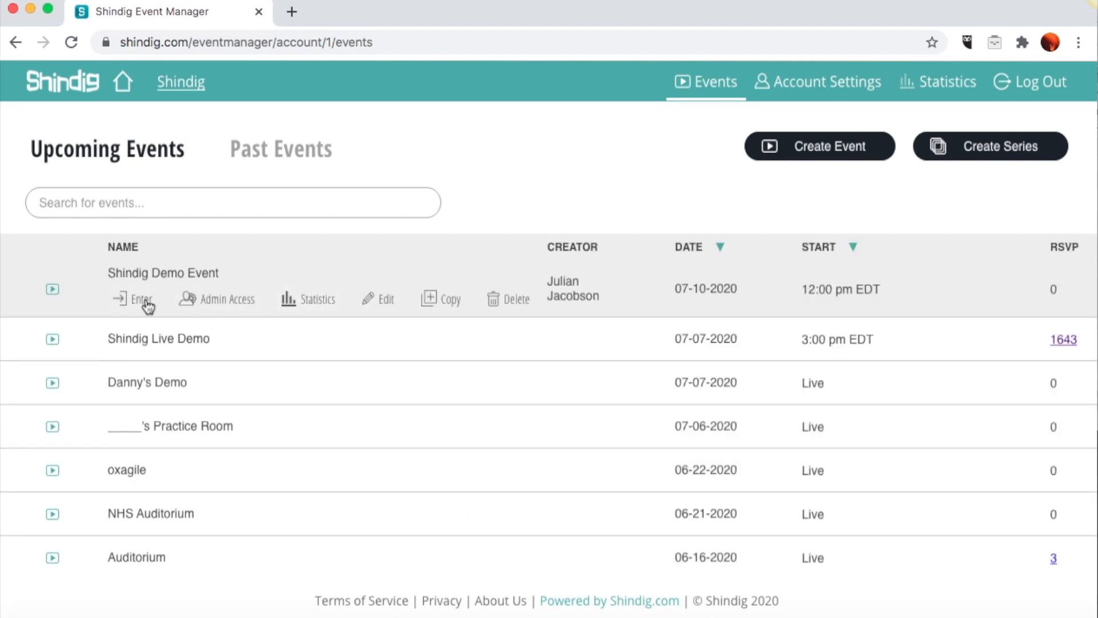
Show the statistics page for the Shindig Demo Event row in Upcoming Events
click(137, 298)
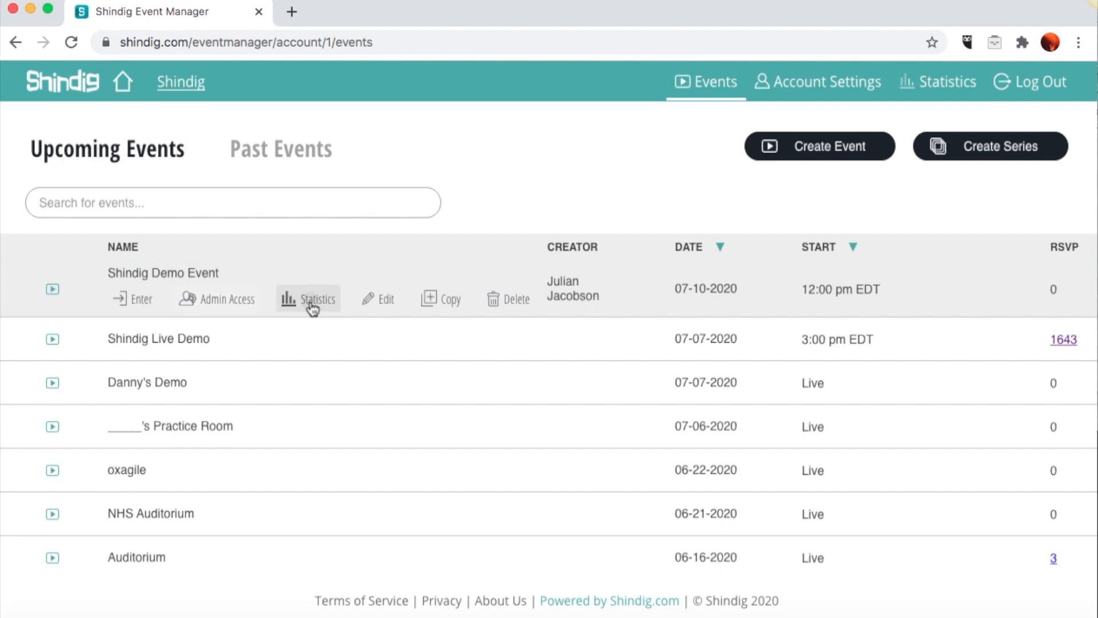
click(306, 298)
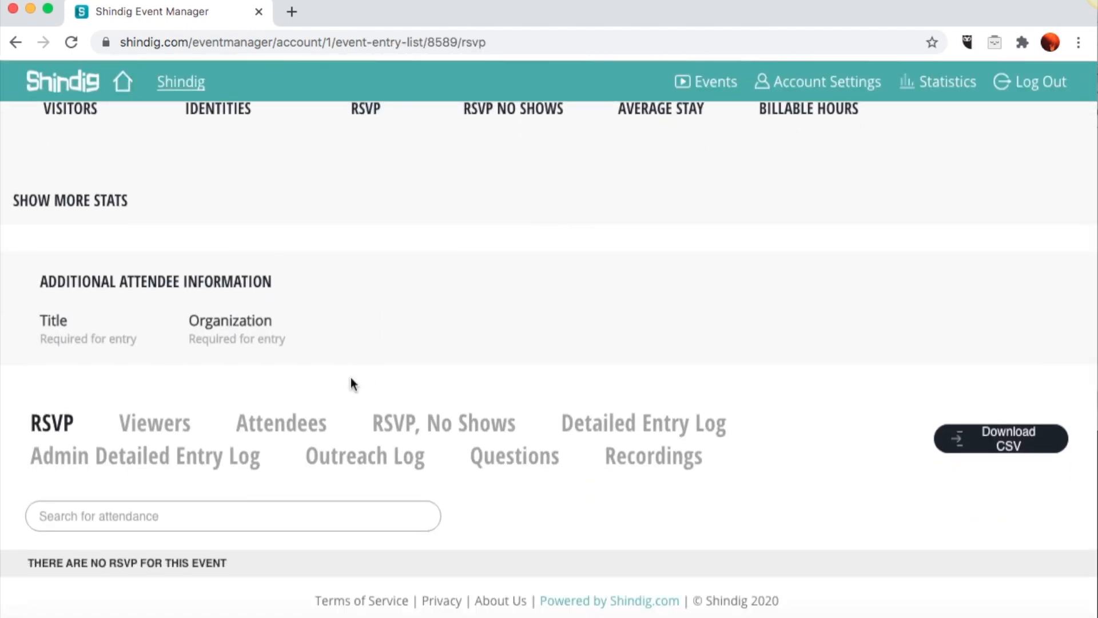
View the empty Viewers statistics, then go back twice to the Upcoming Events list
click(154, 422)
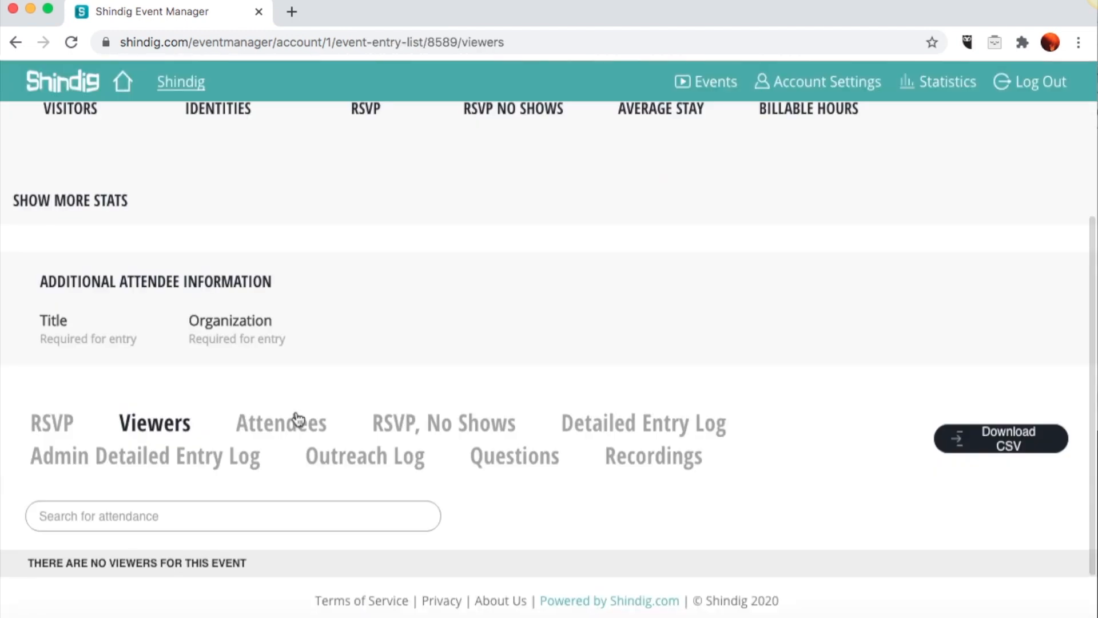
mouse_move(592, 399)
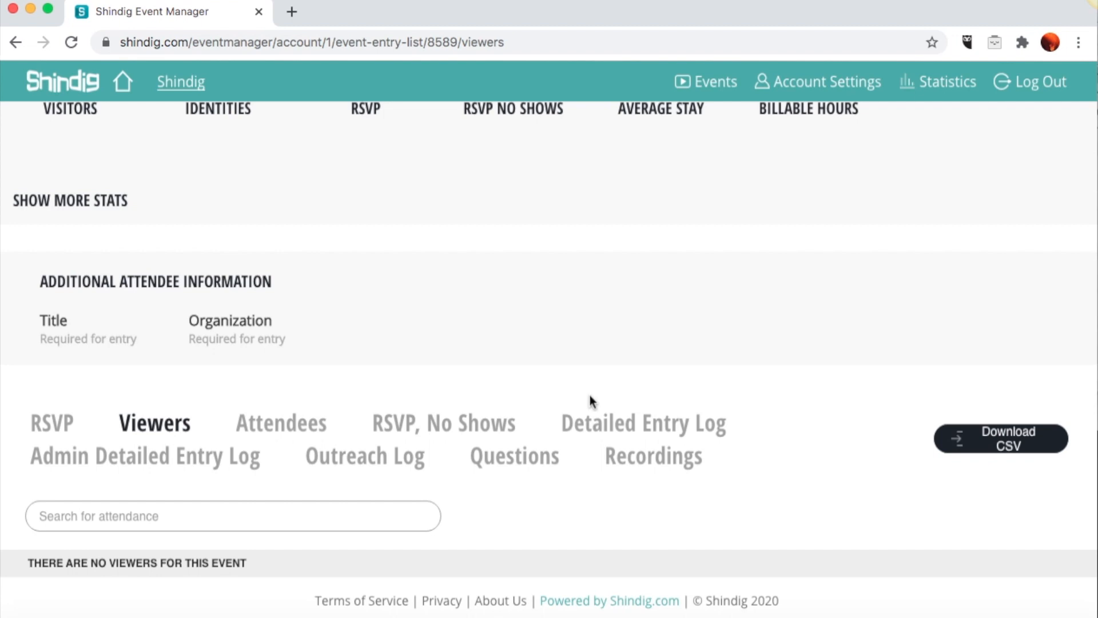
click(16, 42)
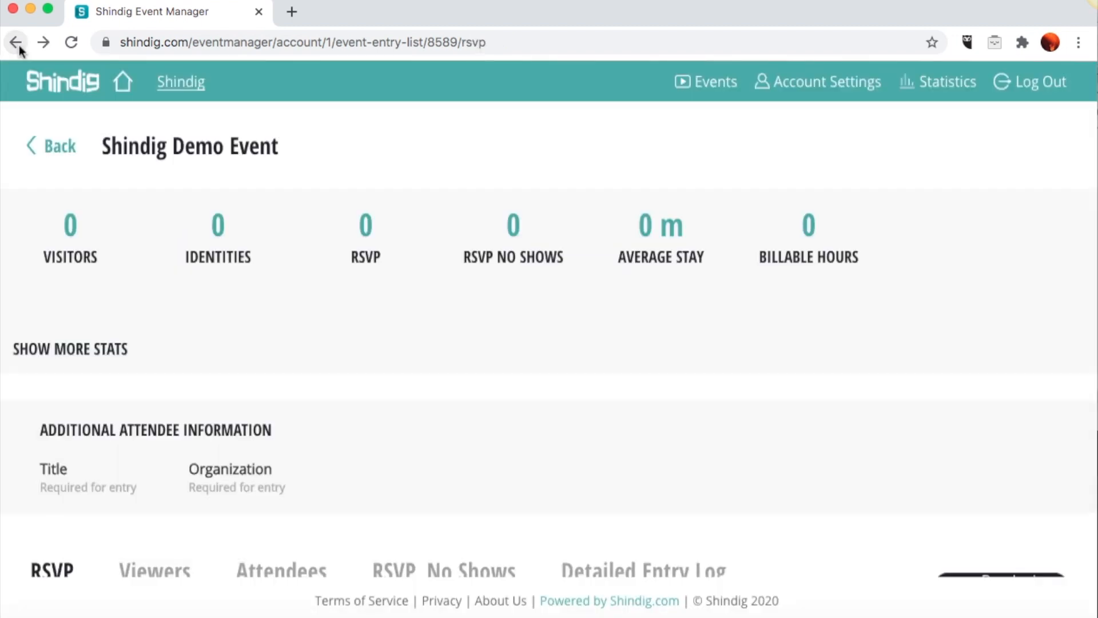
click(16, 43)
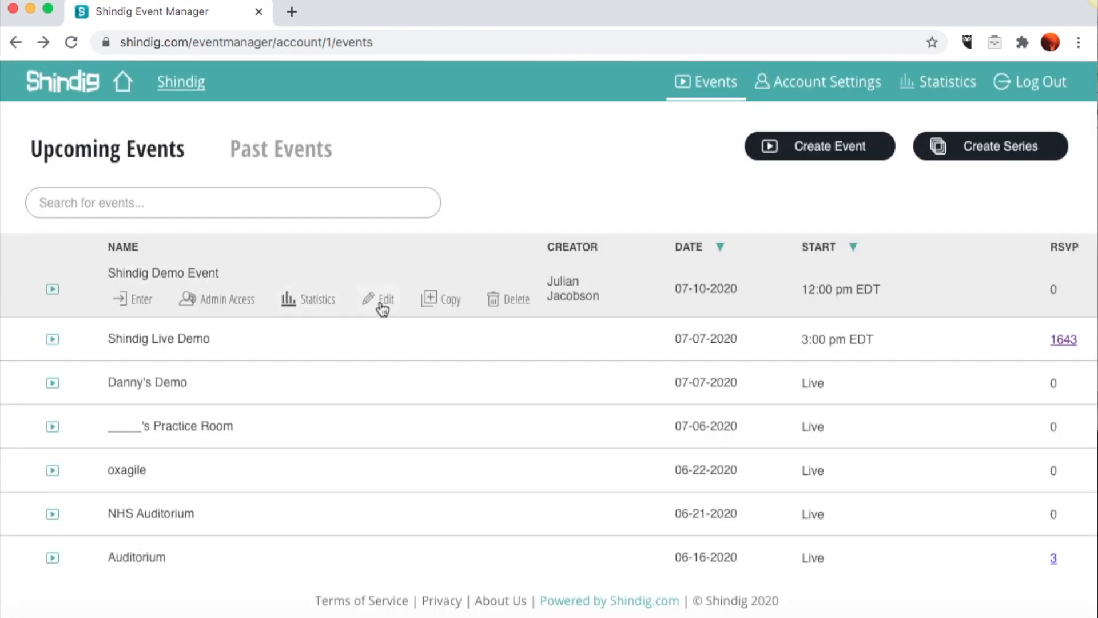
mouse_move(516, 298)
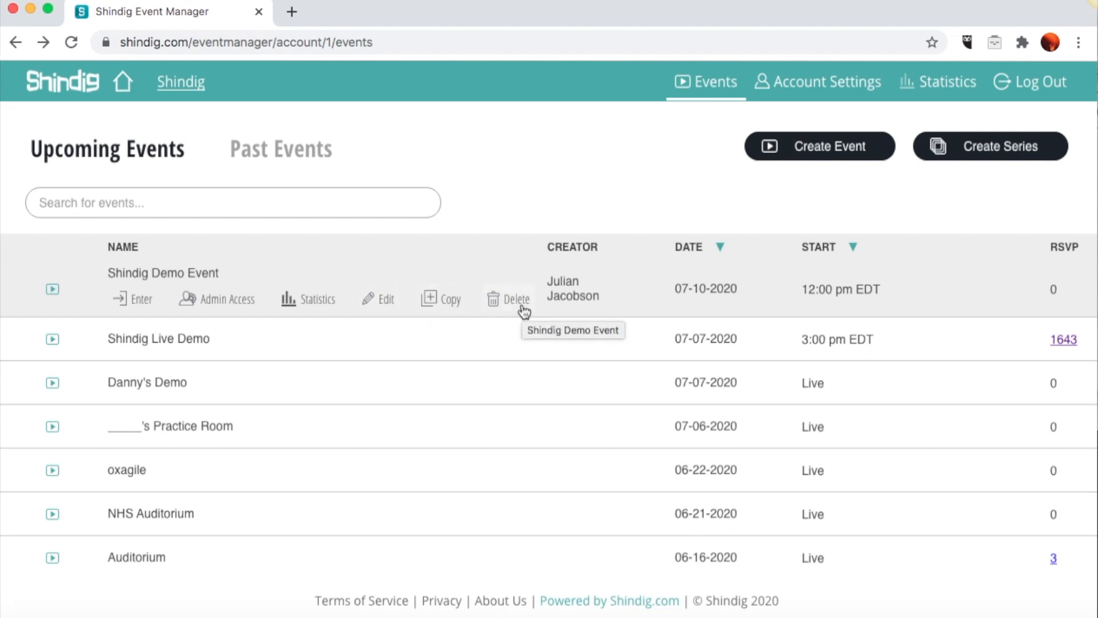